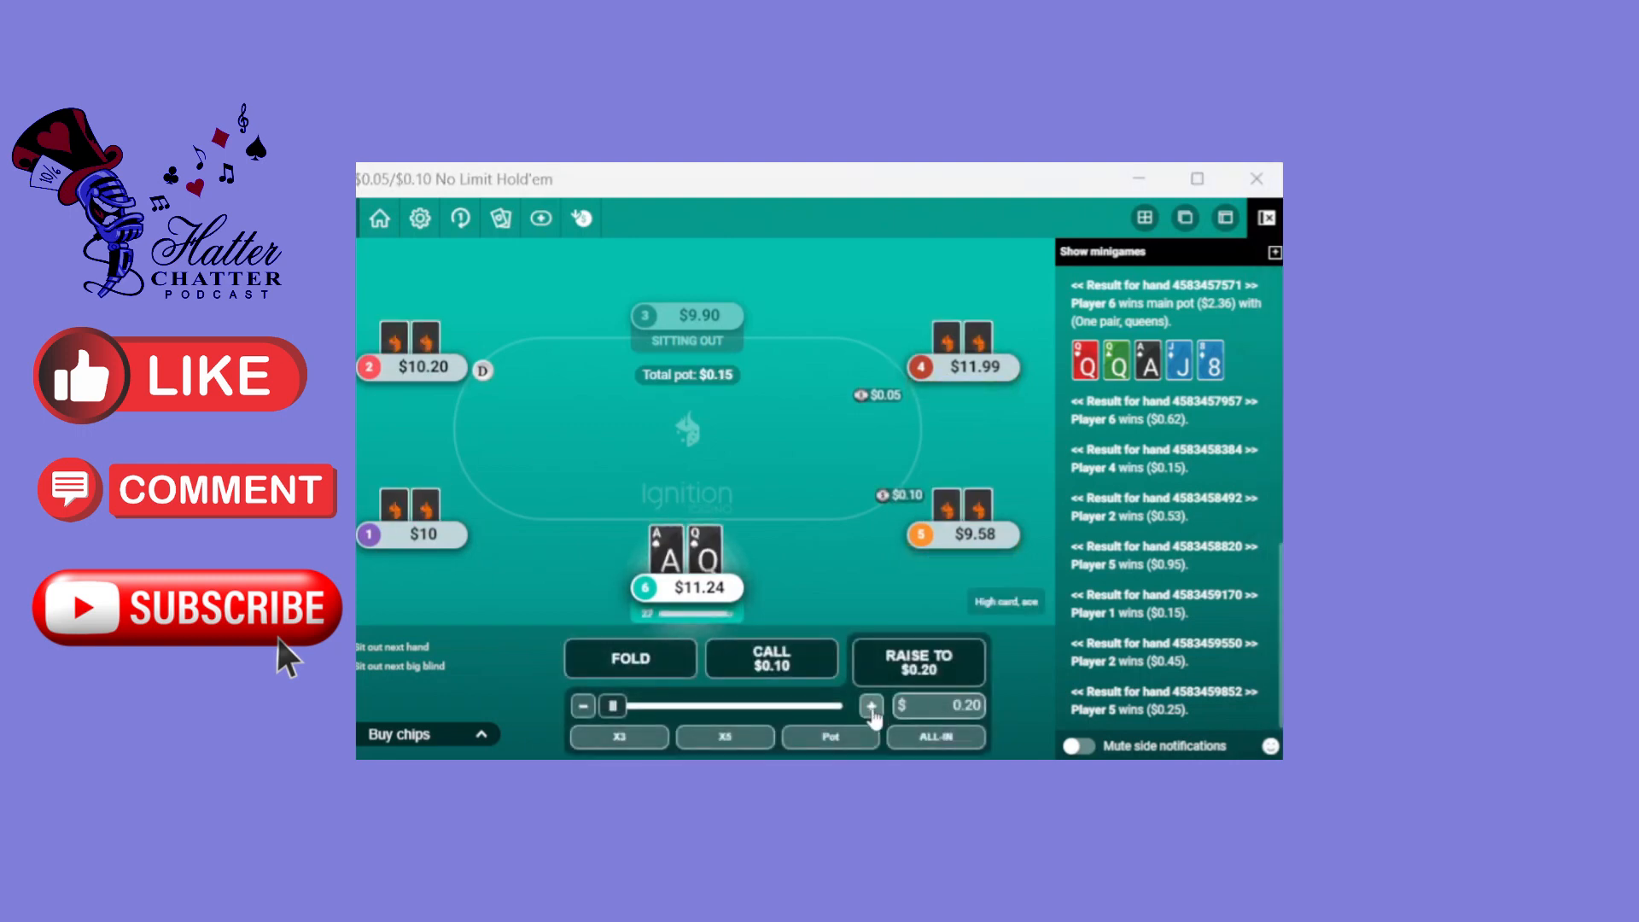
Raise preflop with ace-queen, then bet $0.30 on the 2-9-7 flop
left_click(917, 660)
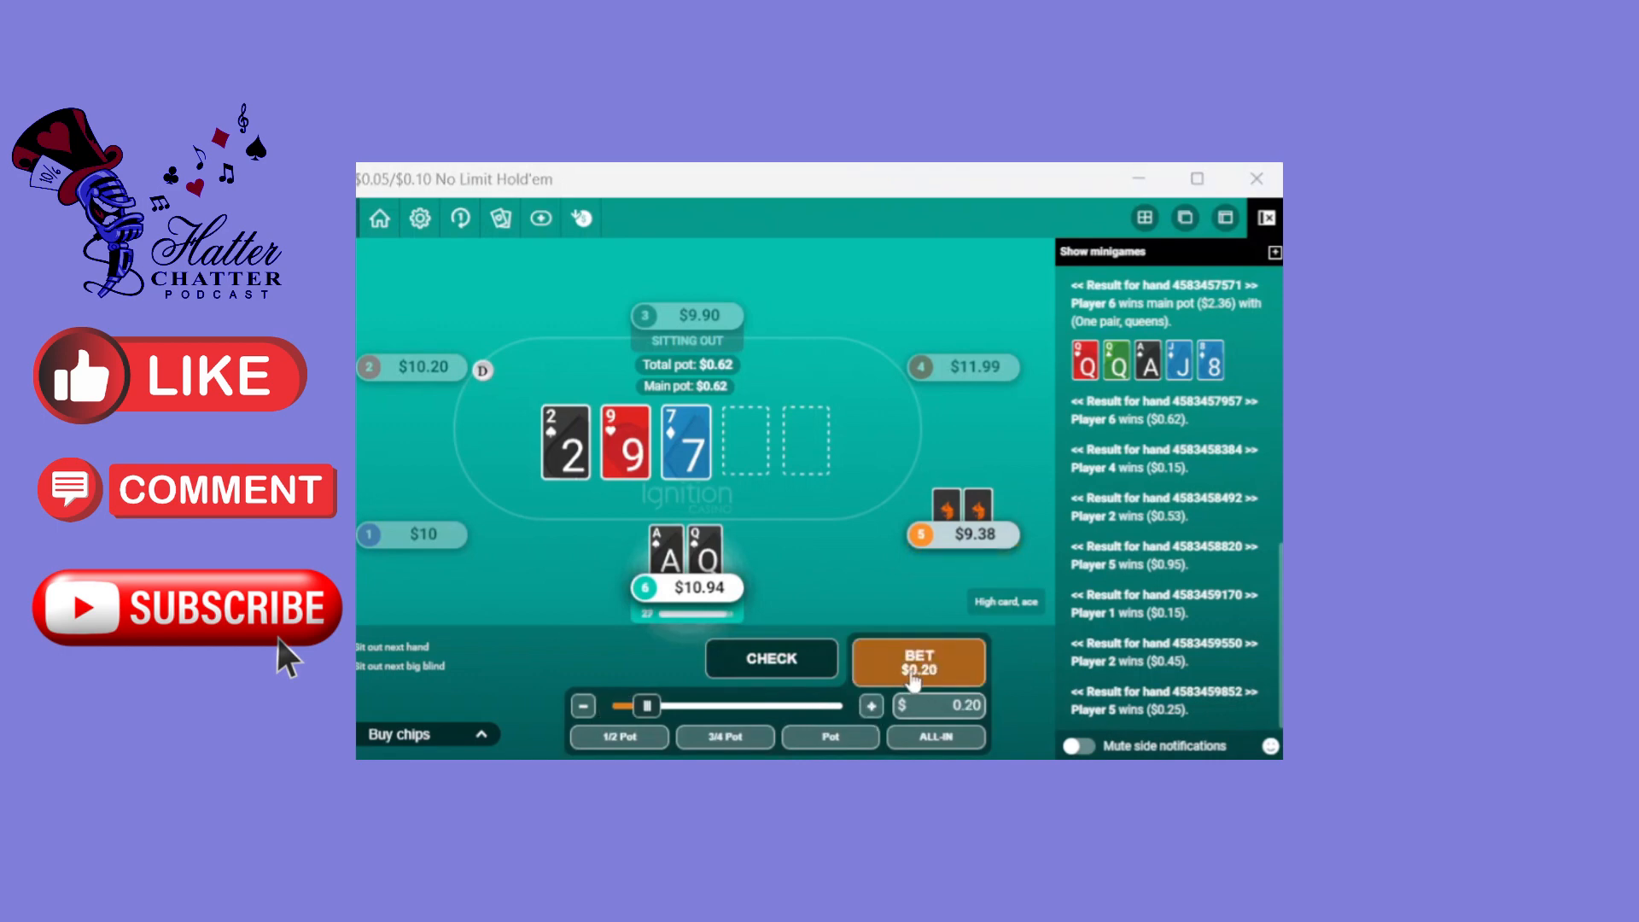
left_click(869, 706)
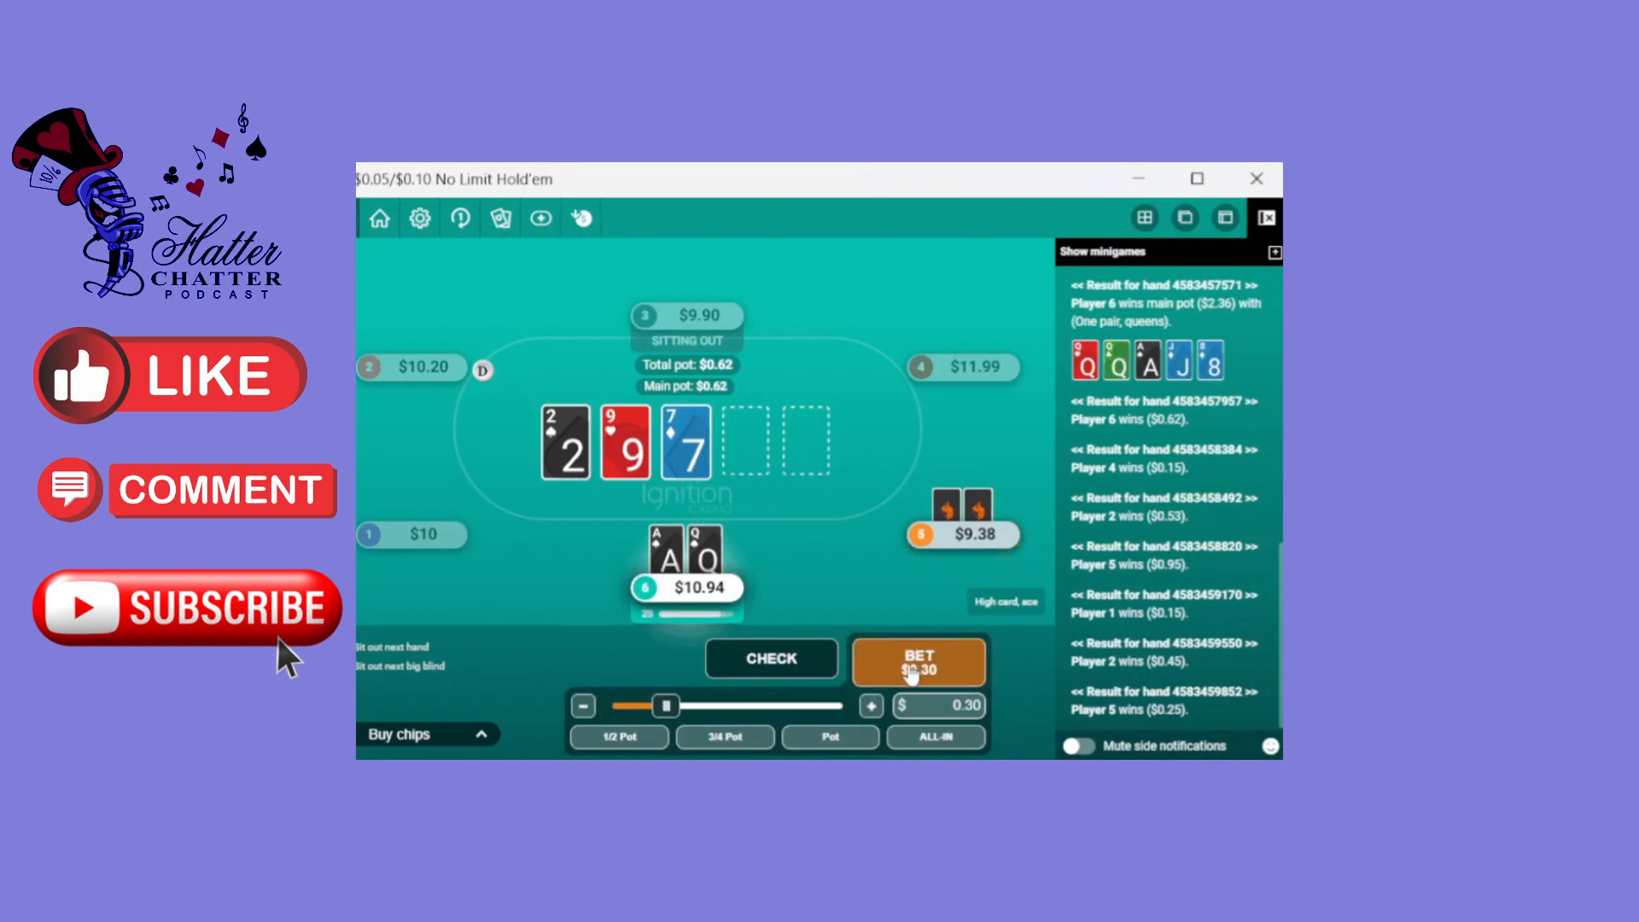
left_click(582, 706)
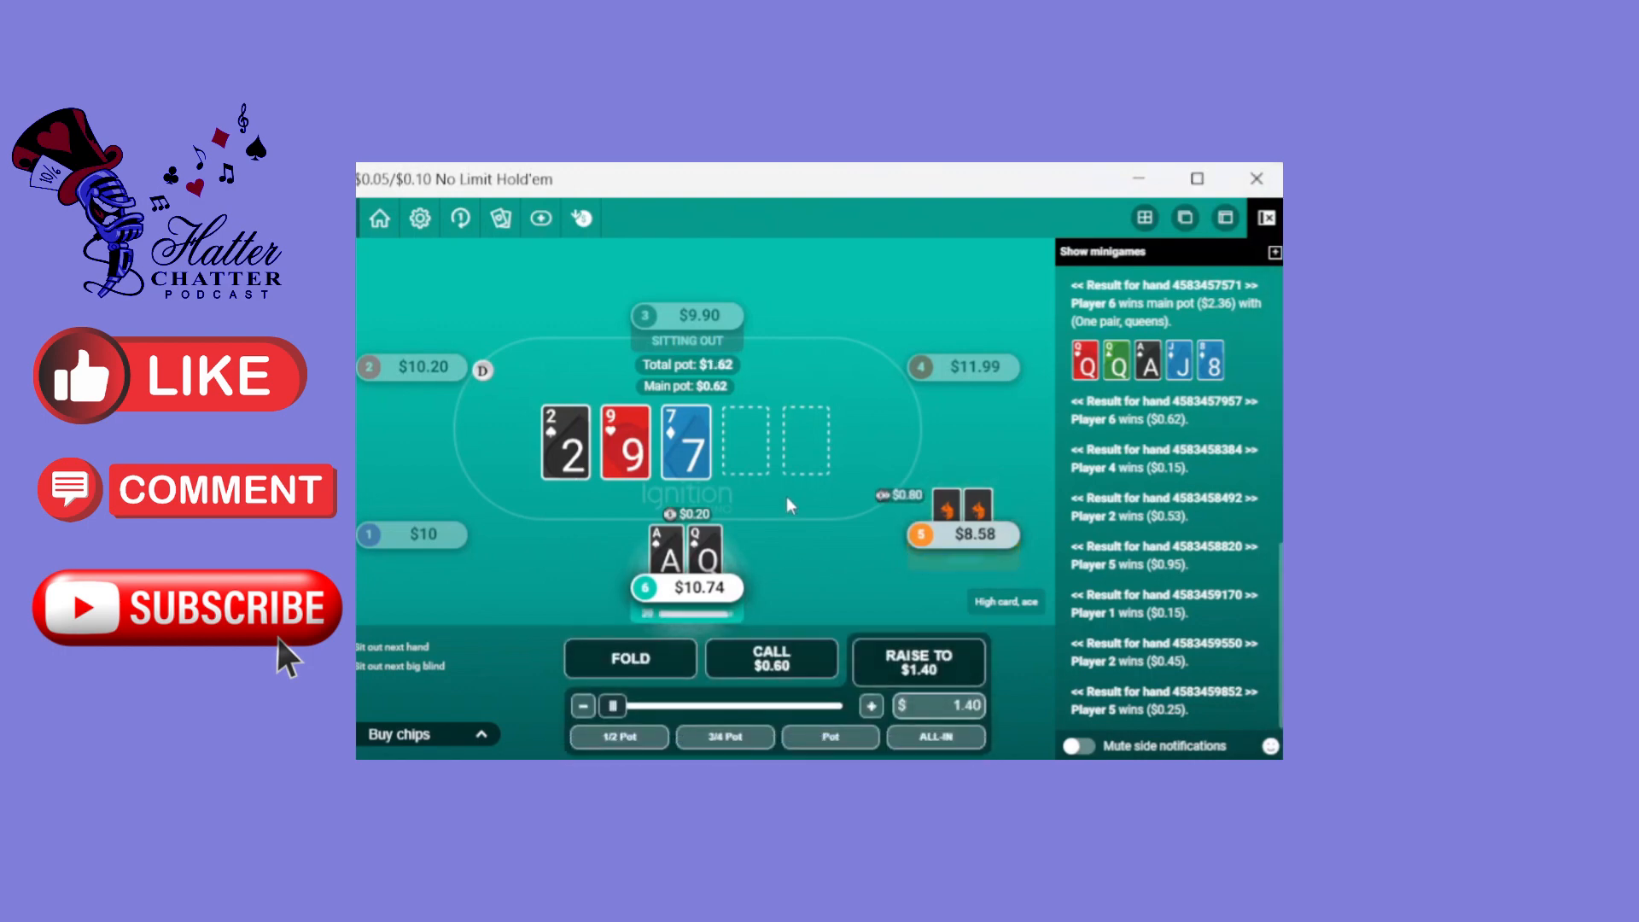
mouse_move(815, 555)
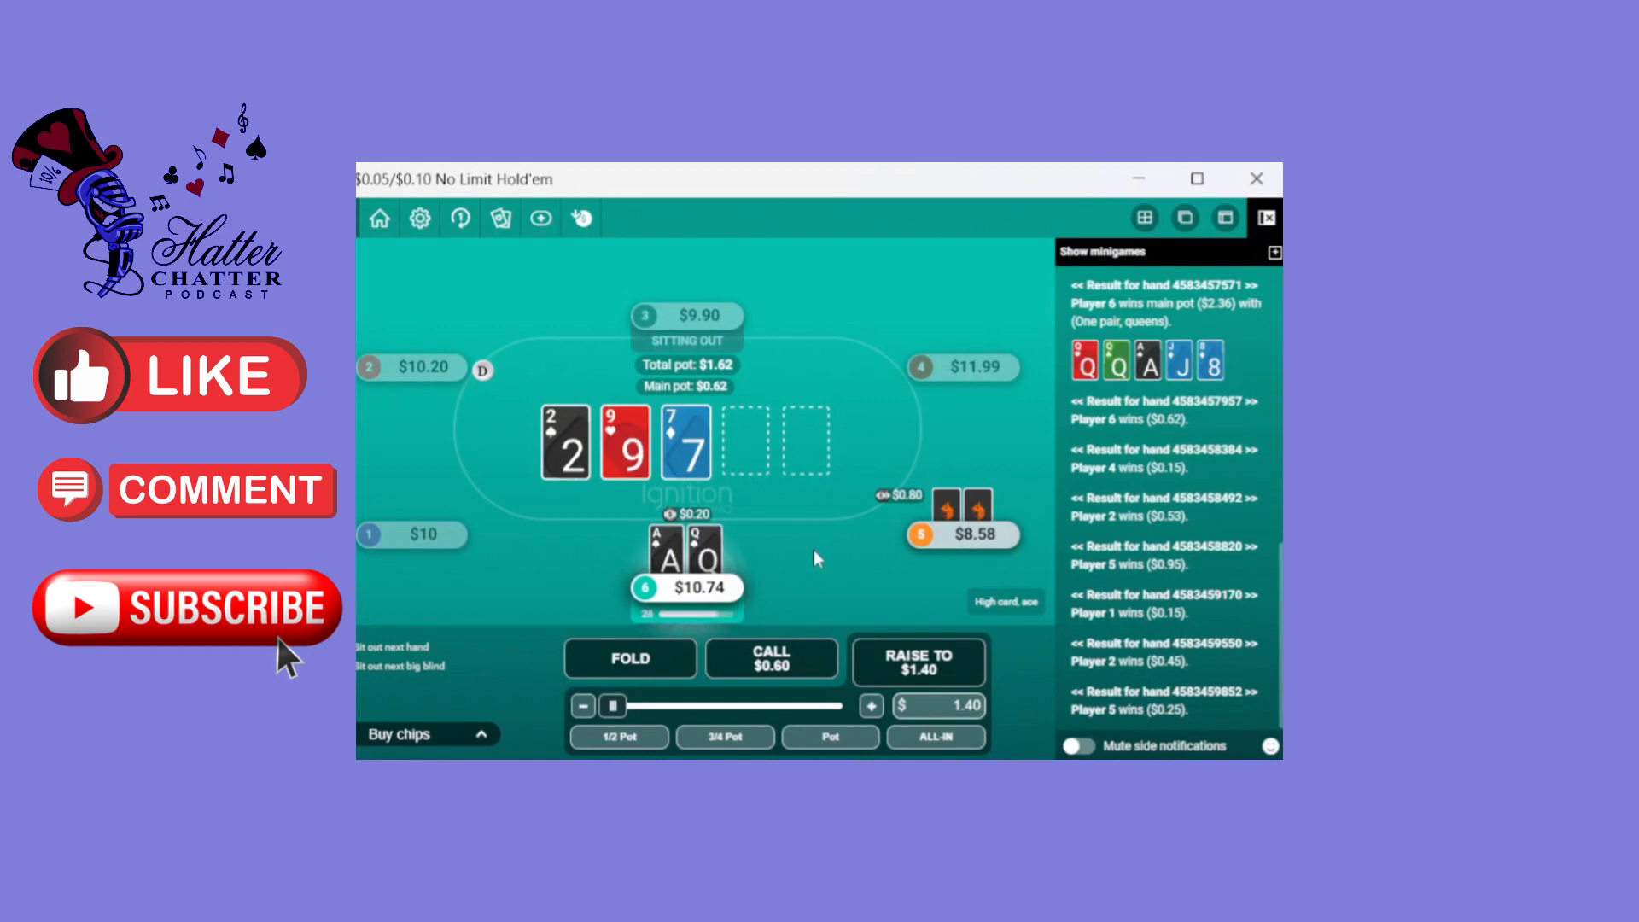
mouse_move(815, 588)
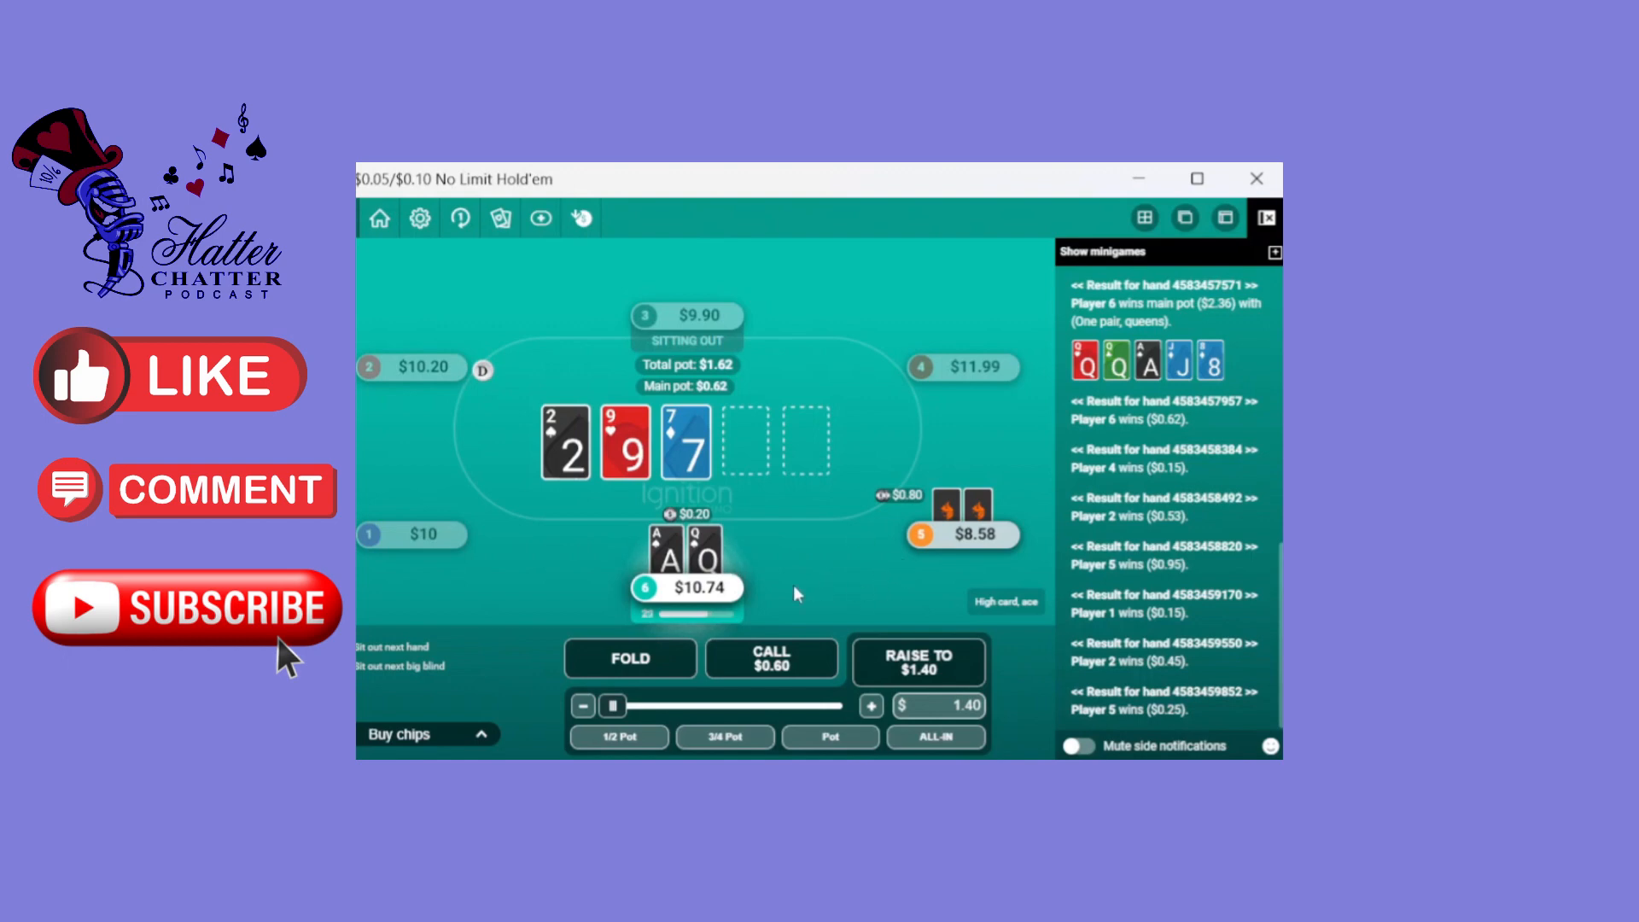
mouse_move(778, 610)
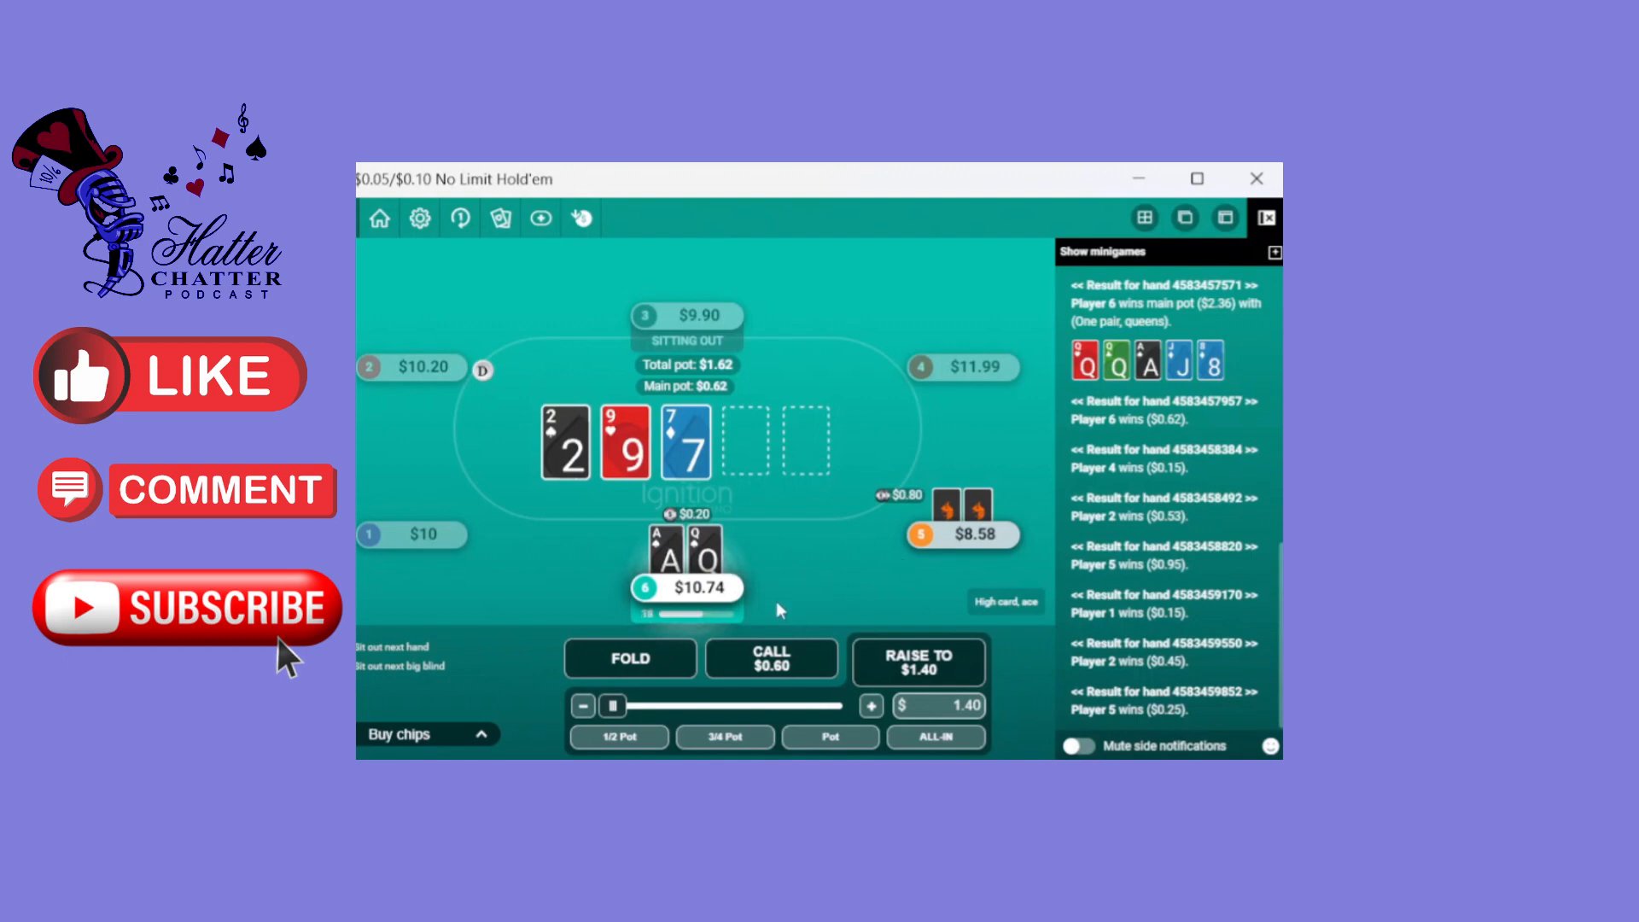
Call the opponent's flop raise, then check the turn and the river
left_click(770, 657)
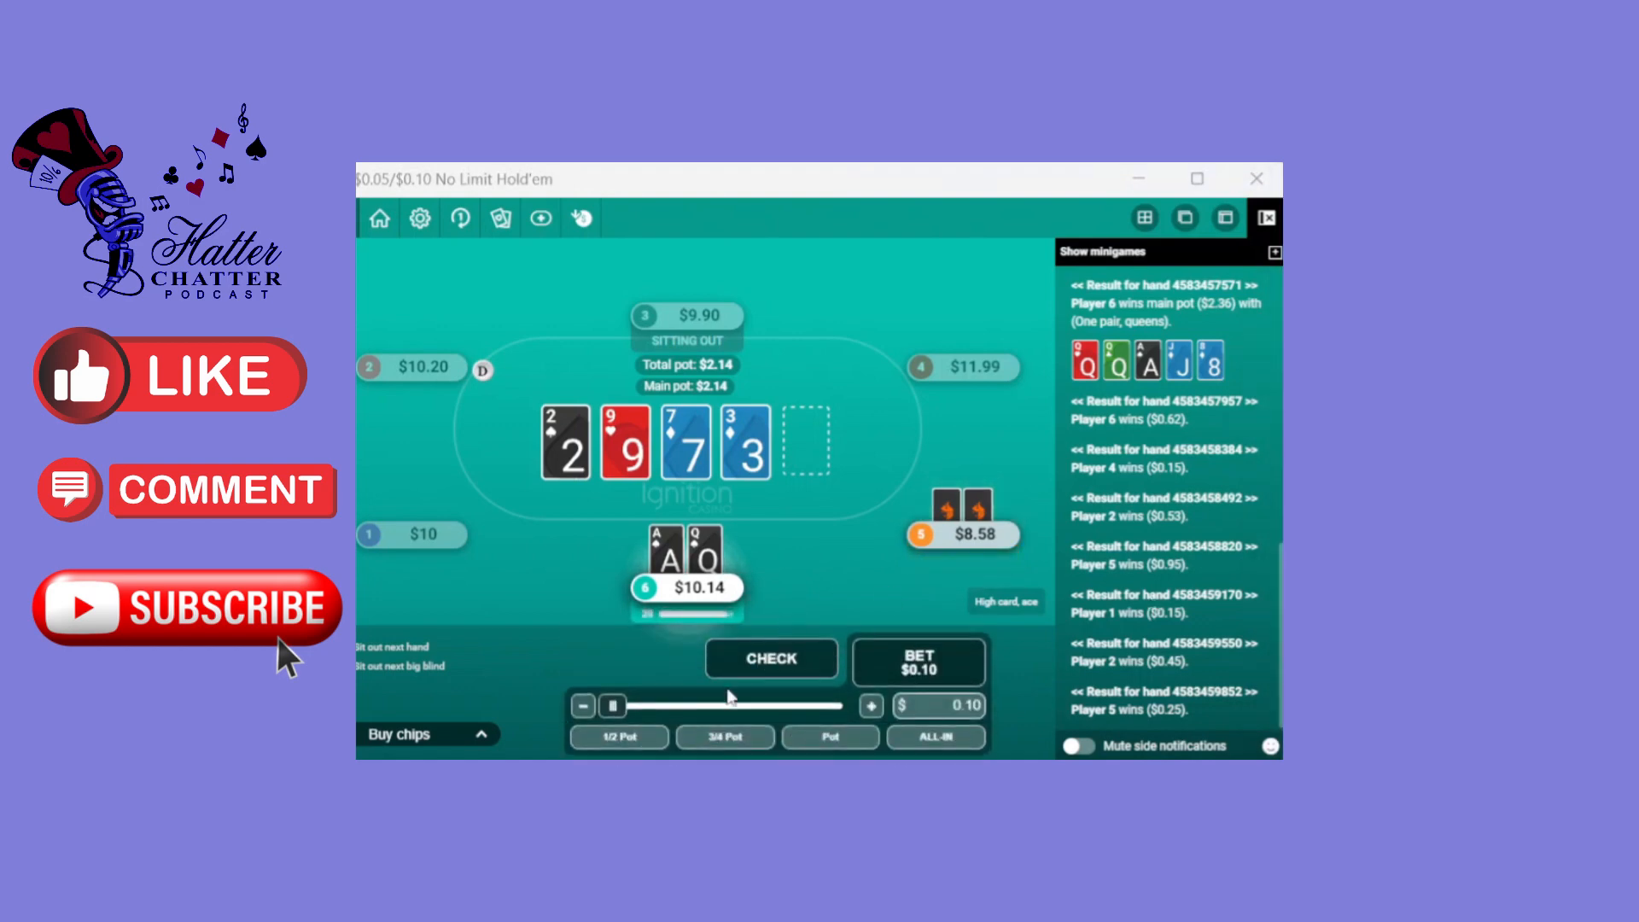
left_click(772, 660)
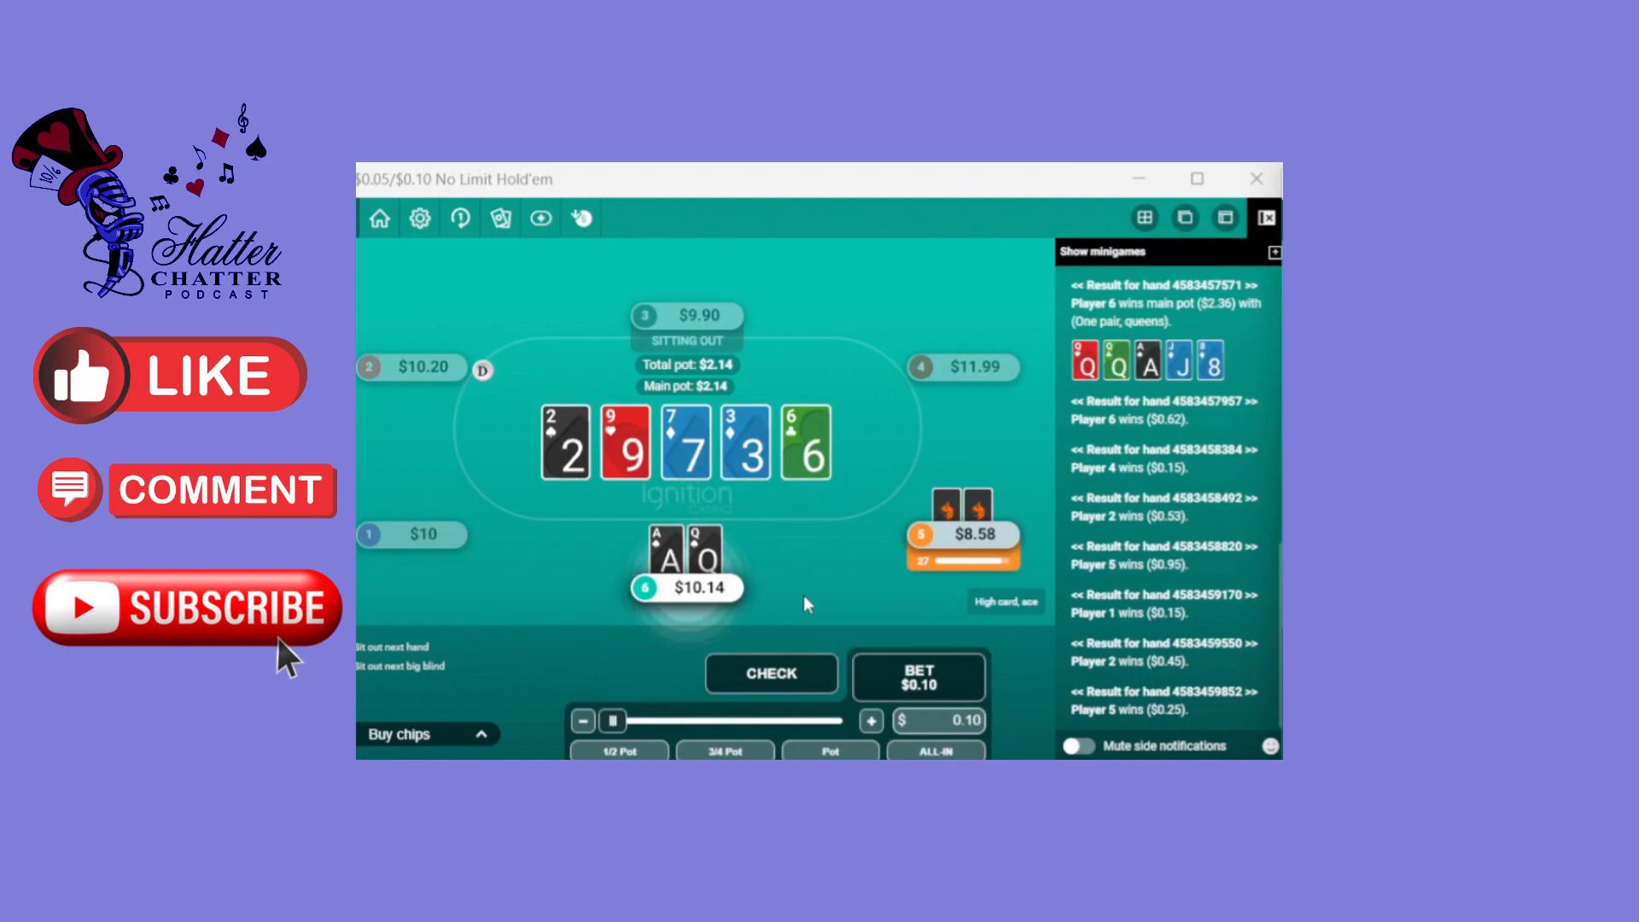
left_click(770, 672)
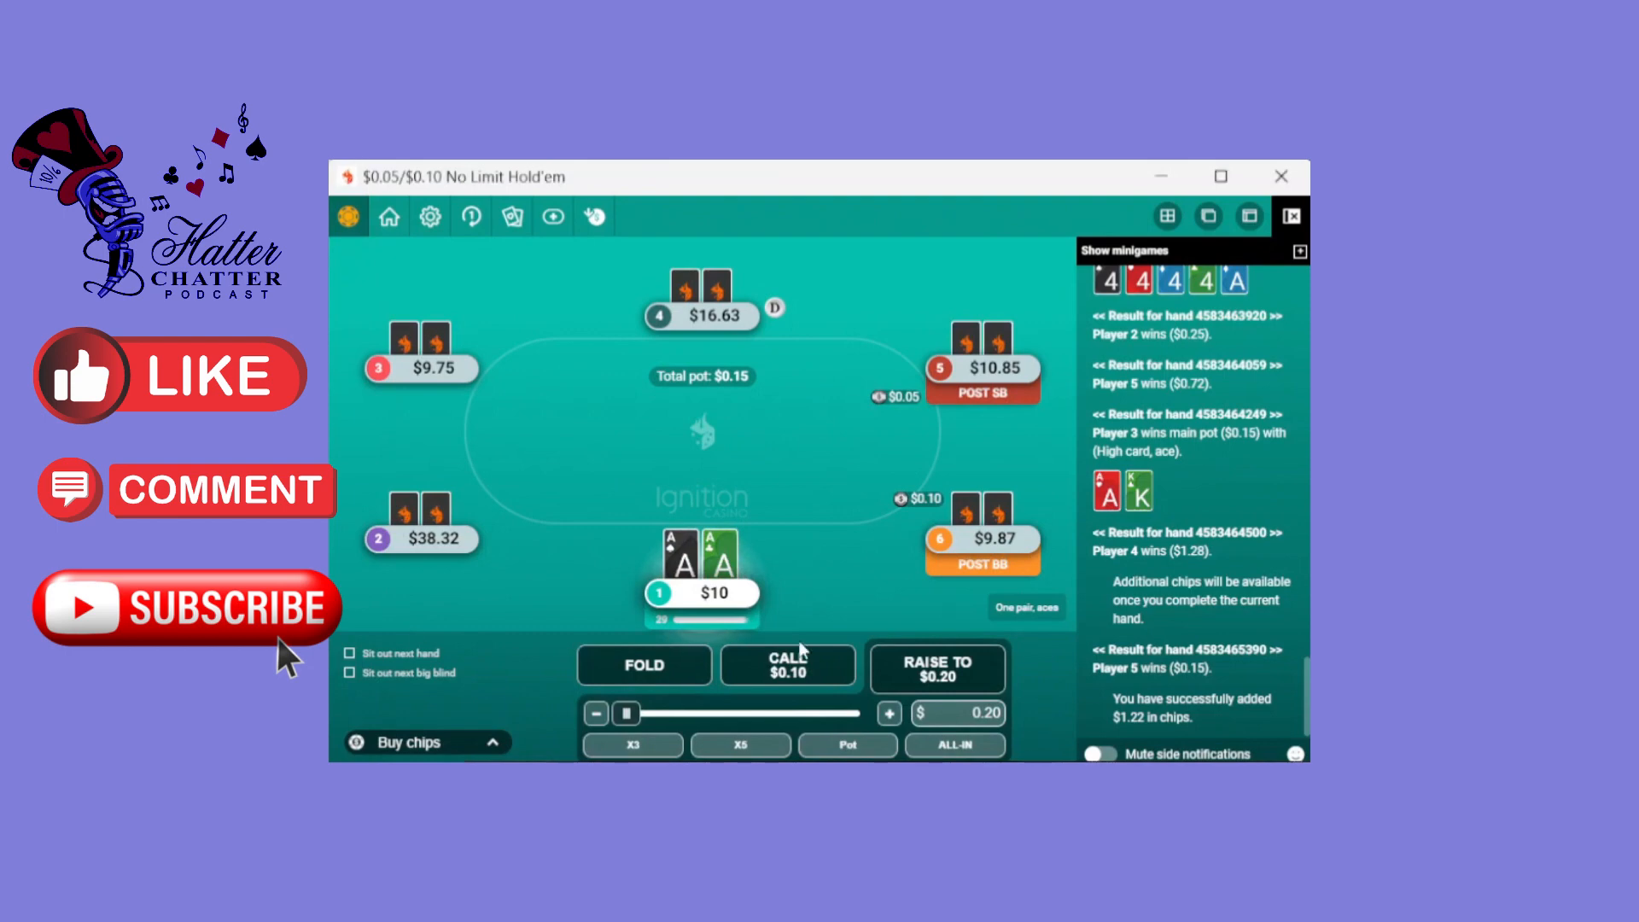
Raise preflop with pocket aces, bet the J-8-9 flop, then bet 3/4 pot ($0.79) on the turn
left_click(889, 713)
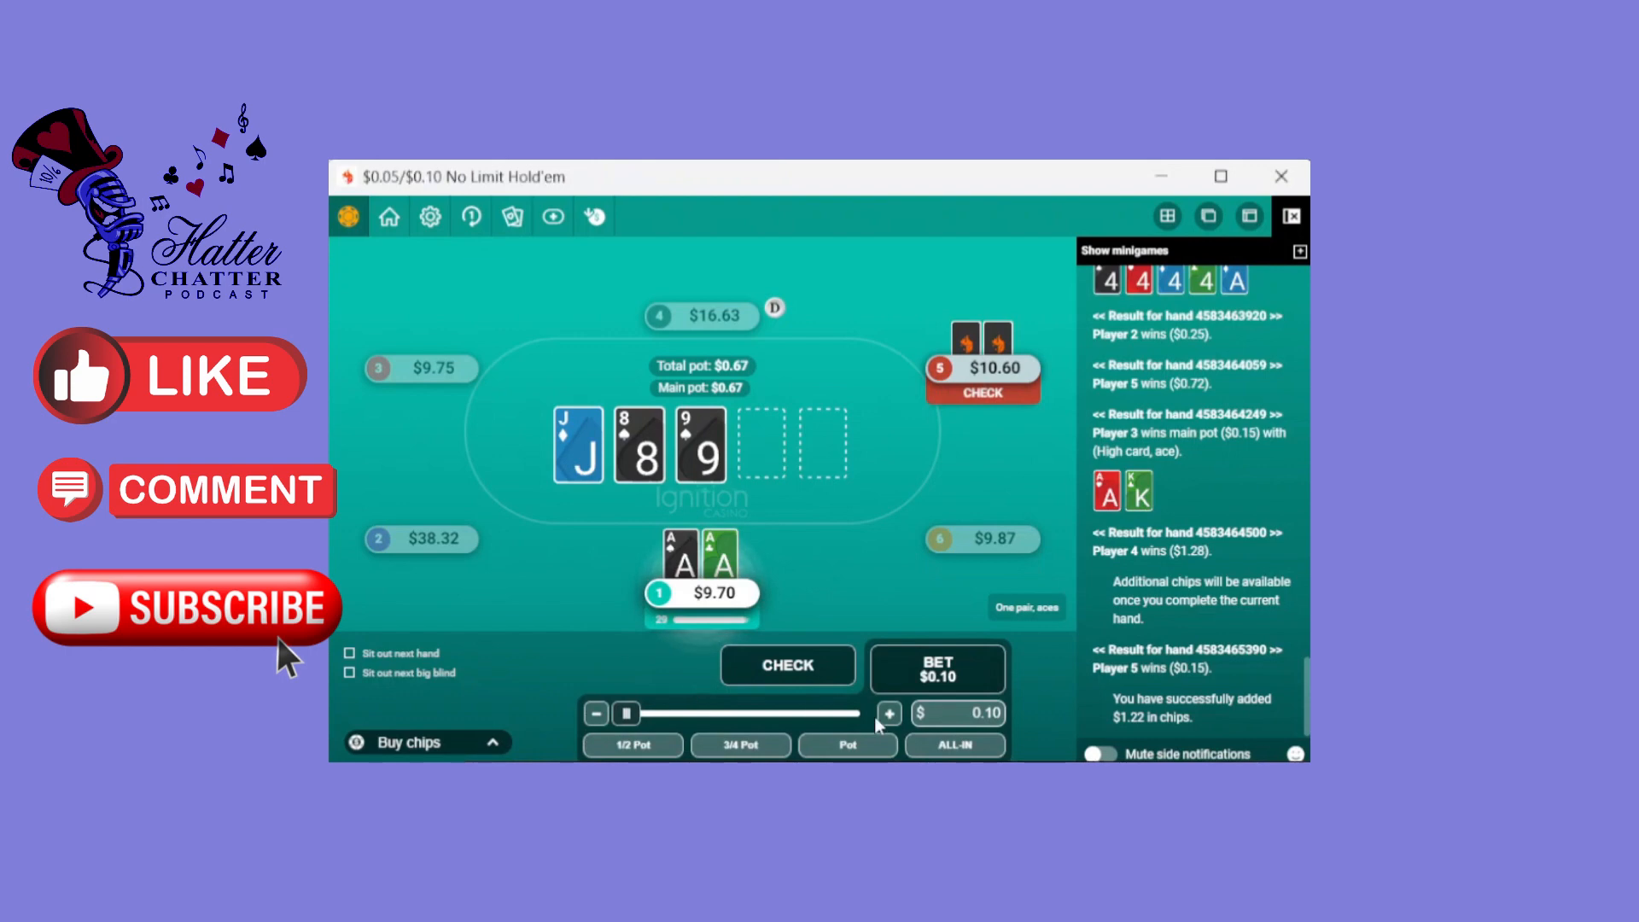
left_click(787, 665)
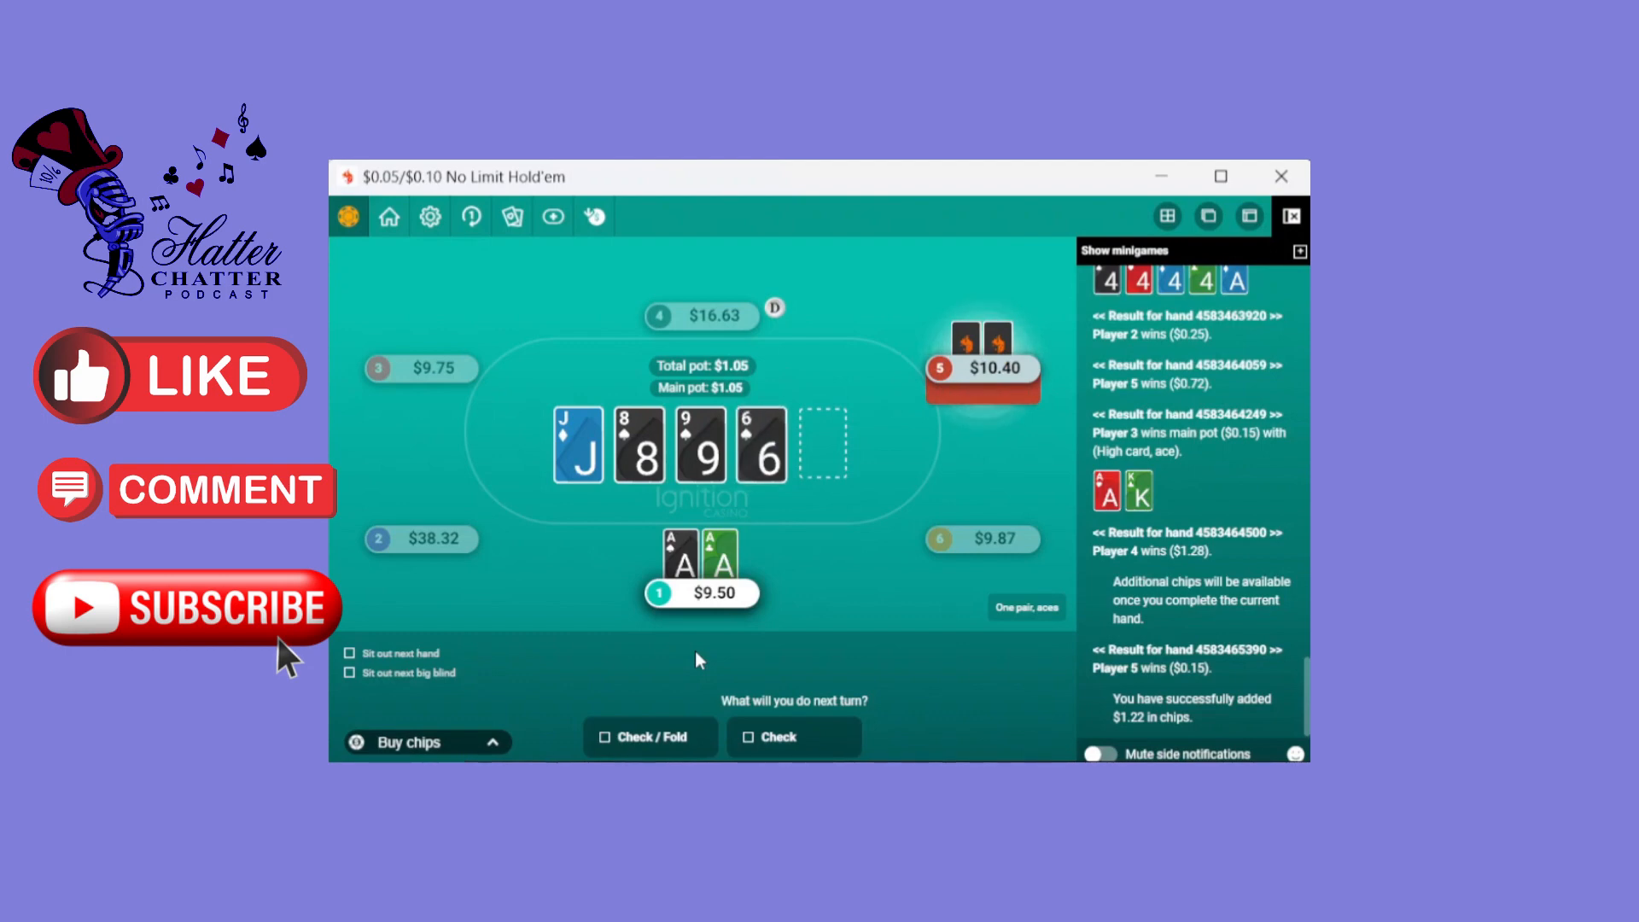
left_click(774, 736)
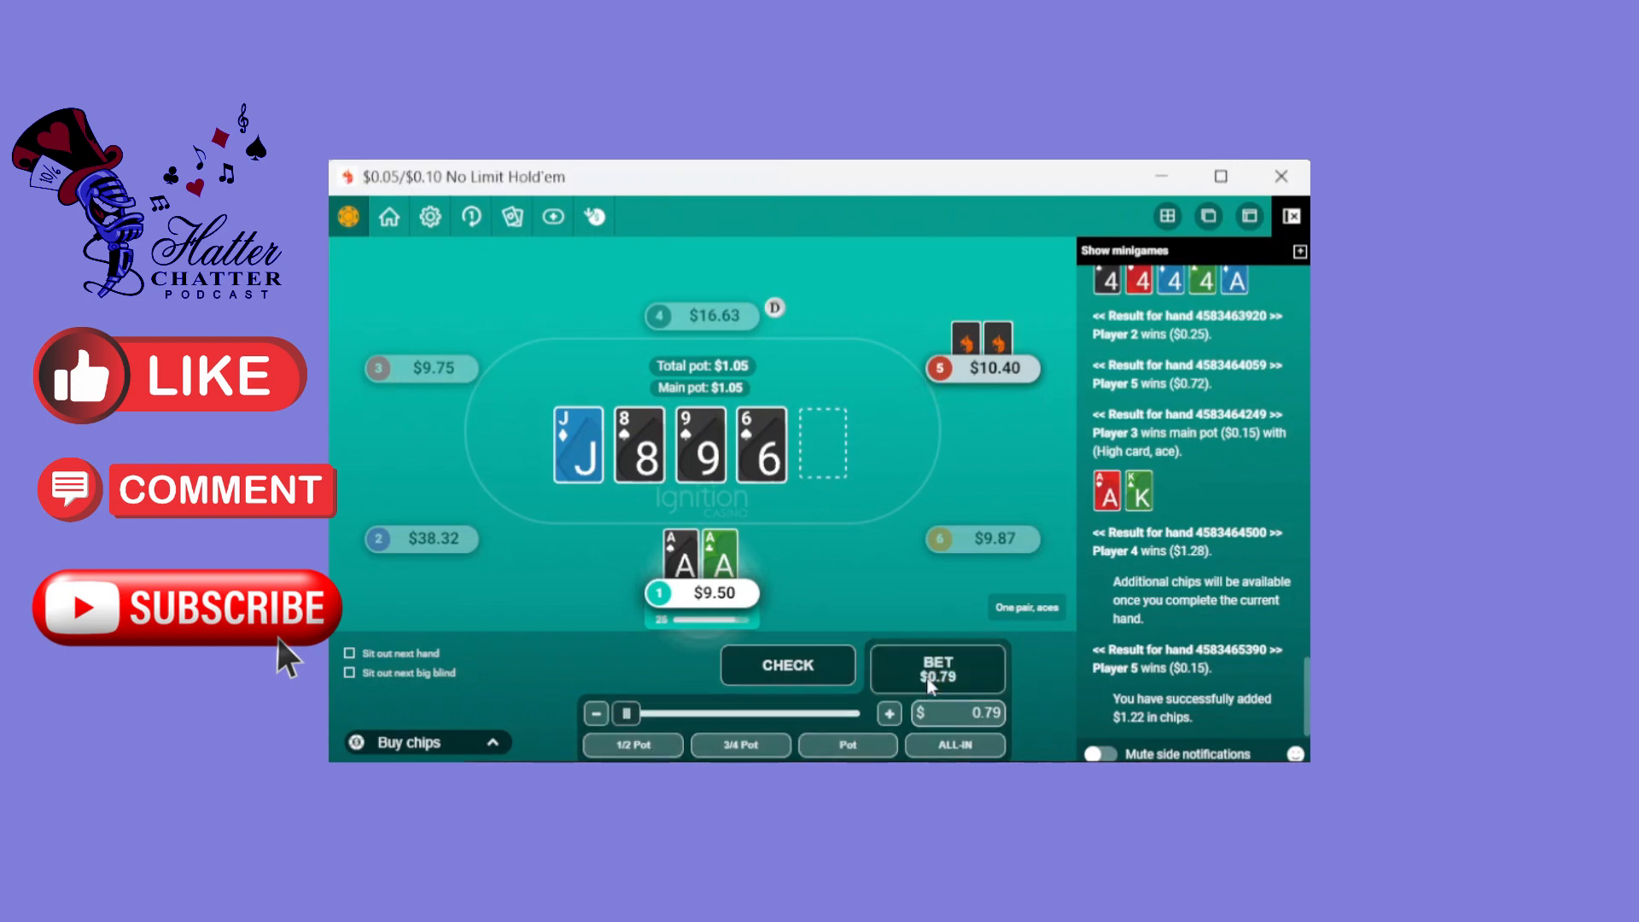
left_click(935, 669)
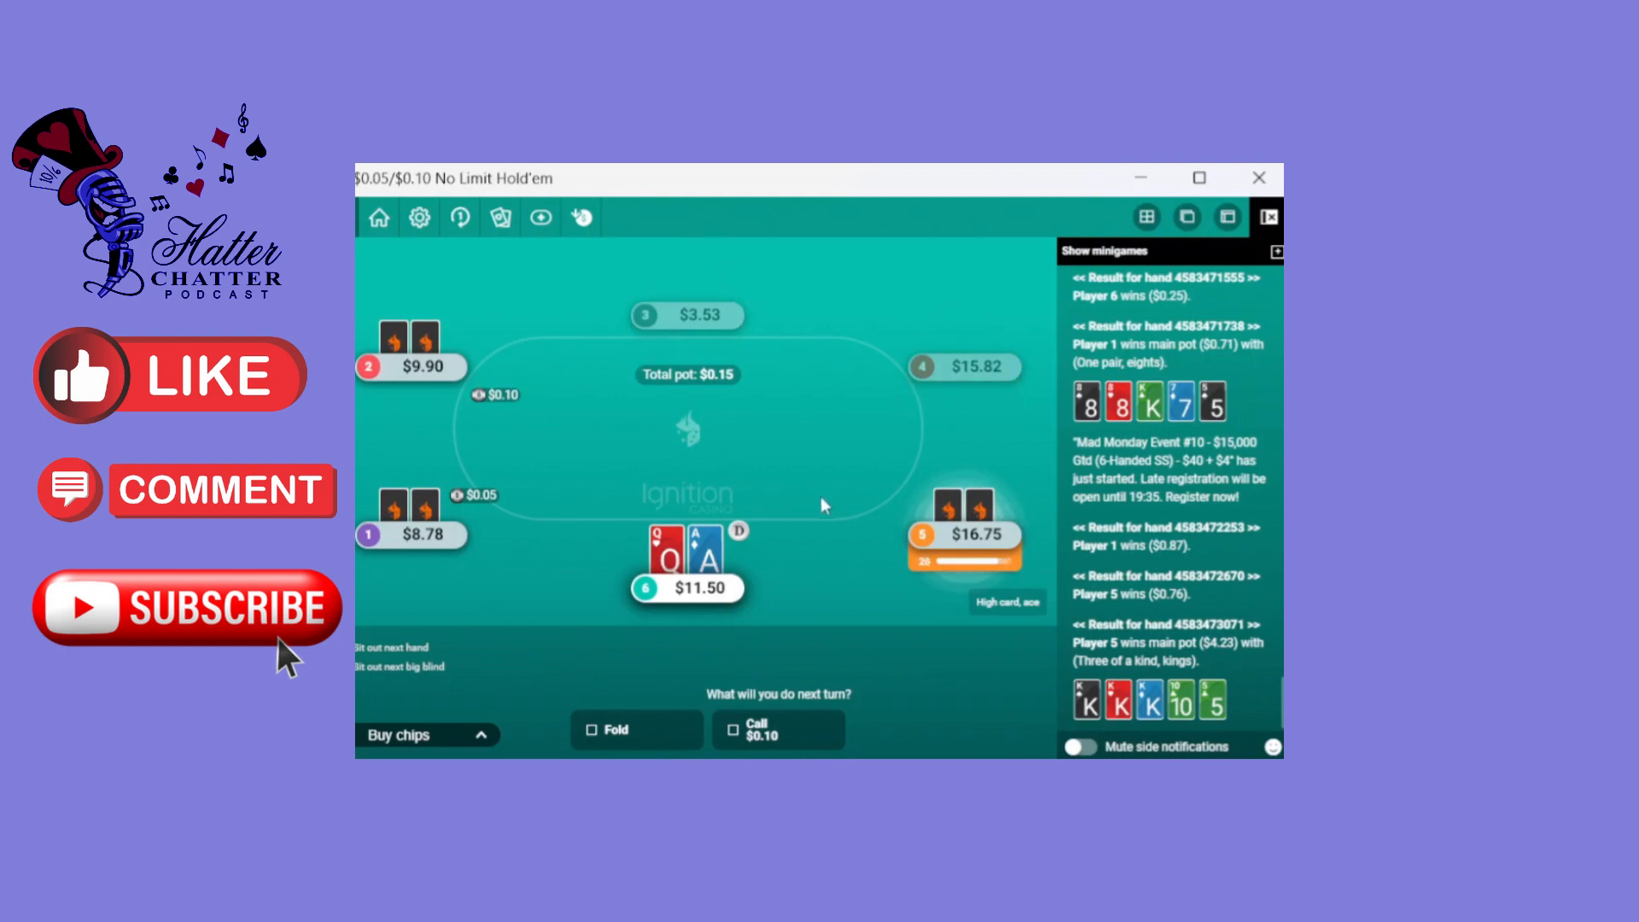
mouse_move(783, 590)
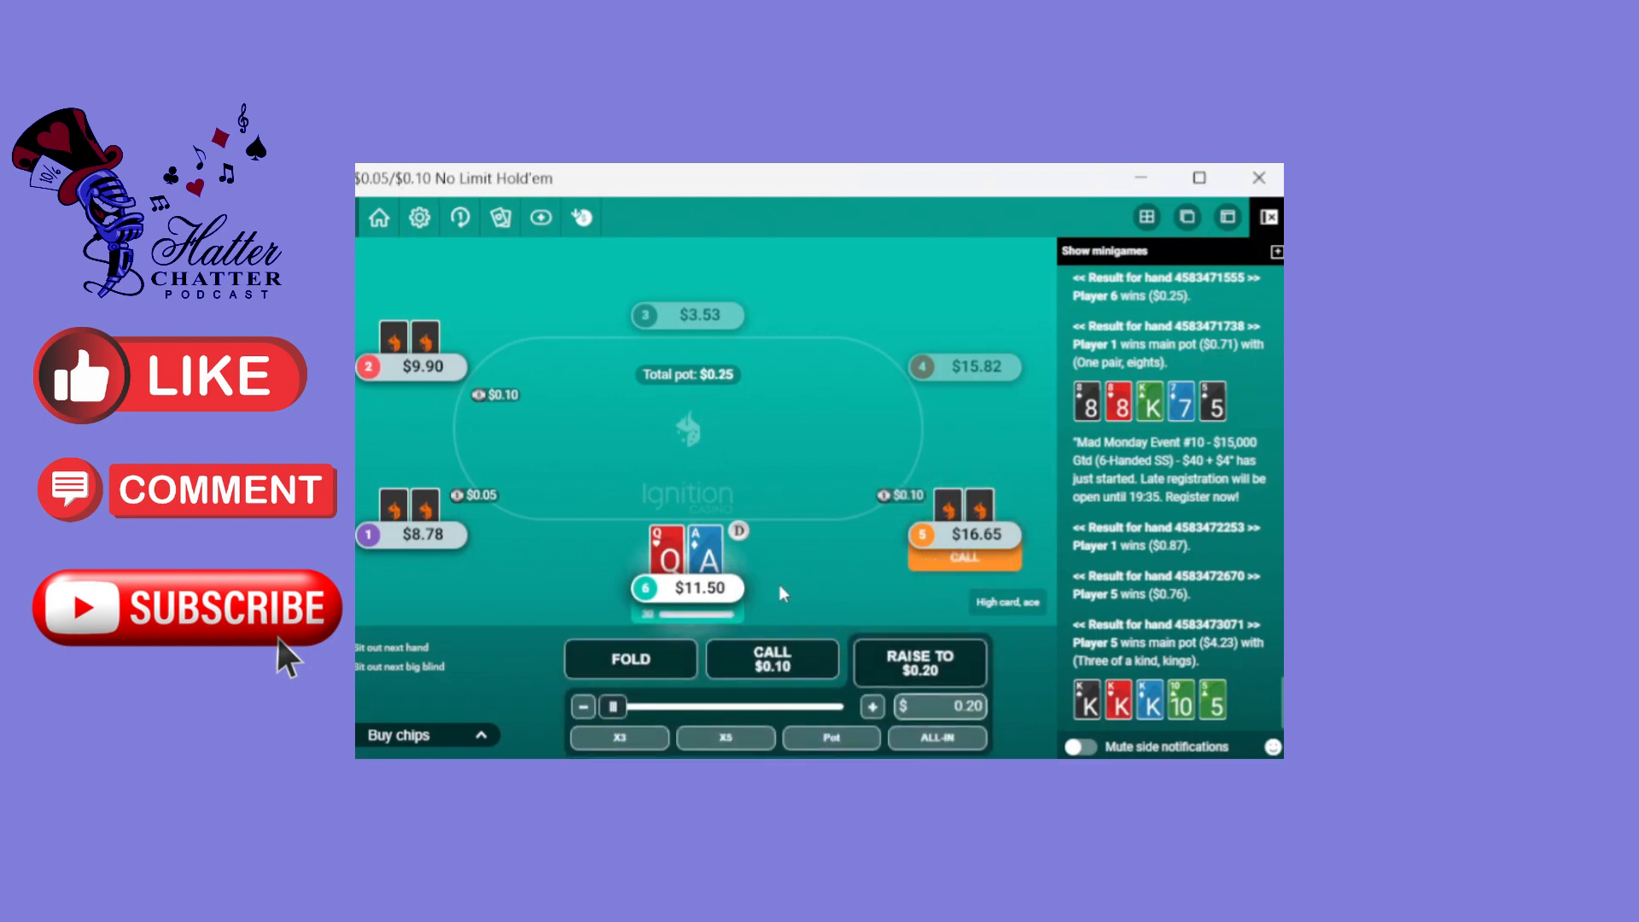
Raise preflop with ace-queen and check the J-A-3 flop
left_click(872, 706)
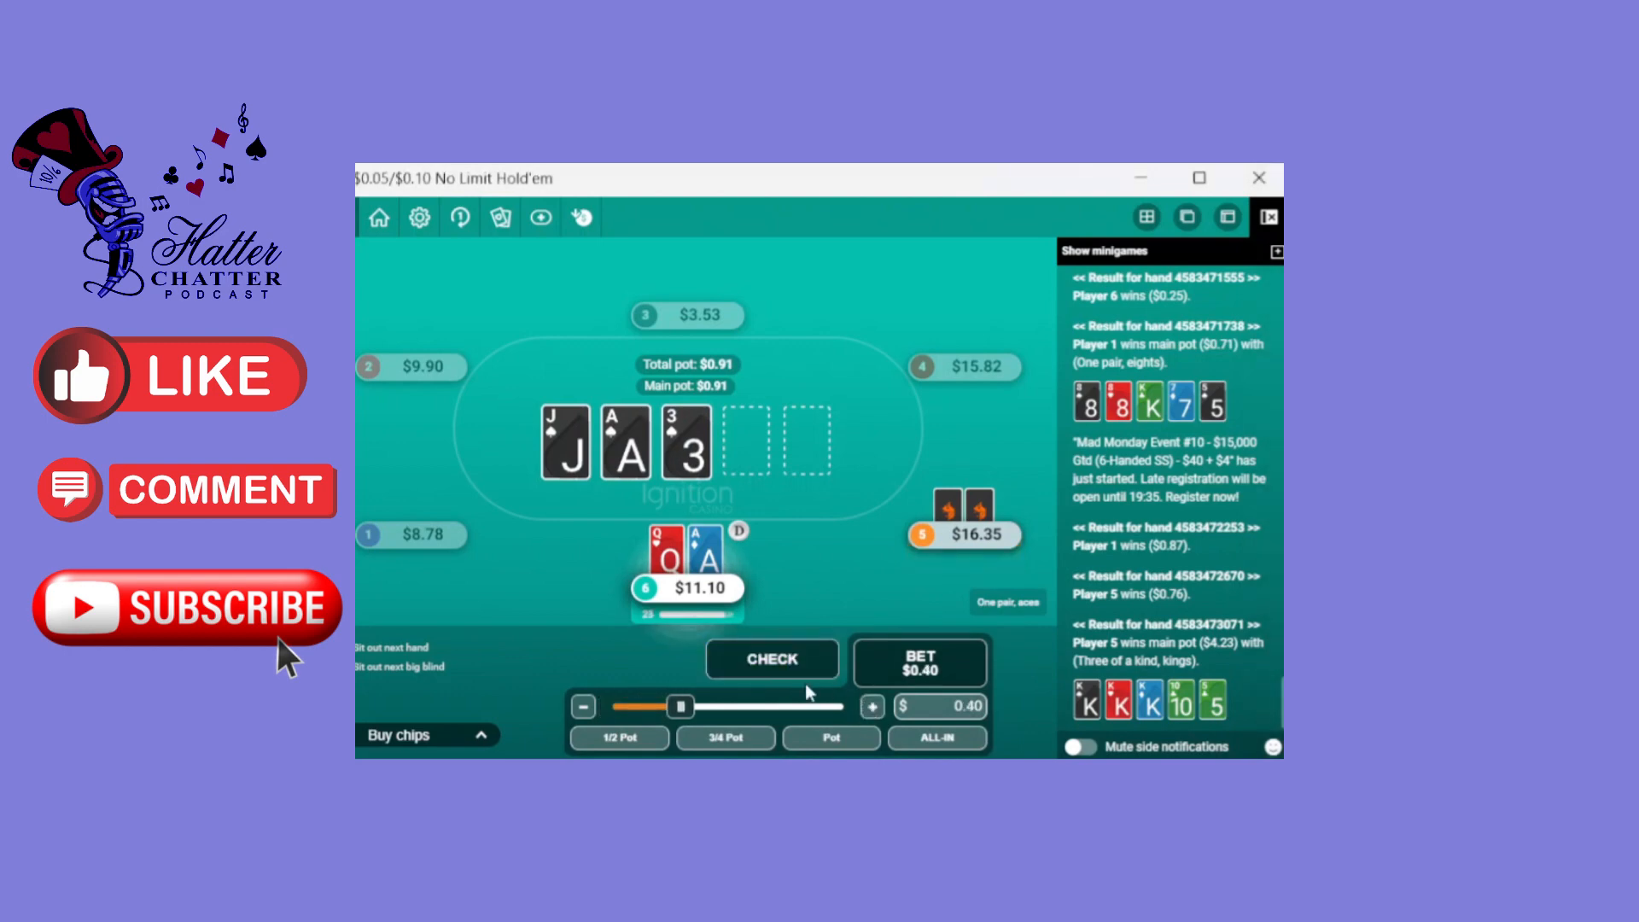
left_click(772, 658)
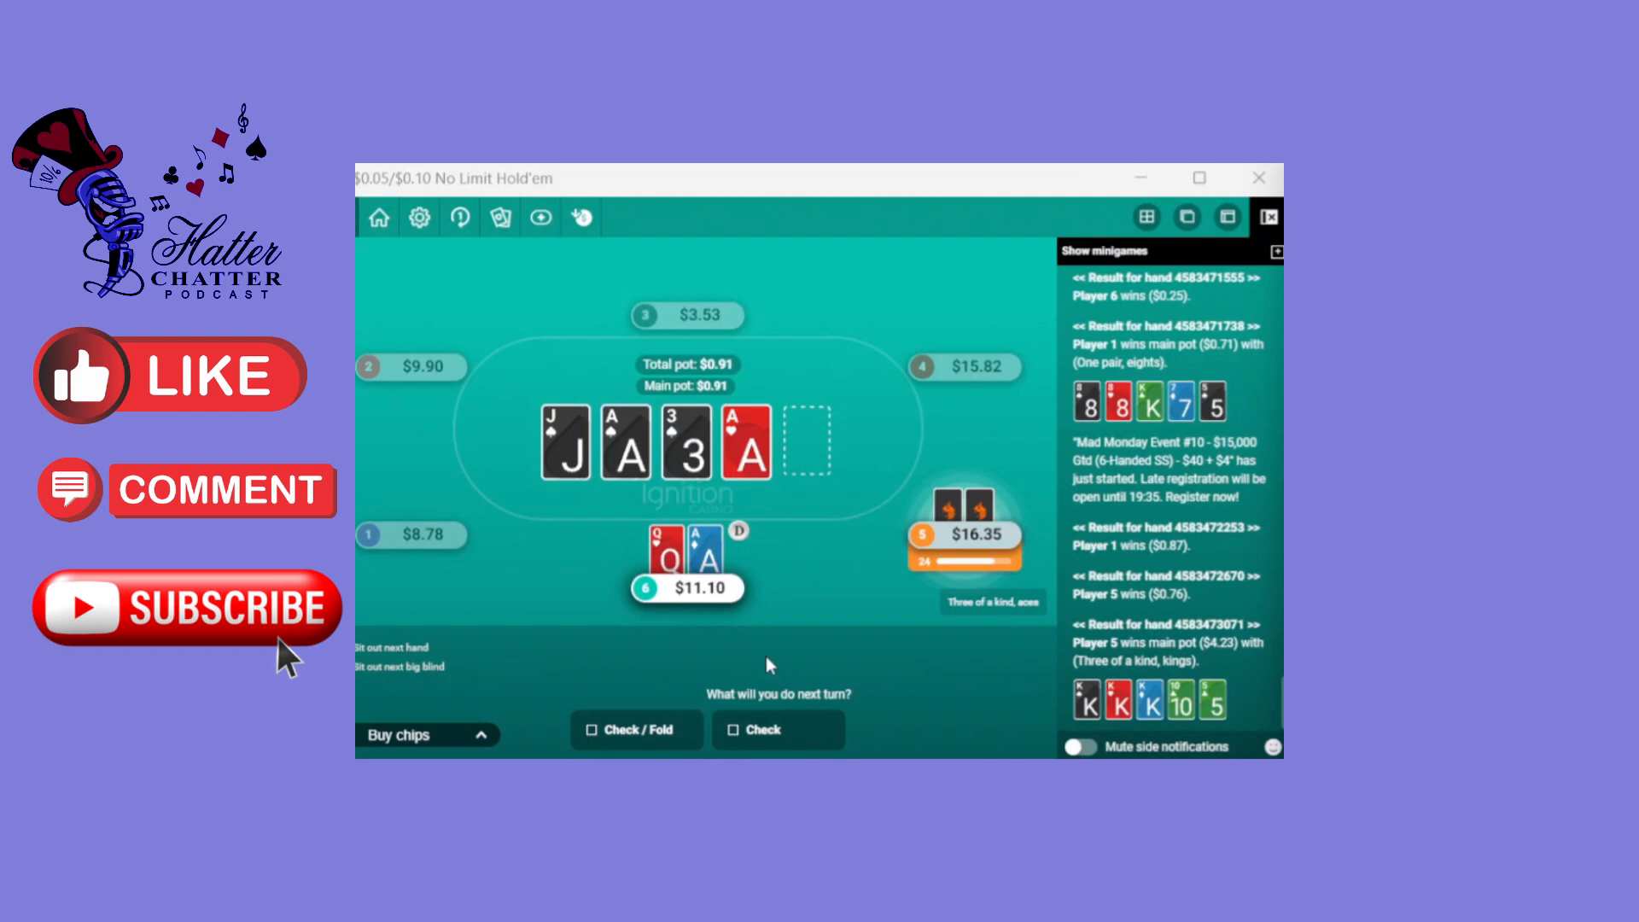
mouse_move(753, 635)
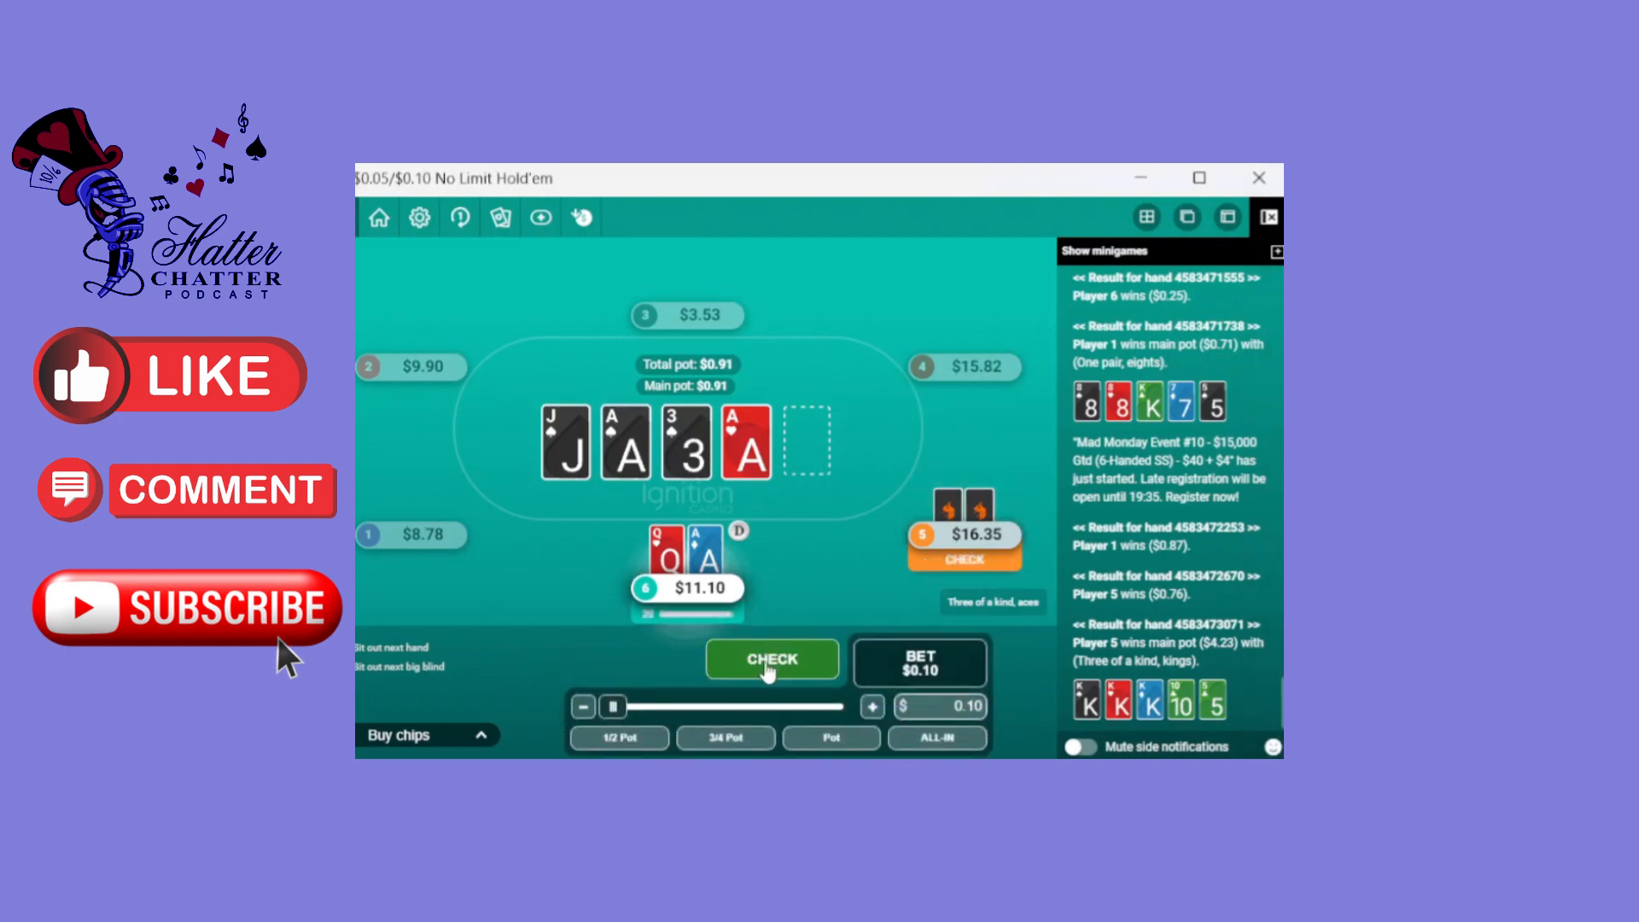
Check the turn, then raise the $1 river bet to $2.70 with aces full
left_click(772, 660)
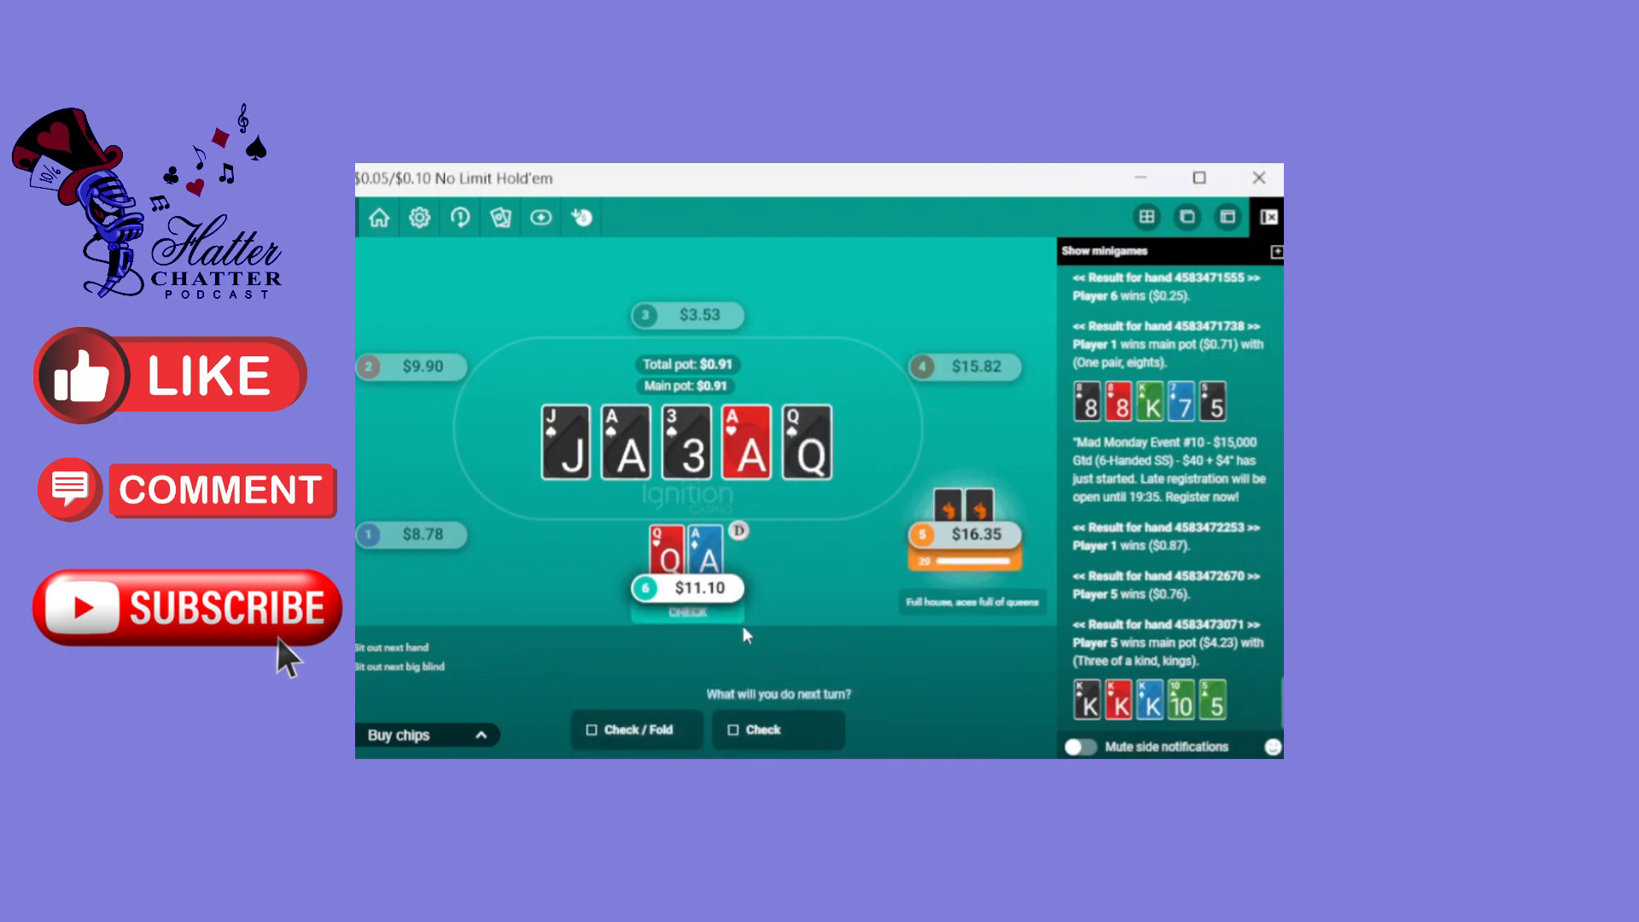
mouse_move(778, 631)
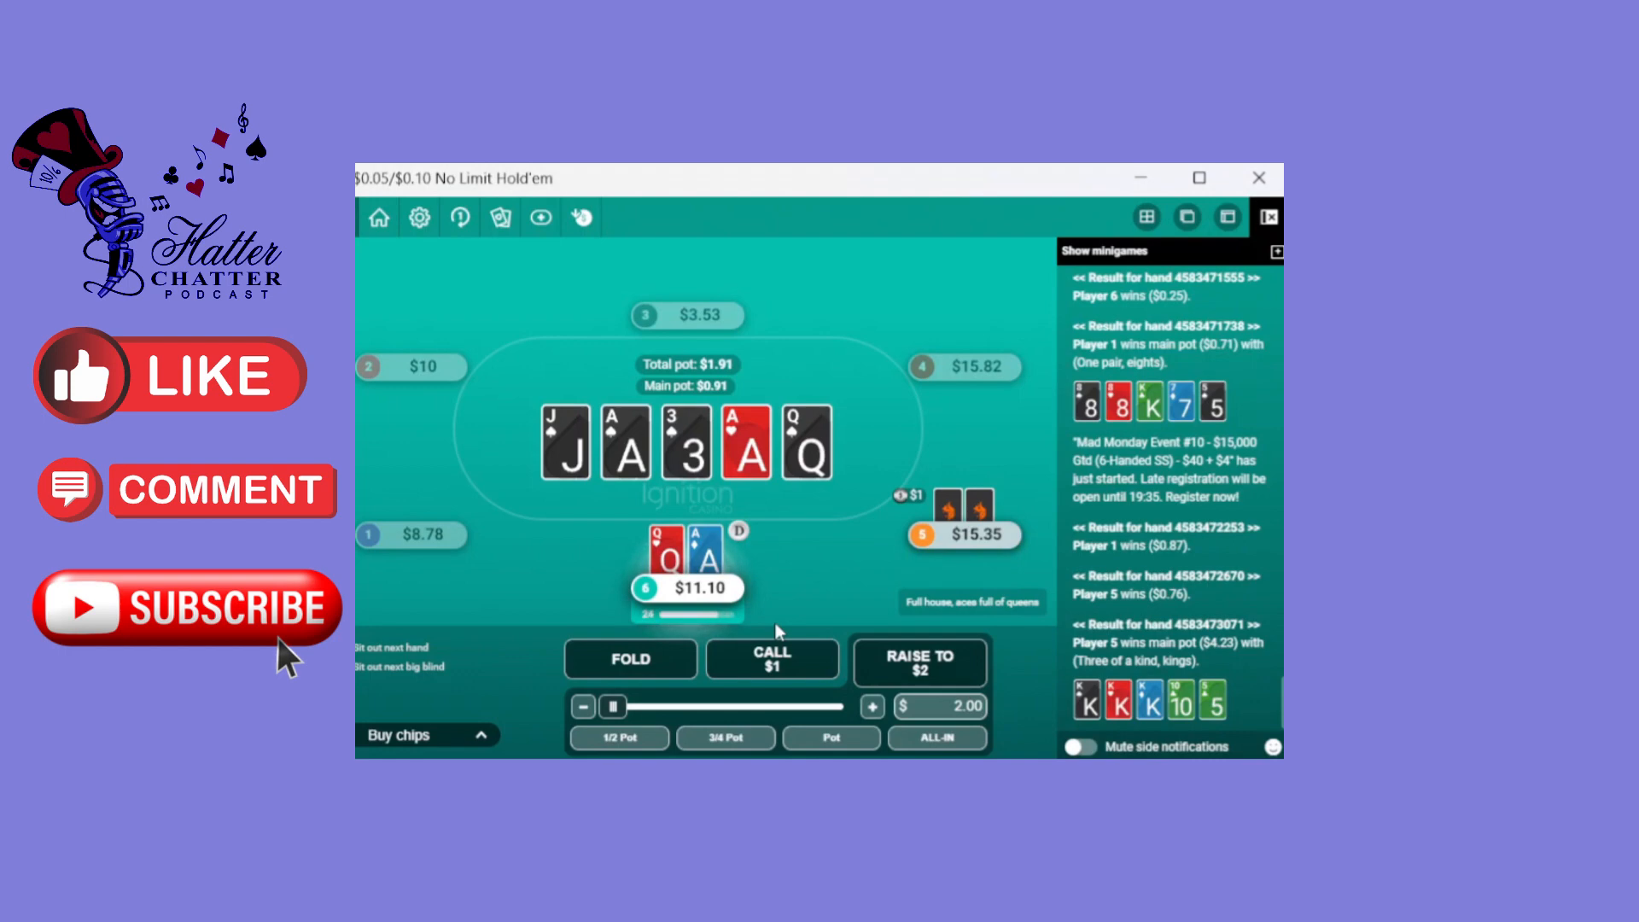
left_click(872, 707)
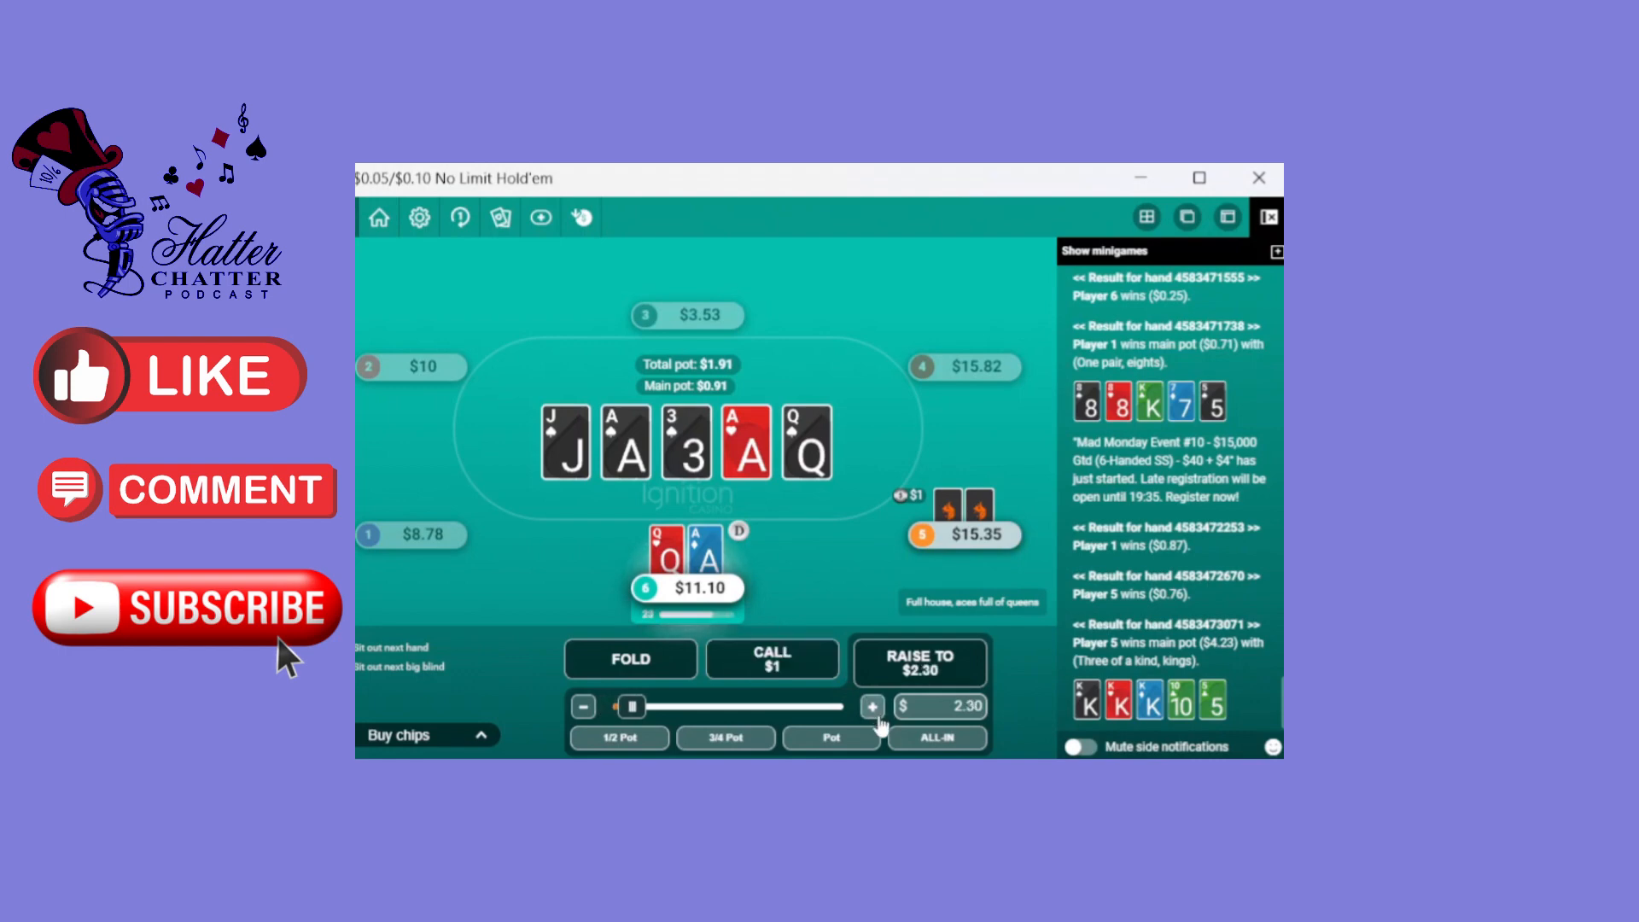
left_click(870, 707)
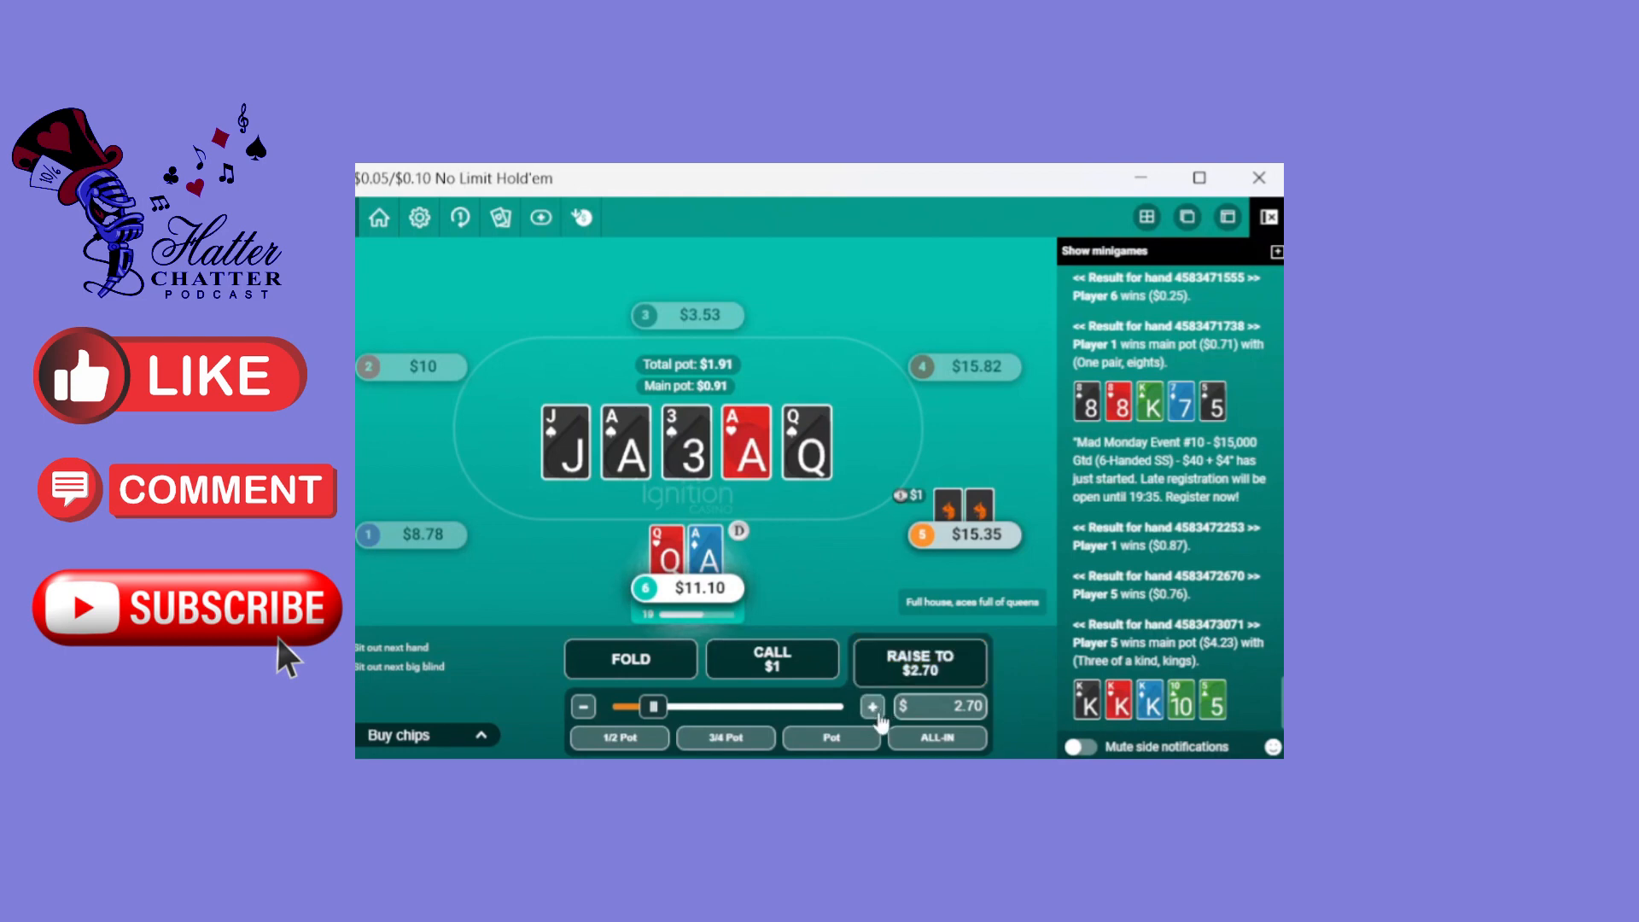
left_click(871, 707)
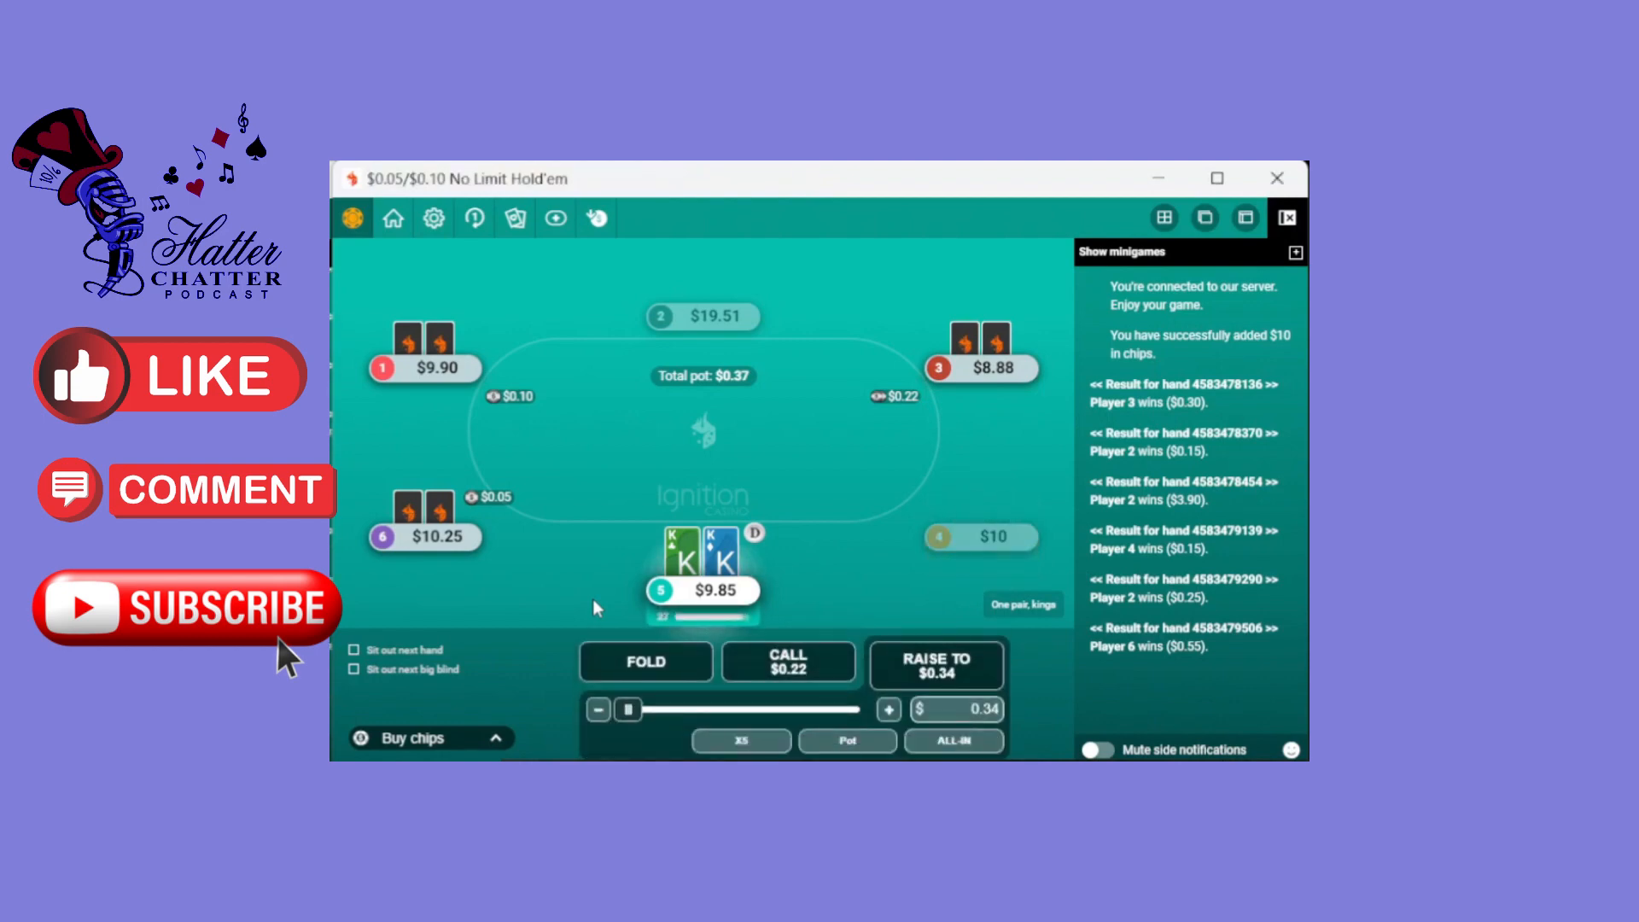
Reraise preflop to $1.31 with pocket kings
left_click(847, 741)
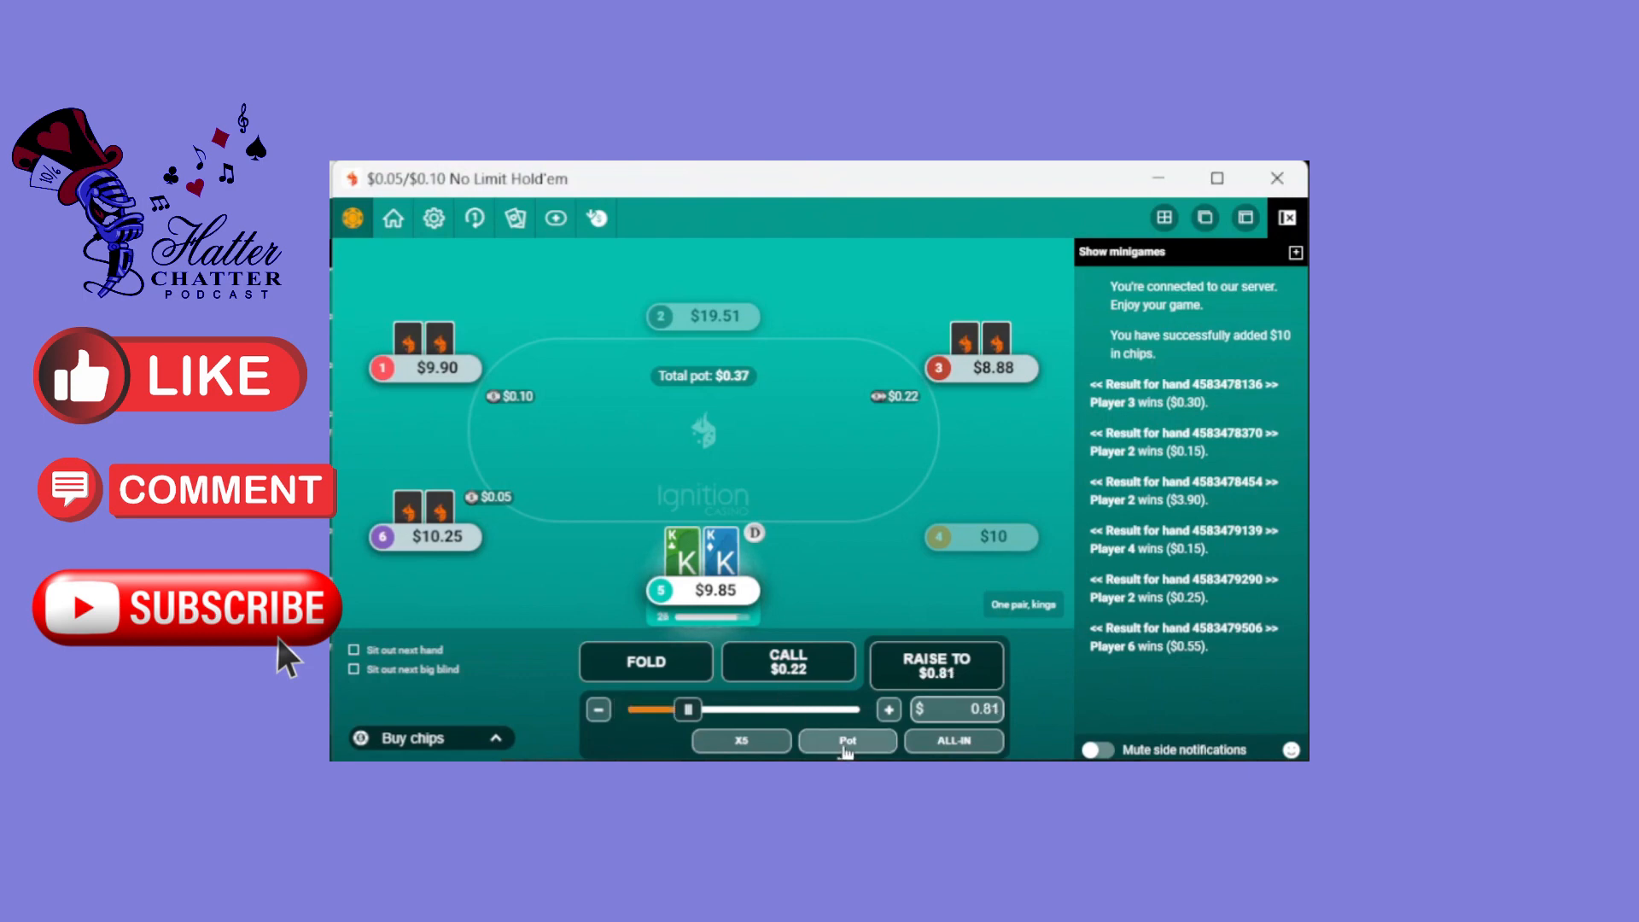
left_click(888, 709)
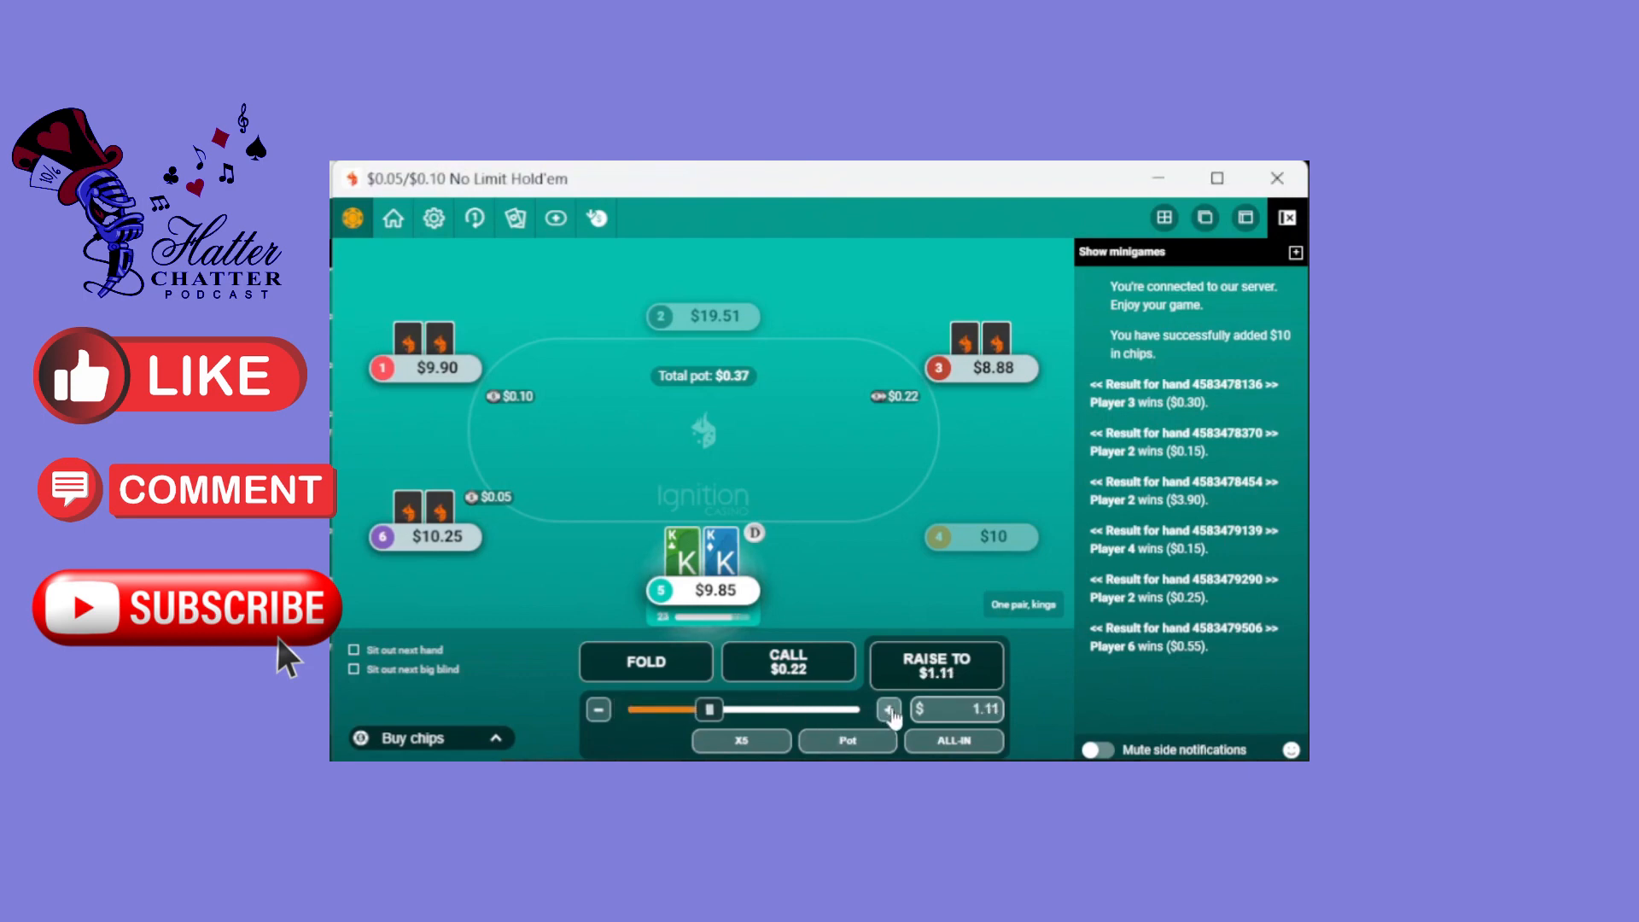
left_click(888, 708)
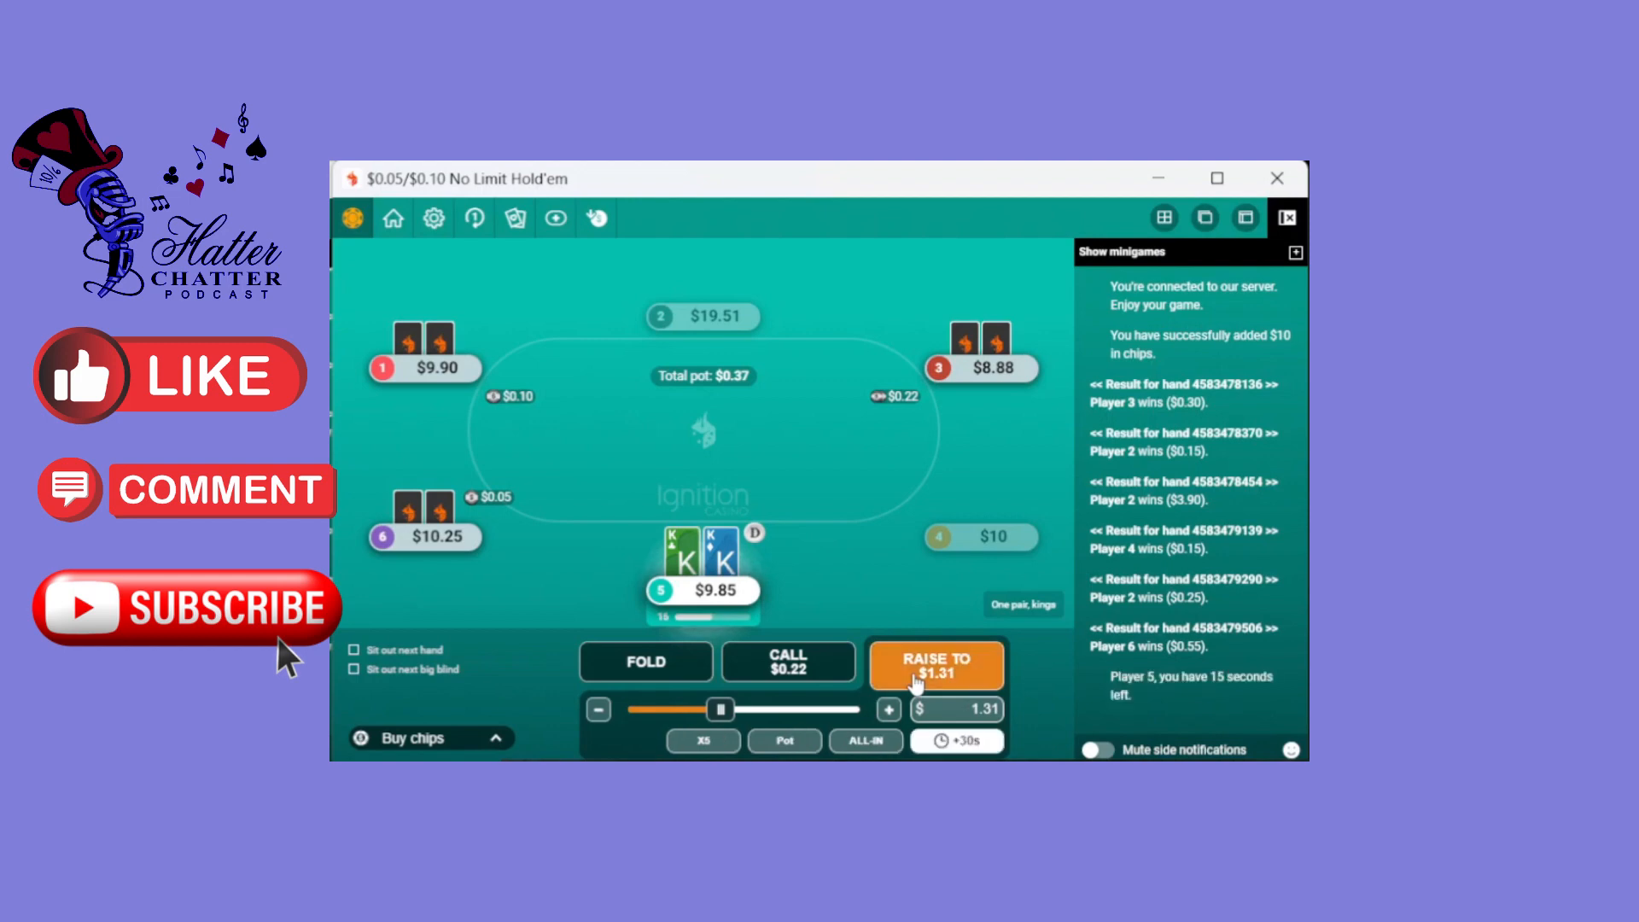
left_click(933, 665)
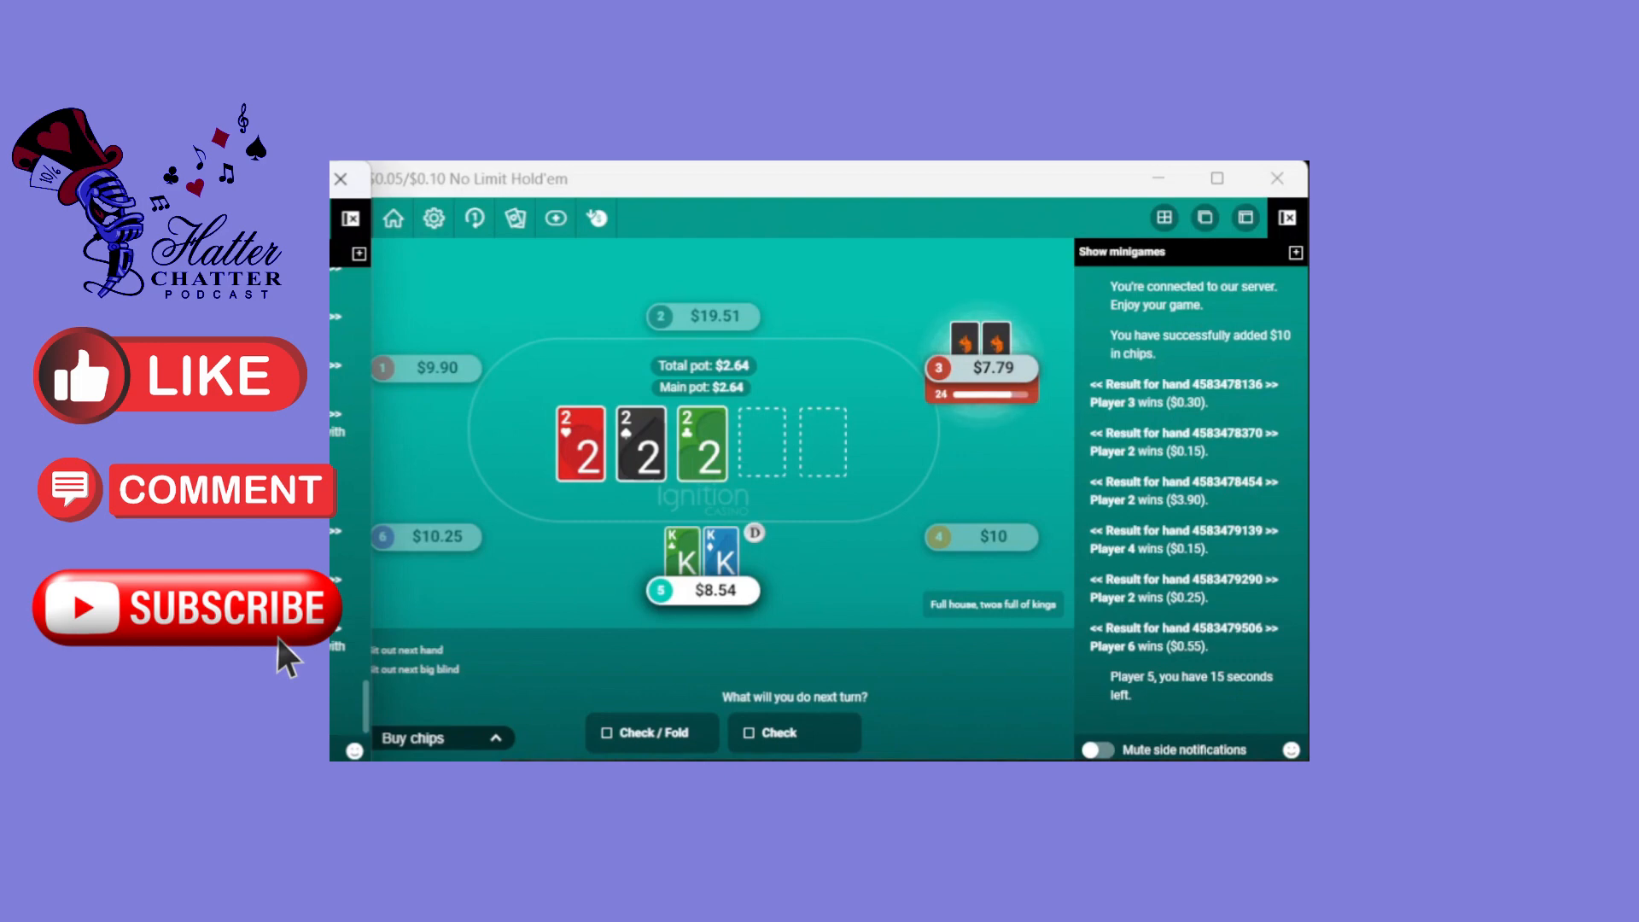
mouse_move(550, 630)
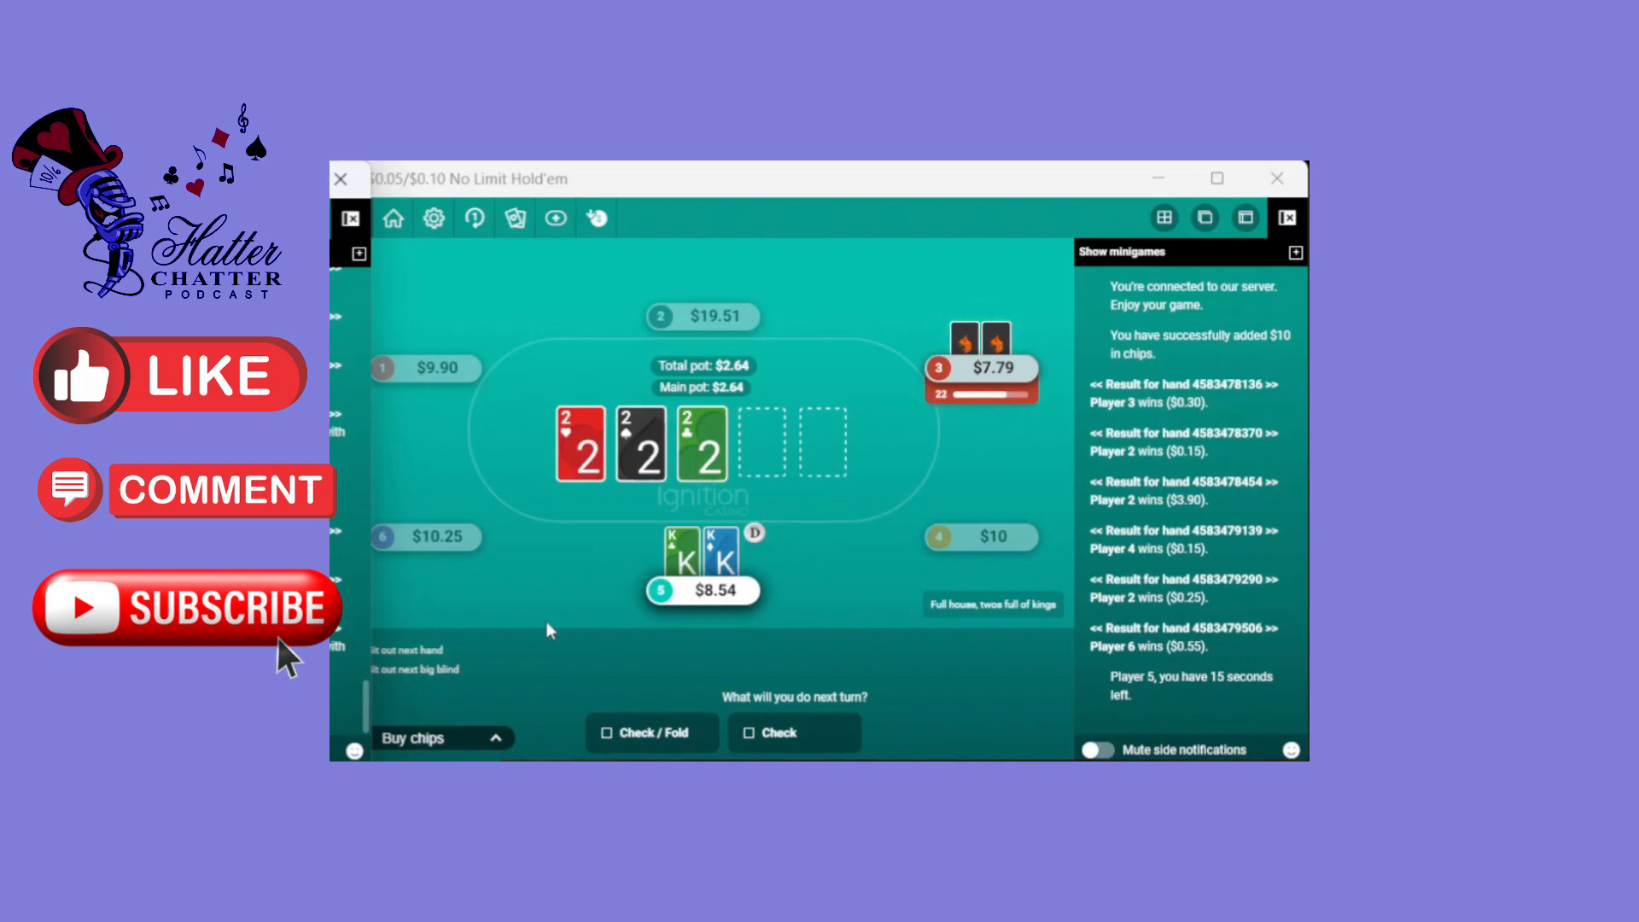
Bet $1.98 on the 2-2-2 flop and call the opponent's $5.81 all-in
left_click(770, 731)
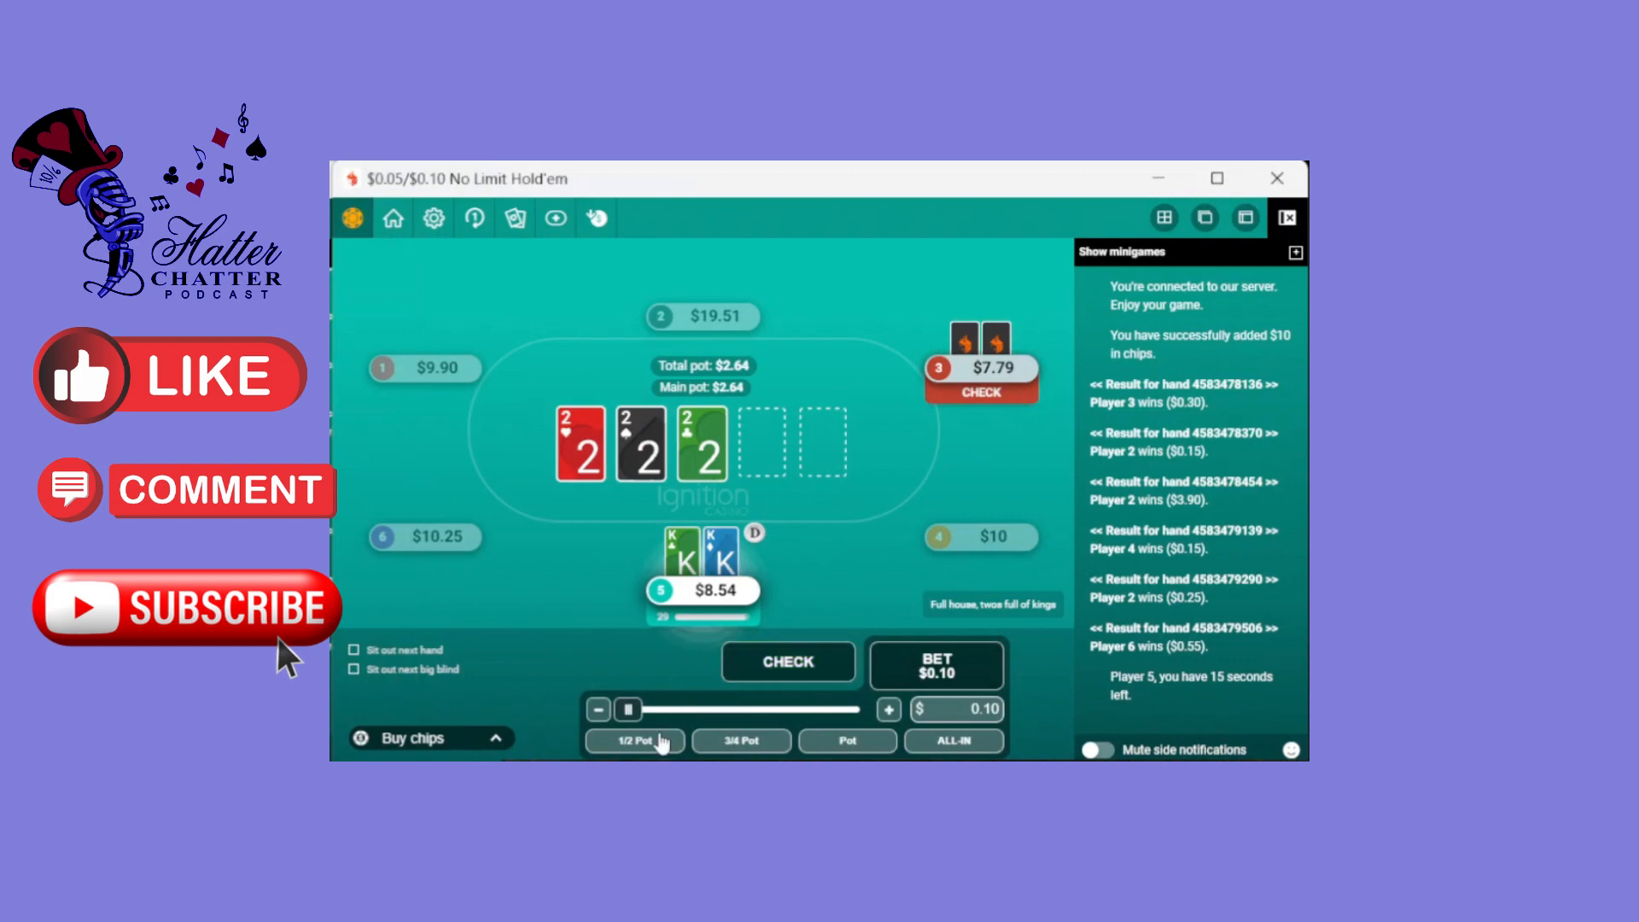
left_click(740, 740)
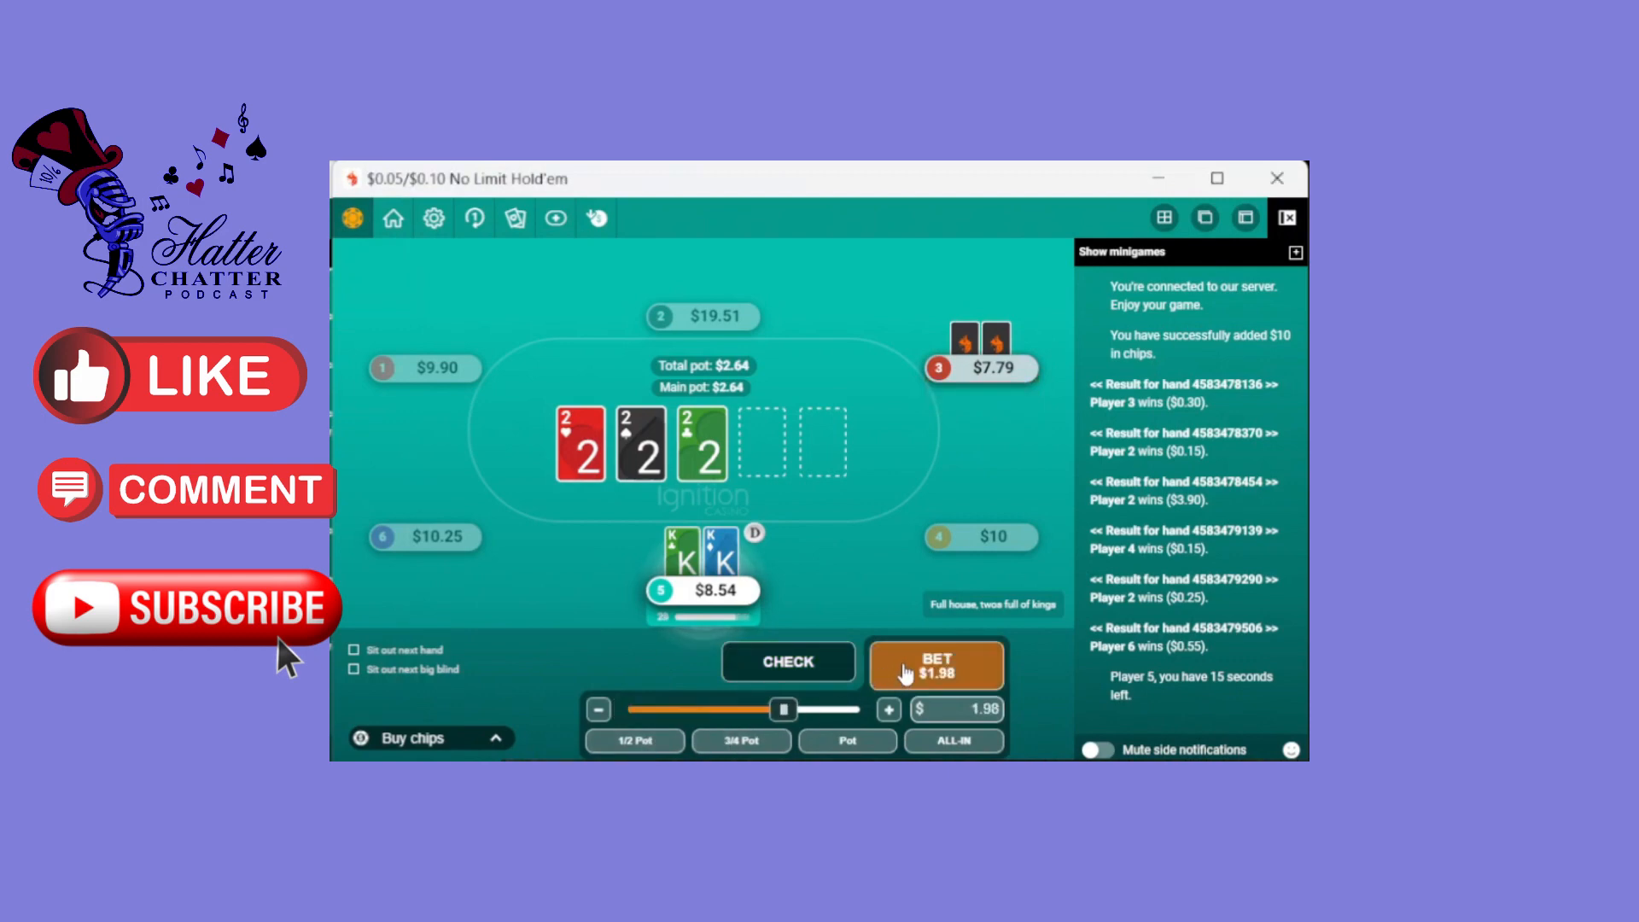
left_click(935, 665)
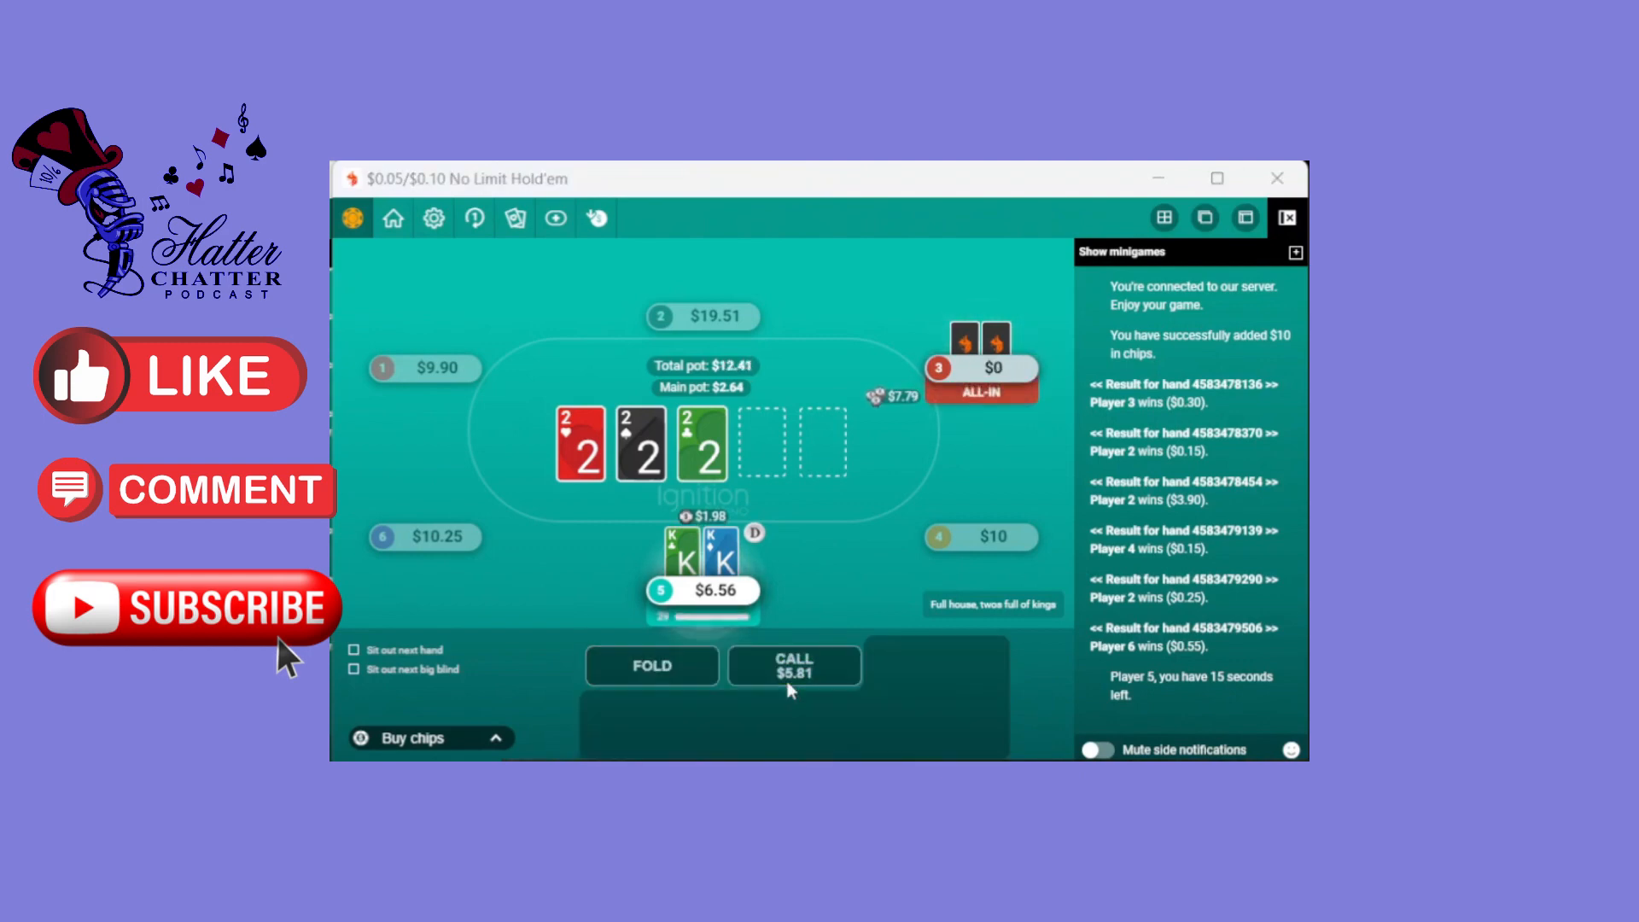
left_click(793, 665)
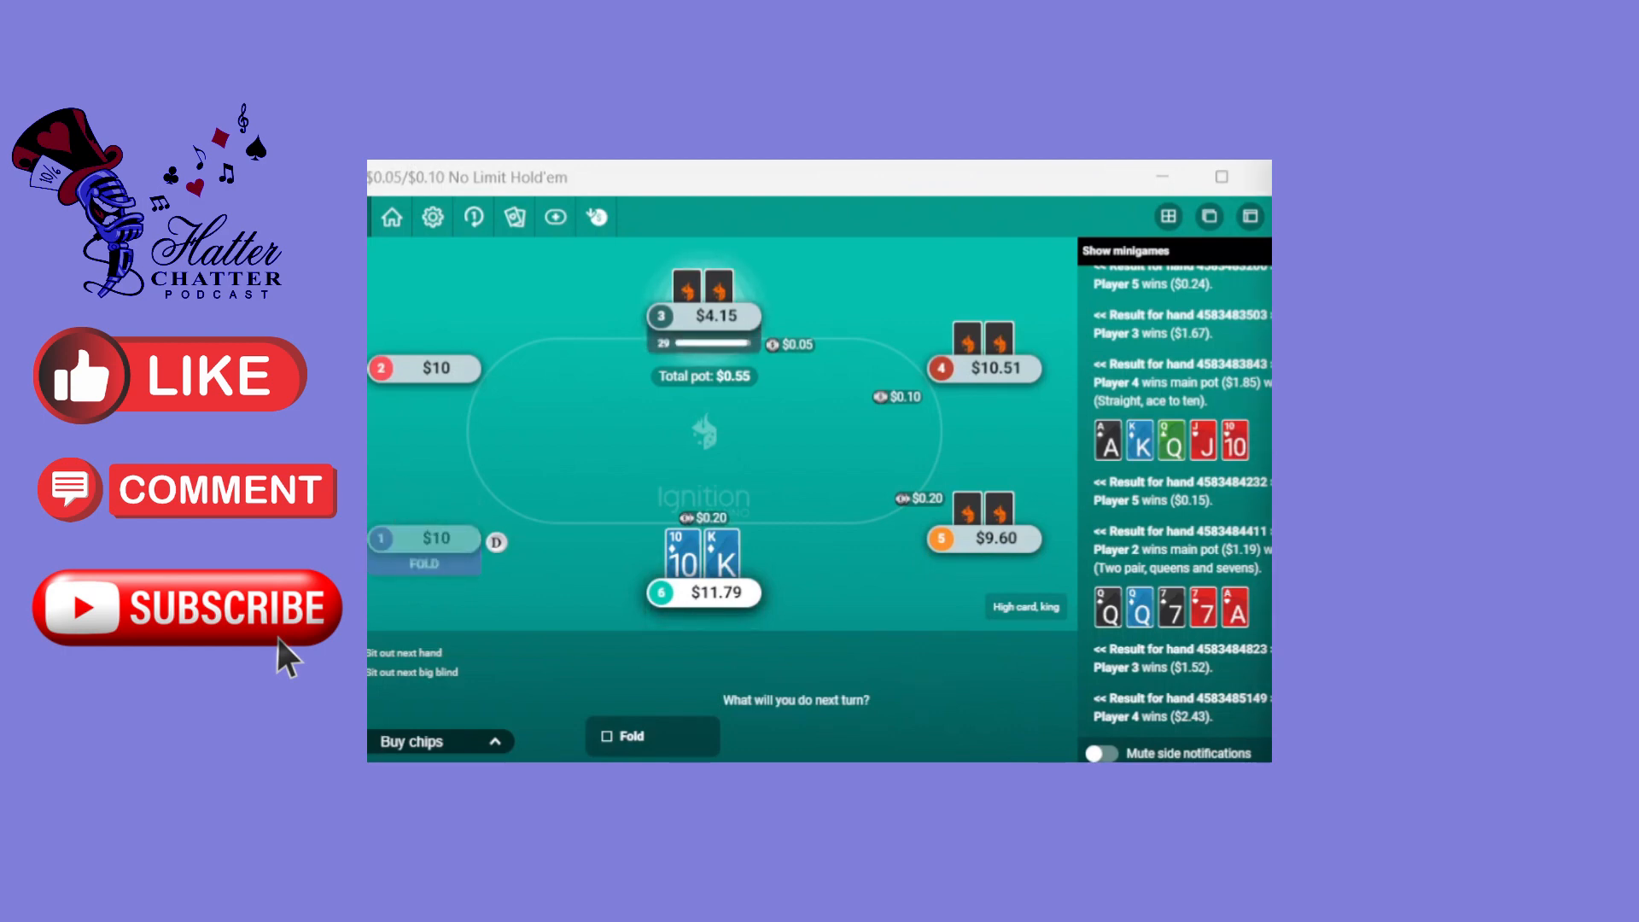
mouse_move(555, 216)
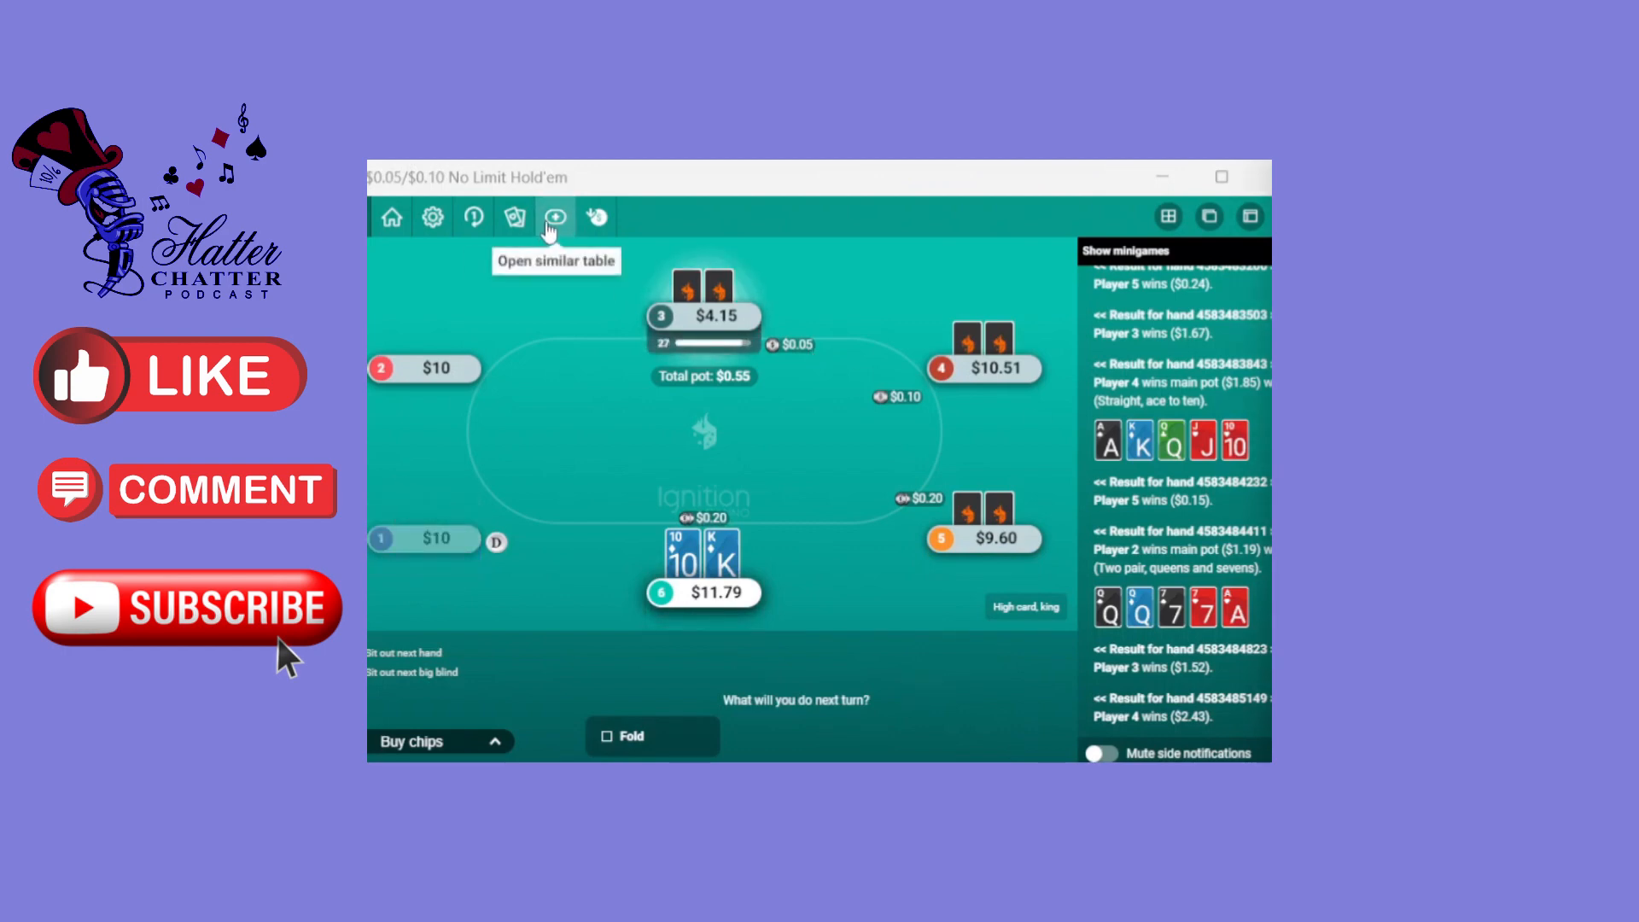
Join a similar $10 table and call the $0.70 preflop raise with king-ten
left_click(555, 216)
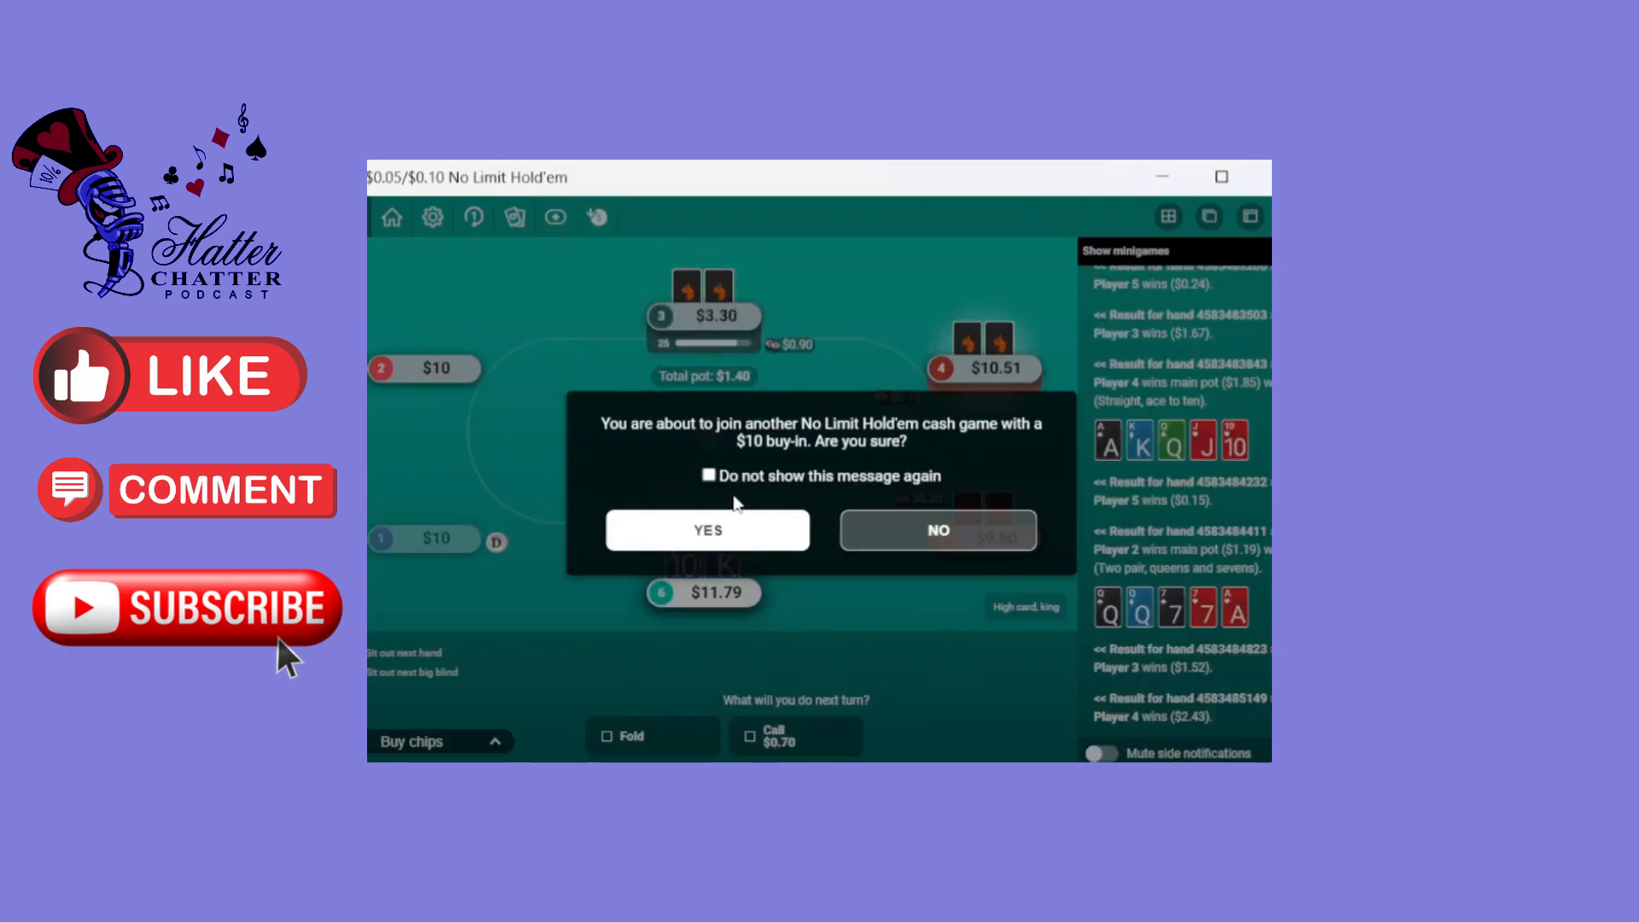
left_click(706, 530)
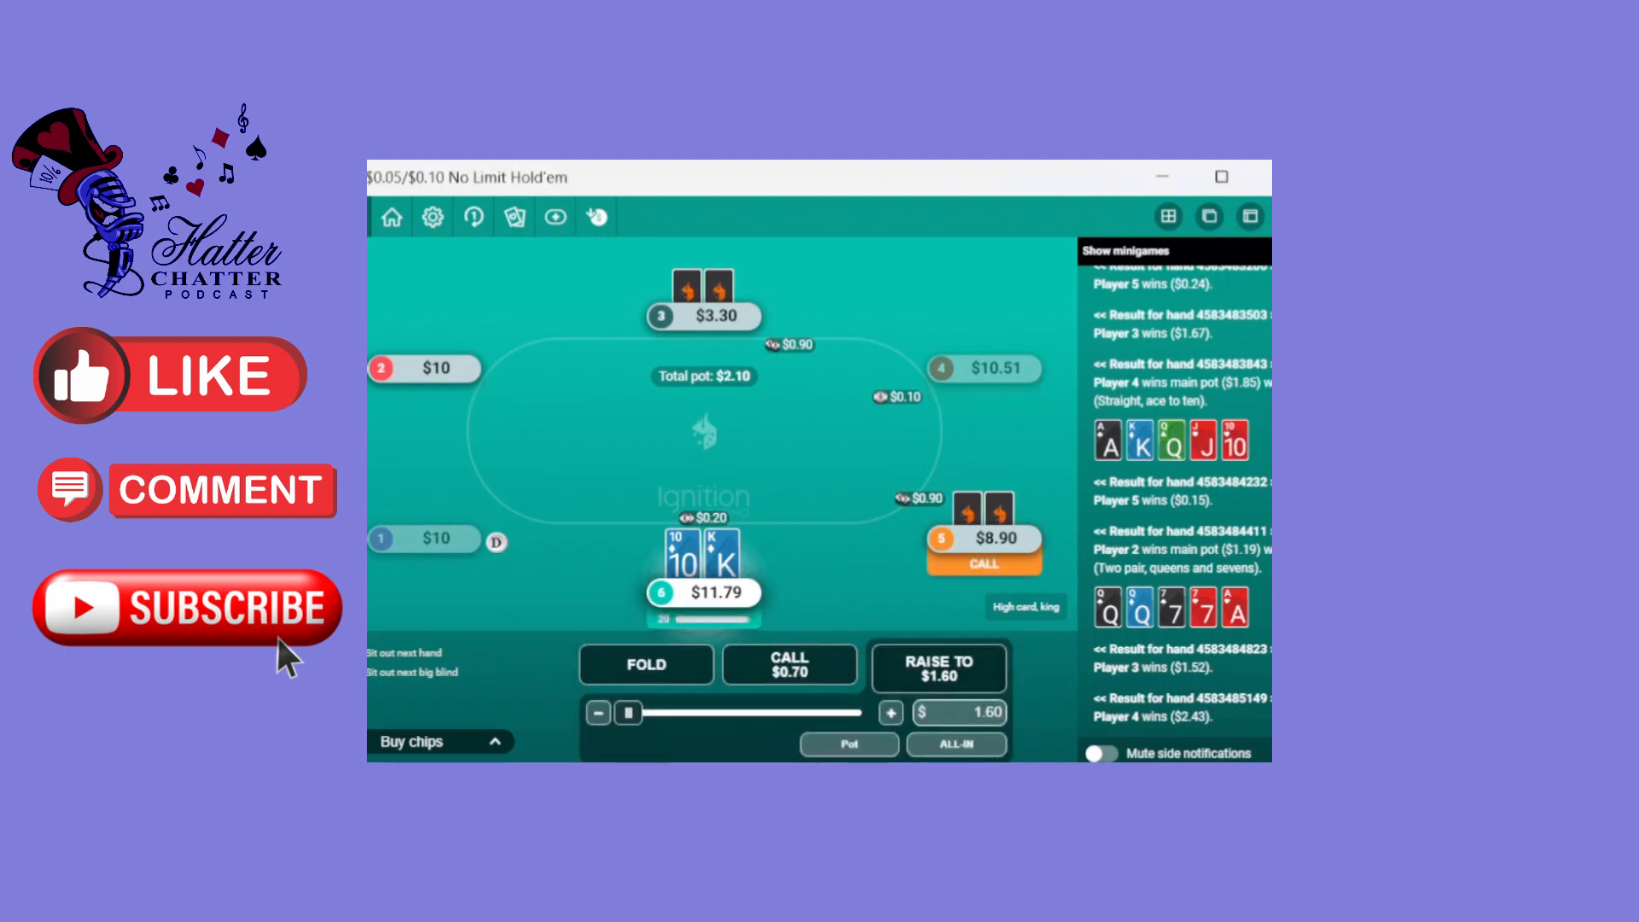
left_click(789, 664)
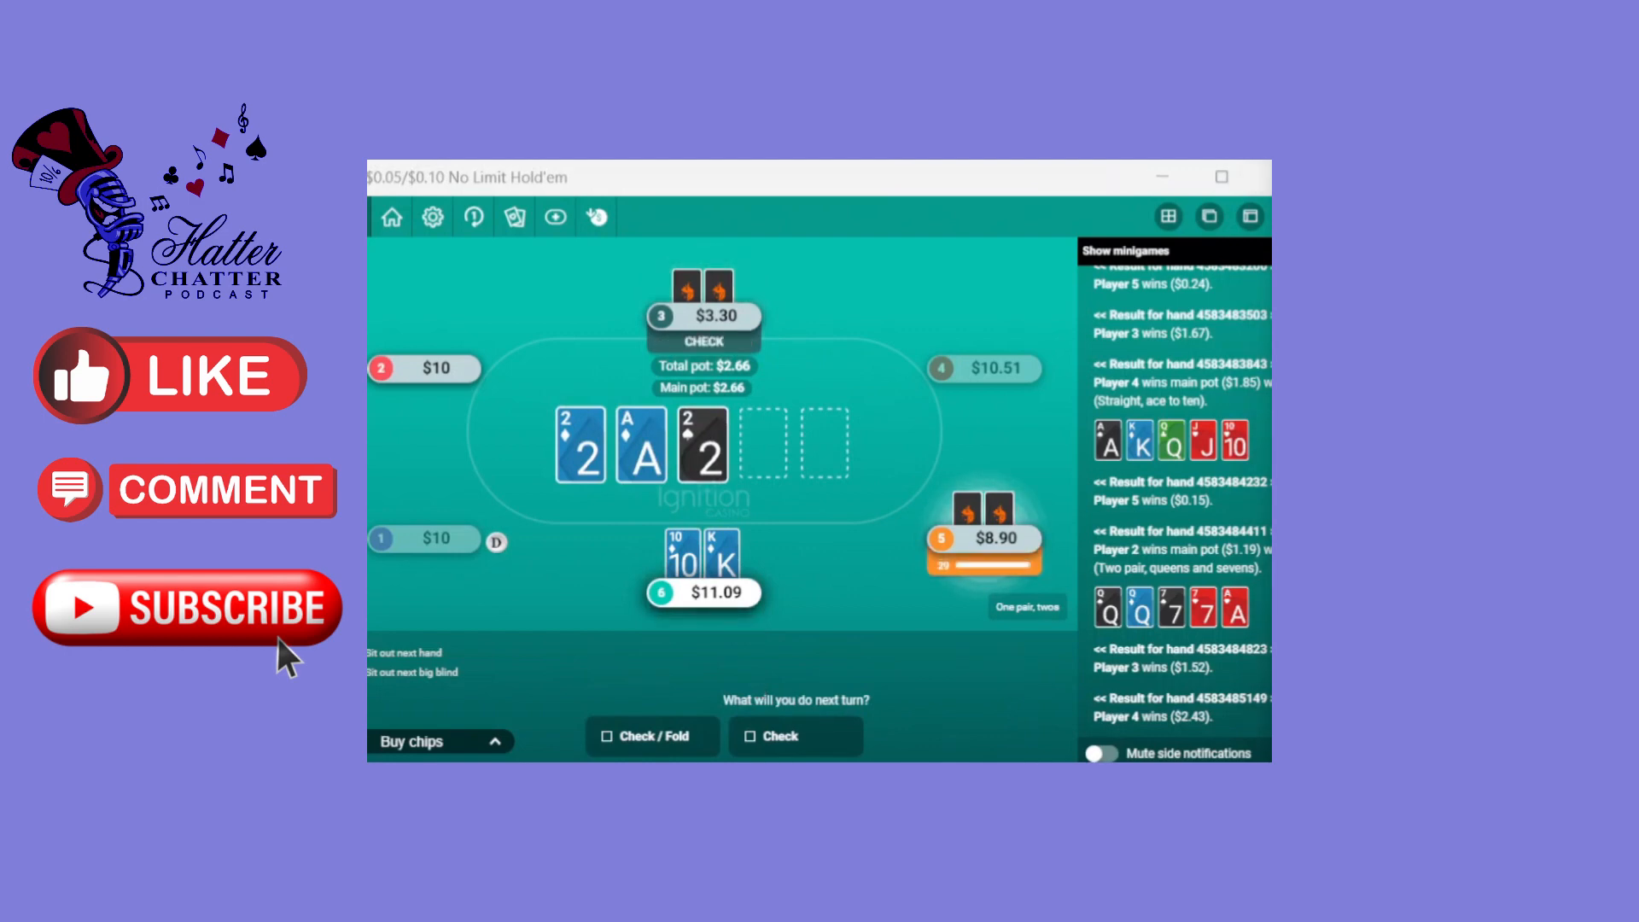
Check the 2-A-2 flop, then raise to $4.37 on the turn with the ace-high flush
left_click(792, 735)
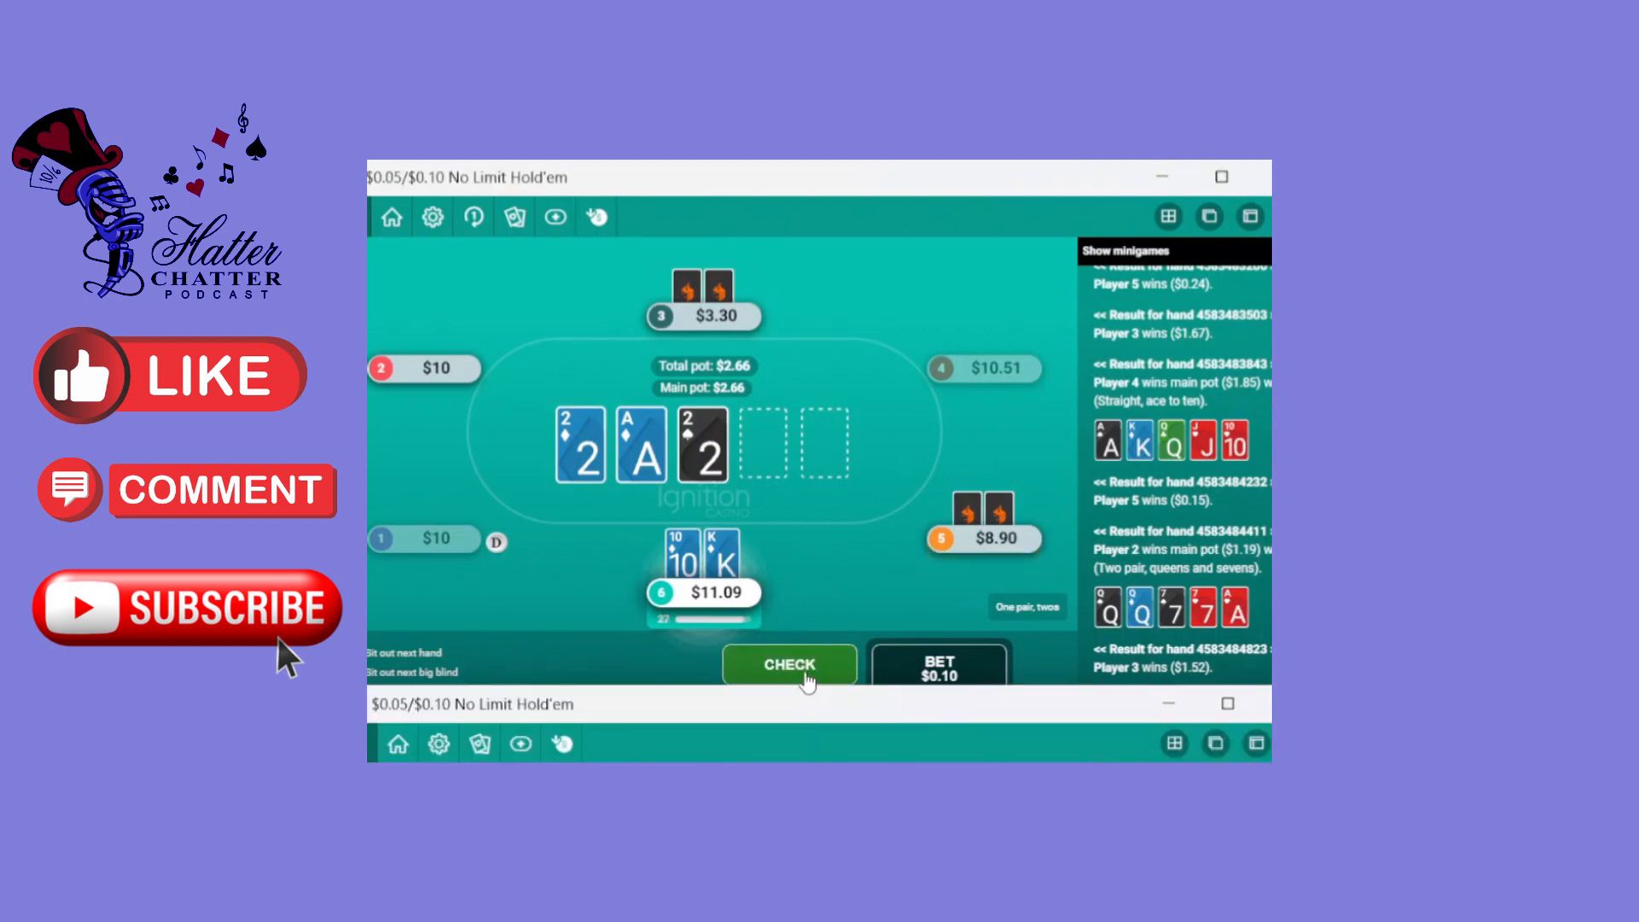
left_click(789, 665)
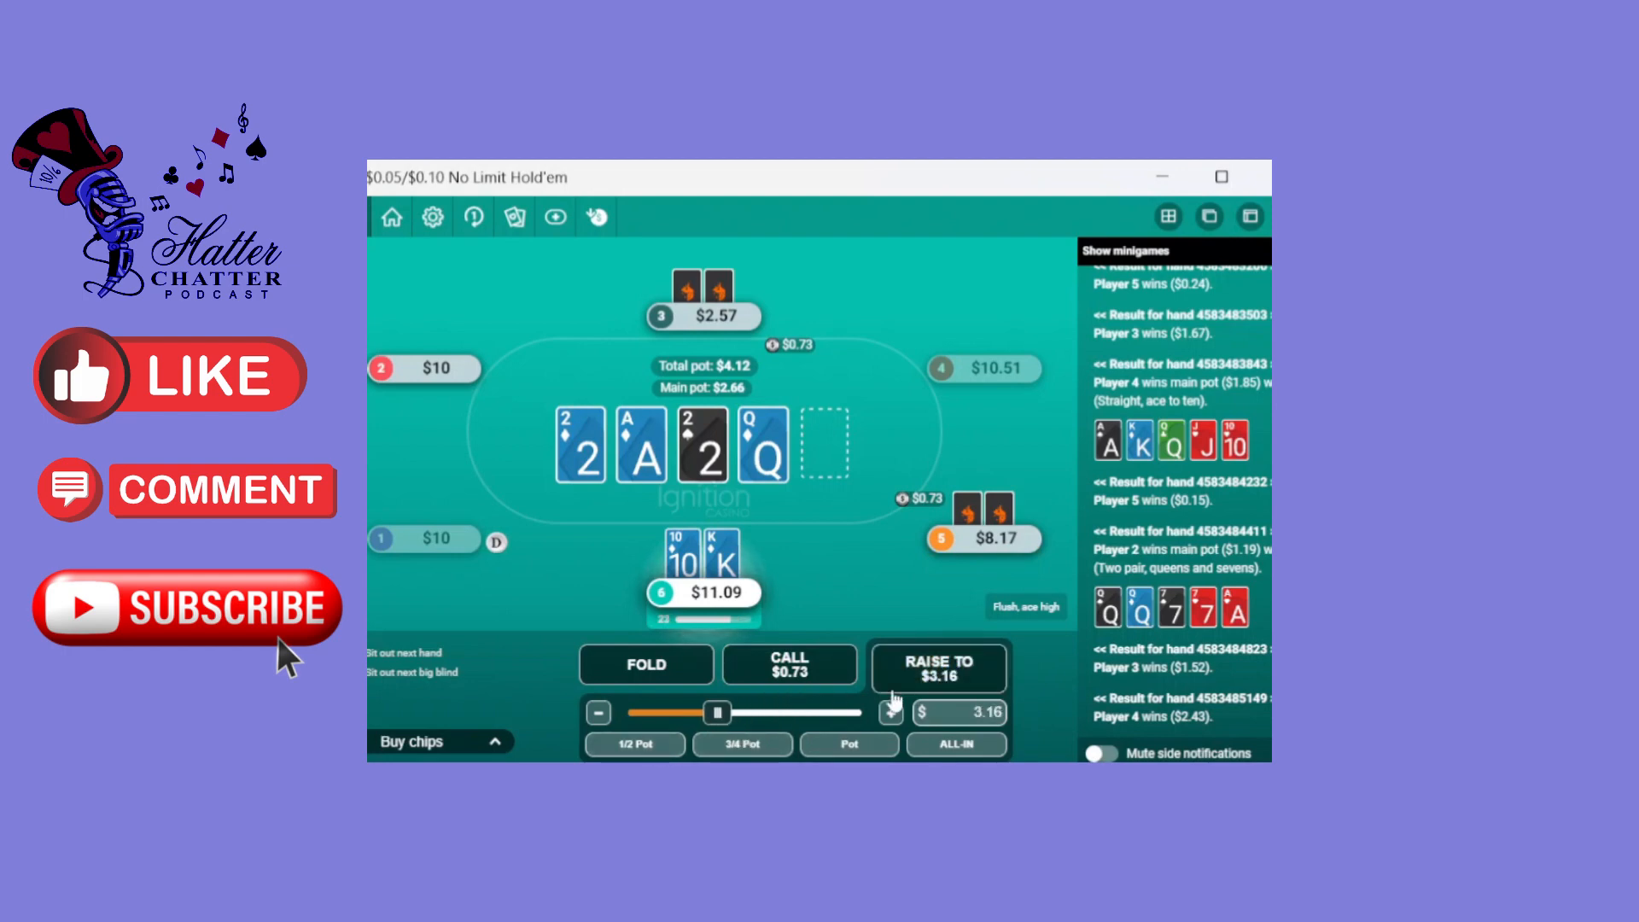
left_click(740, 744)
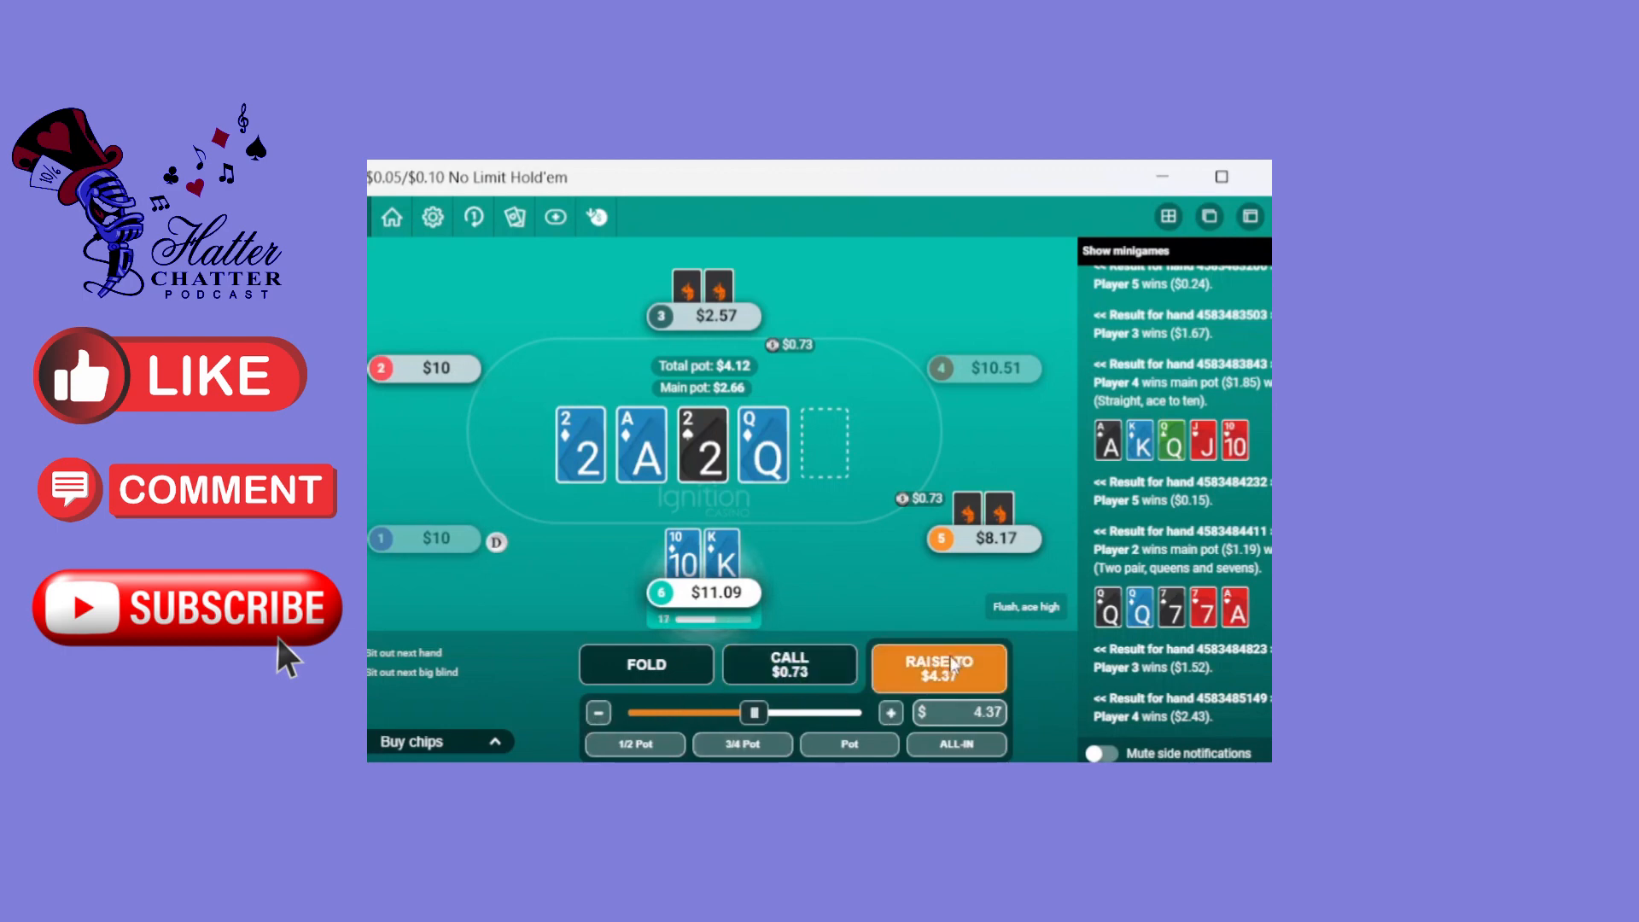
left_click(938, 665)
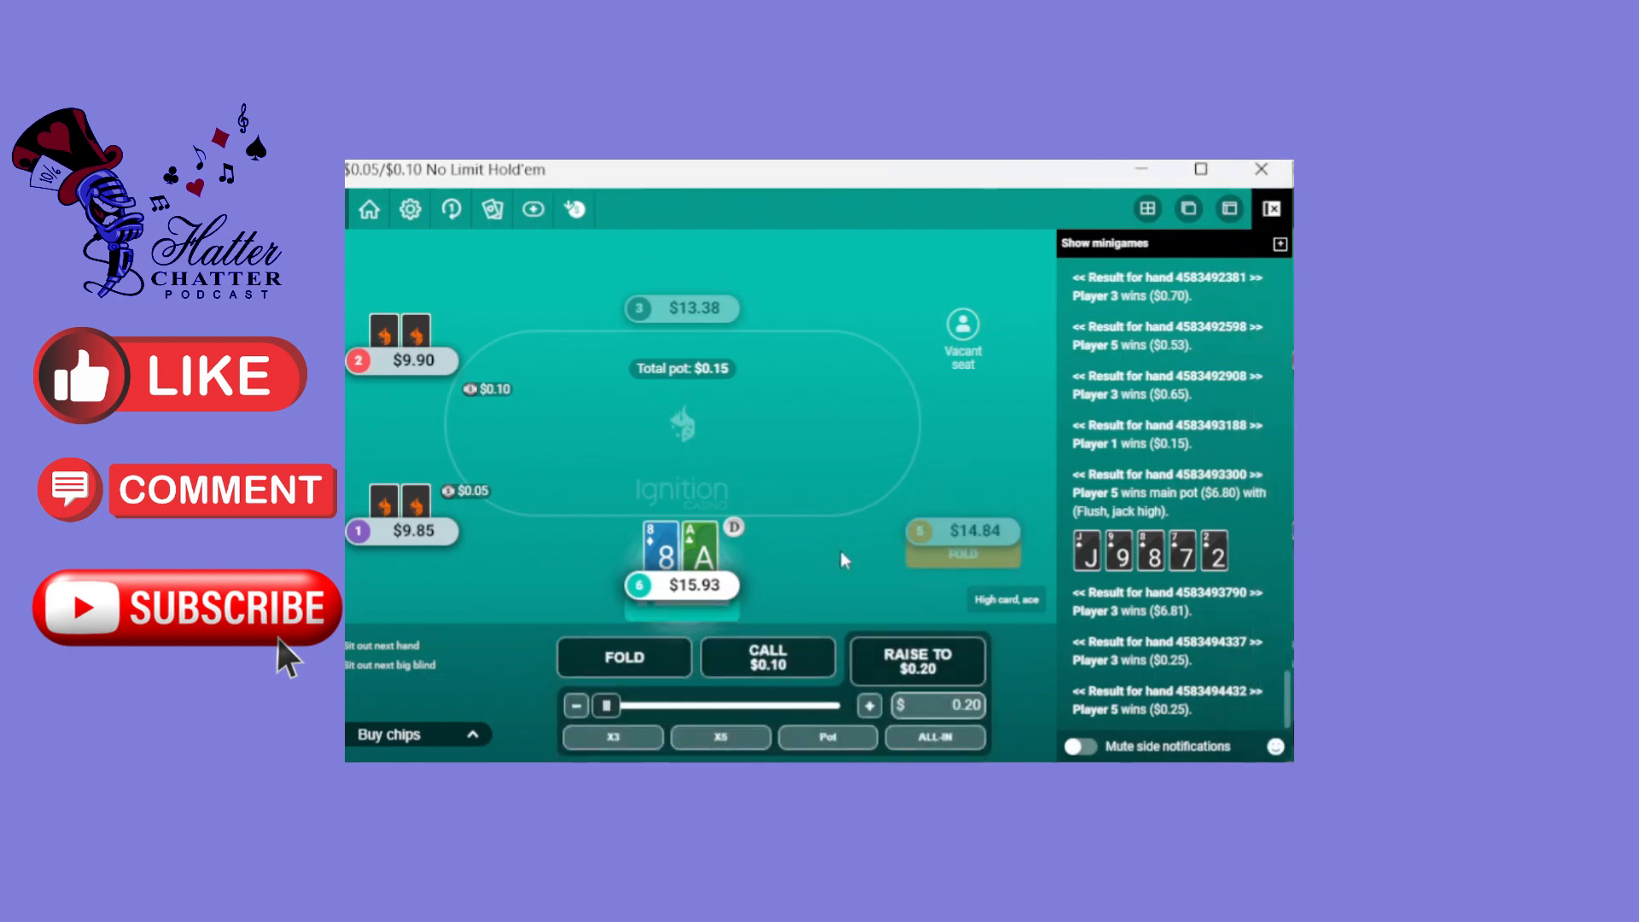
Raise preflop with ace-eight, then call the $0.90 reraise
left_click(869, 706)
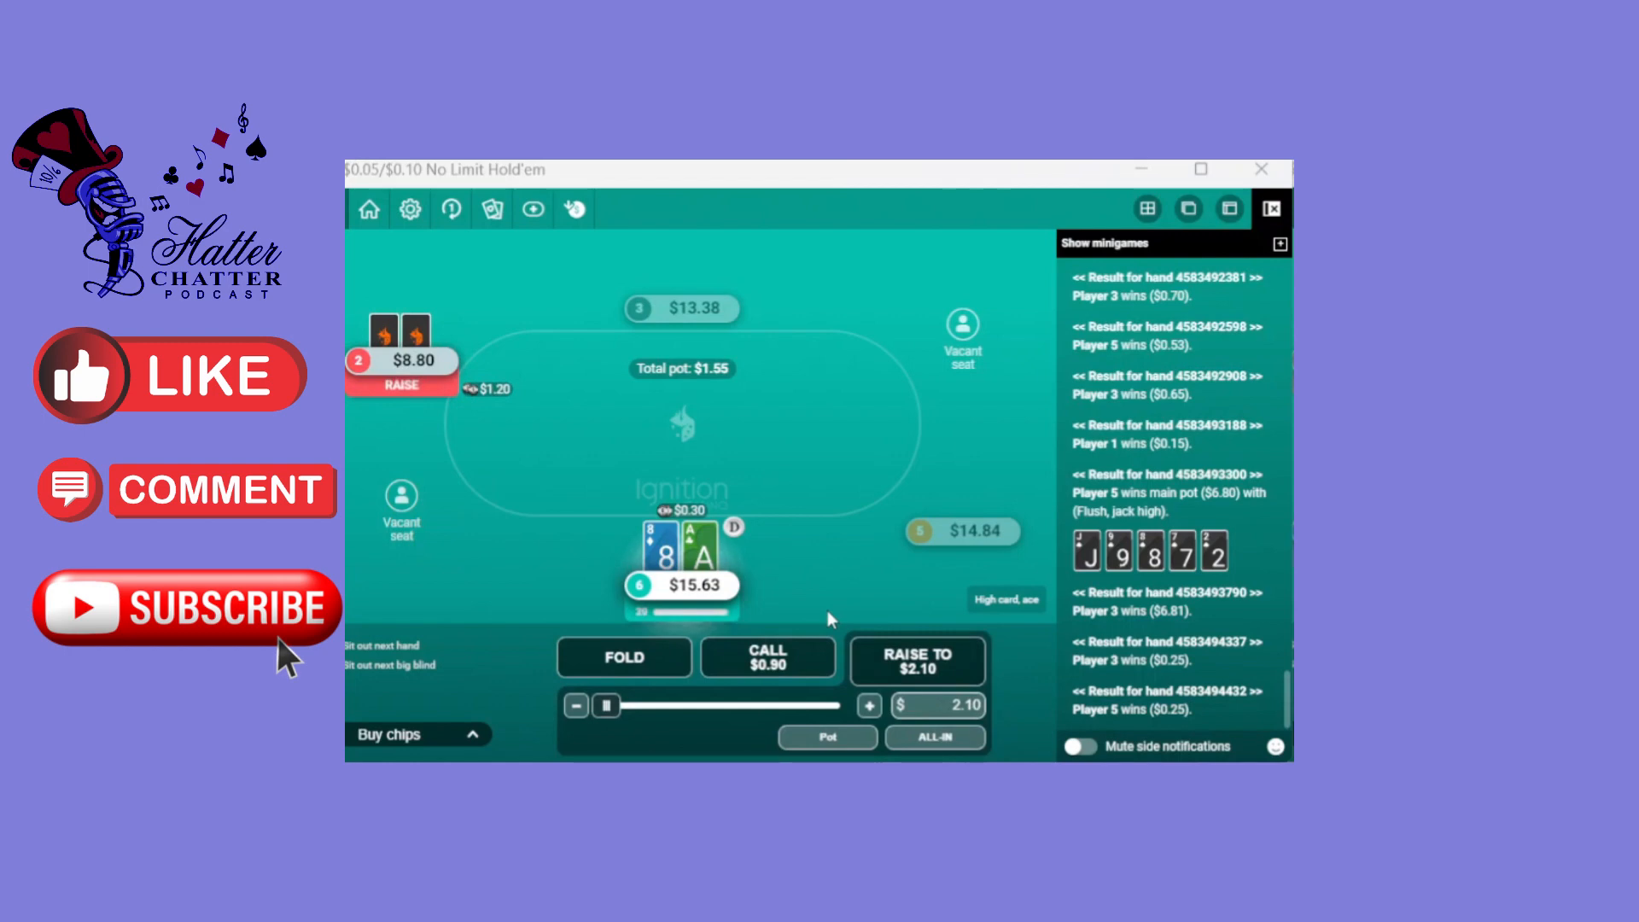
left_click(767, 657)
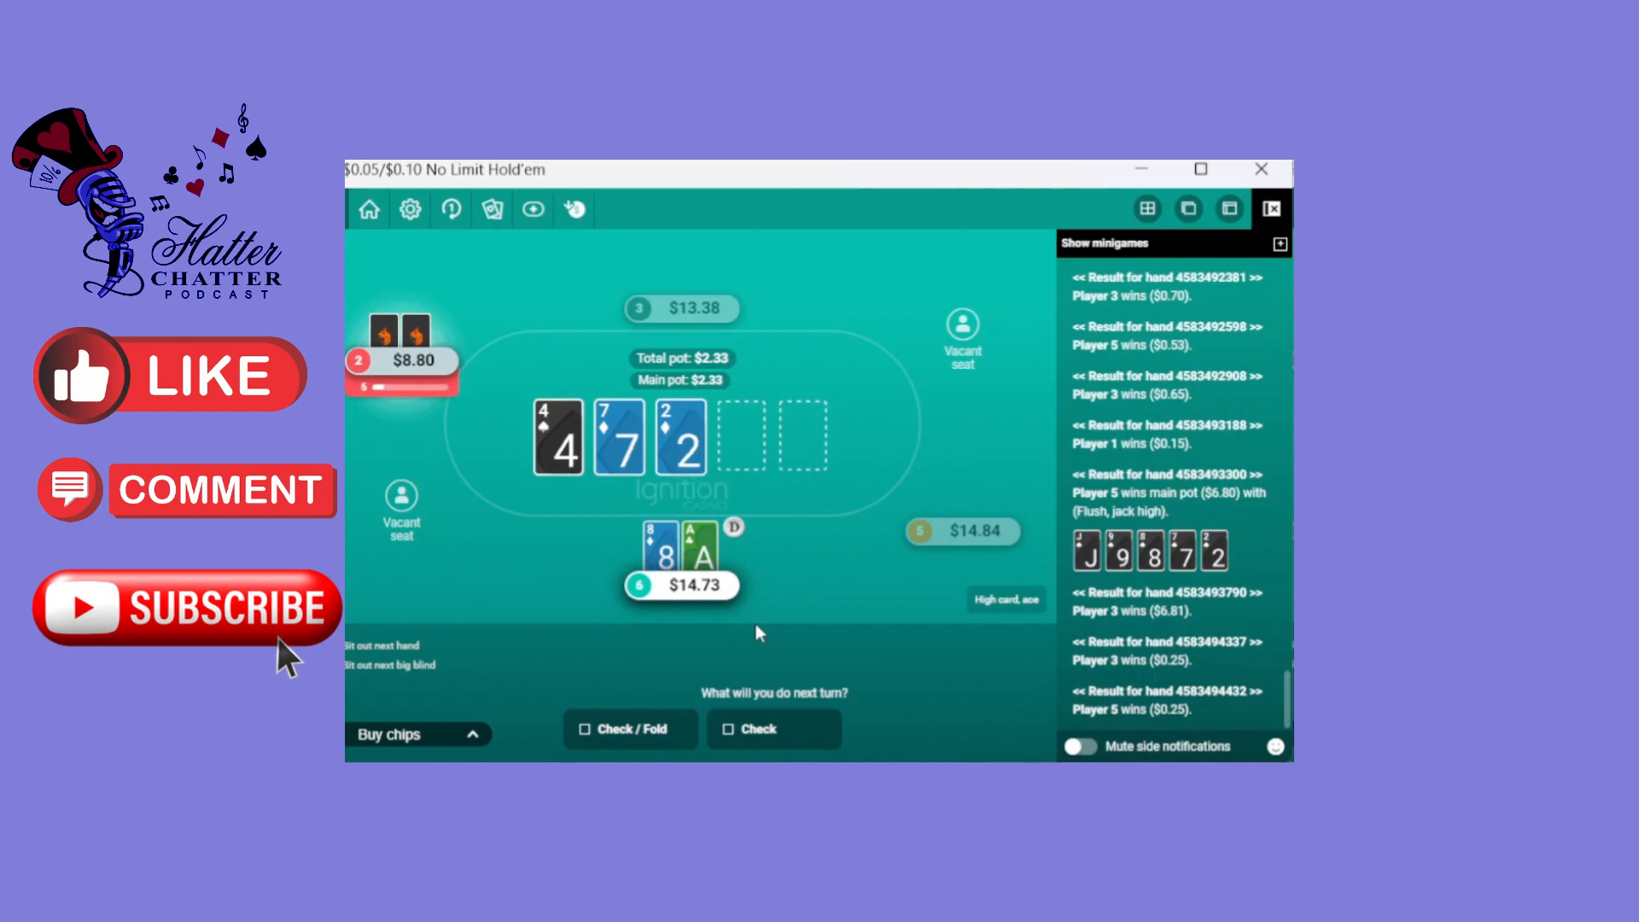
mouse_move(793, 618)
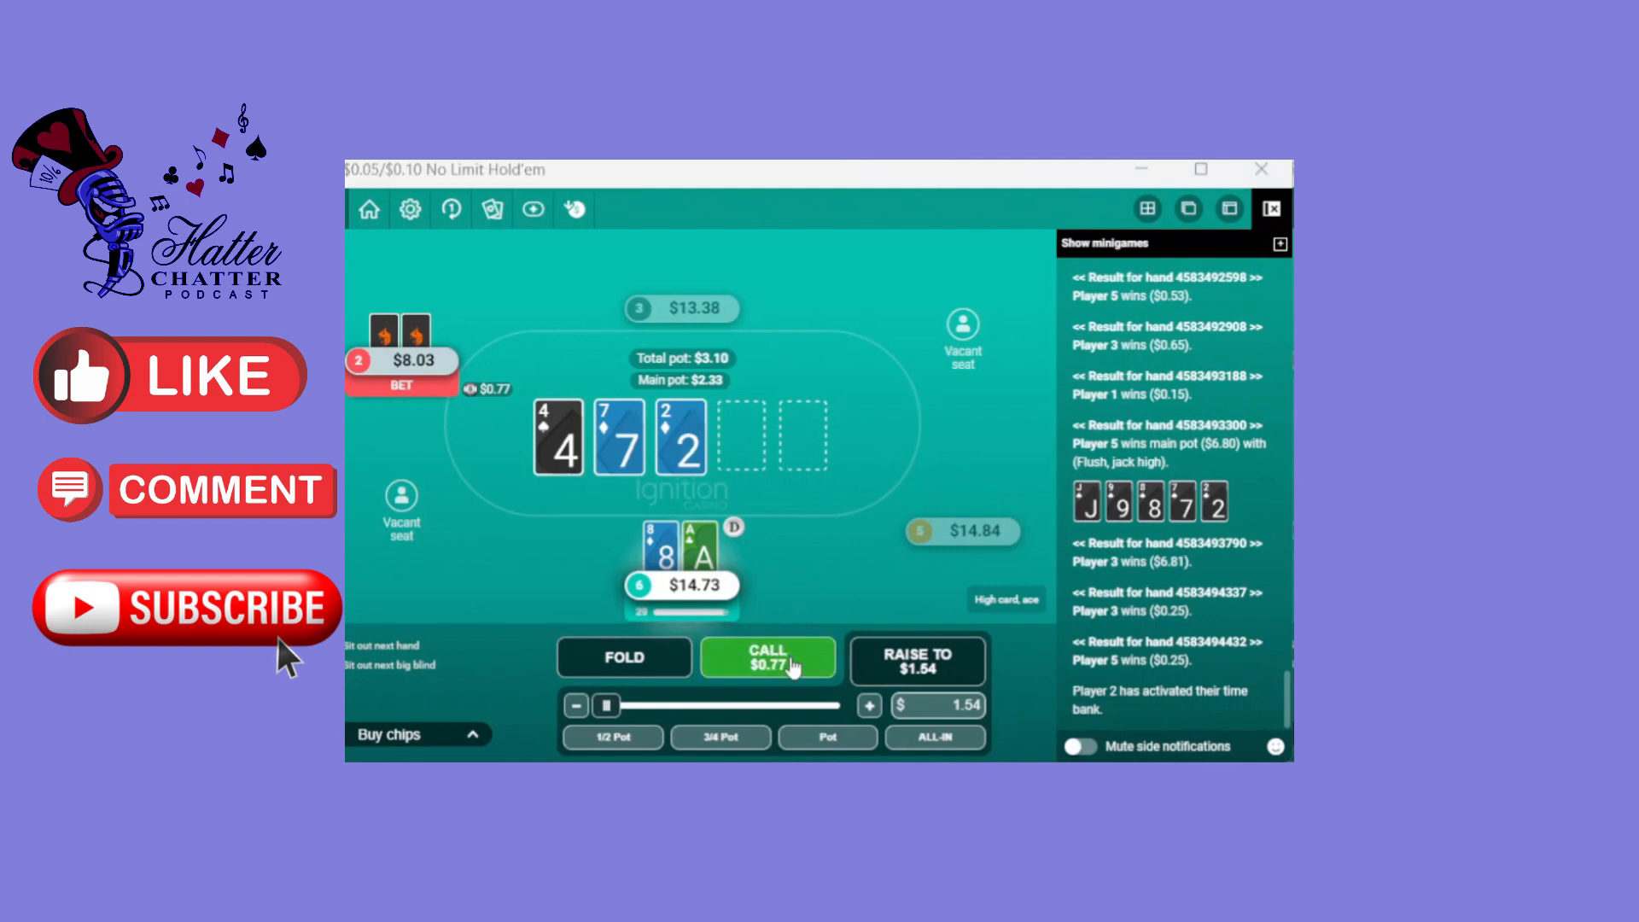
Call the $0.77 bet on the 4-7-2 flop
left_click(767, 658)
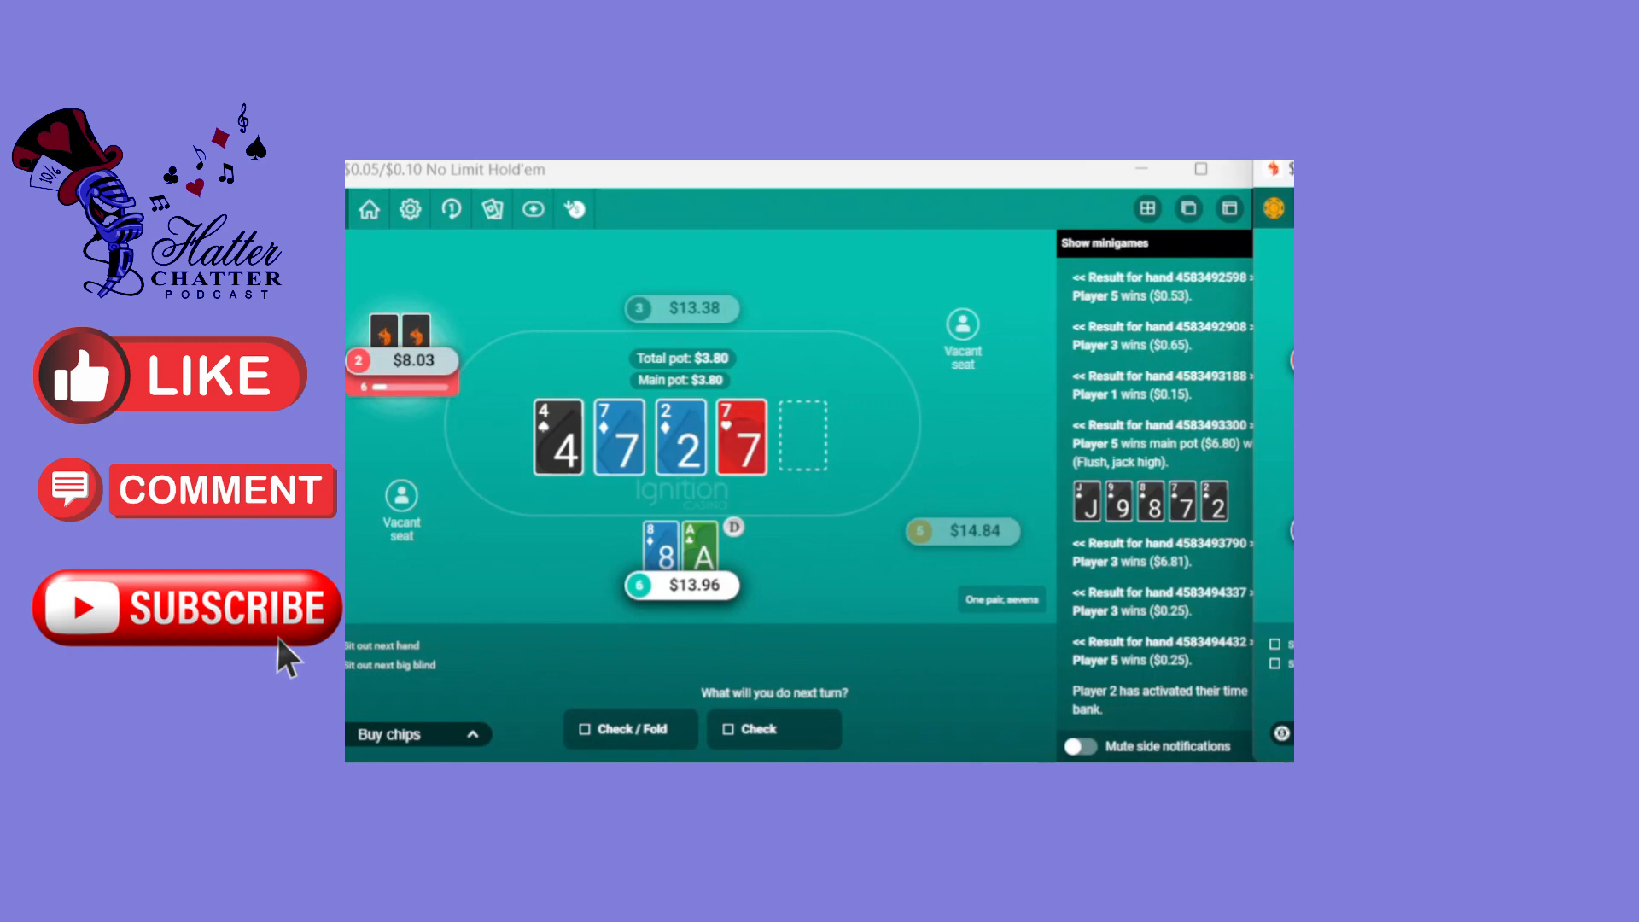
mouse_move(944, 609)
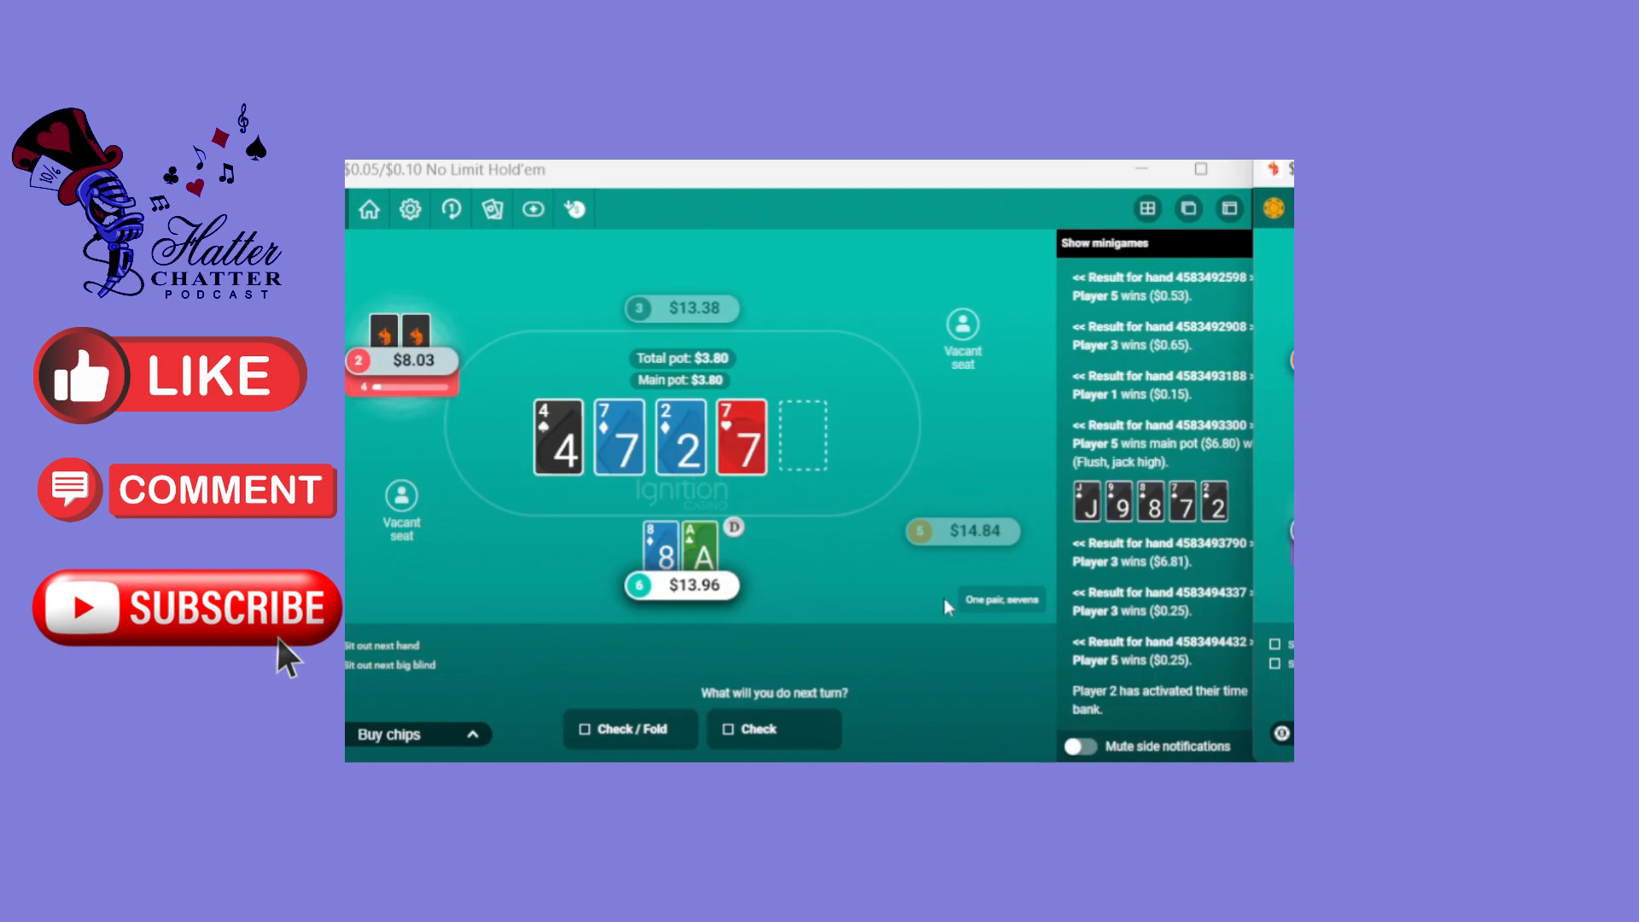
mouse_move(914, 656)
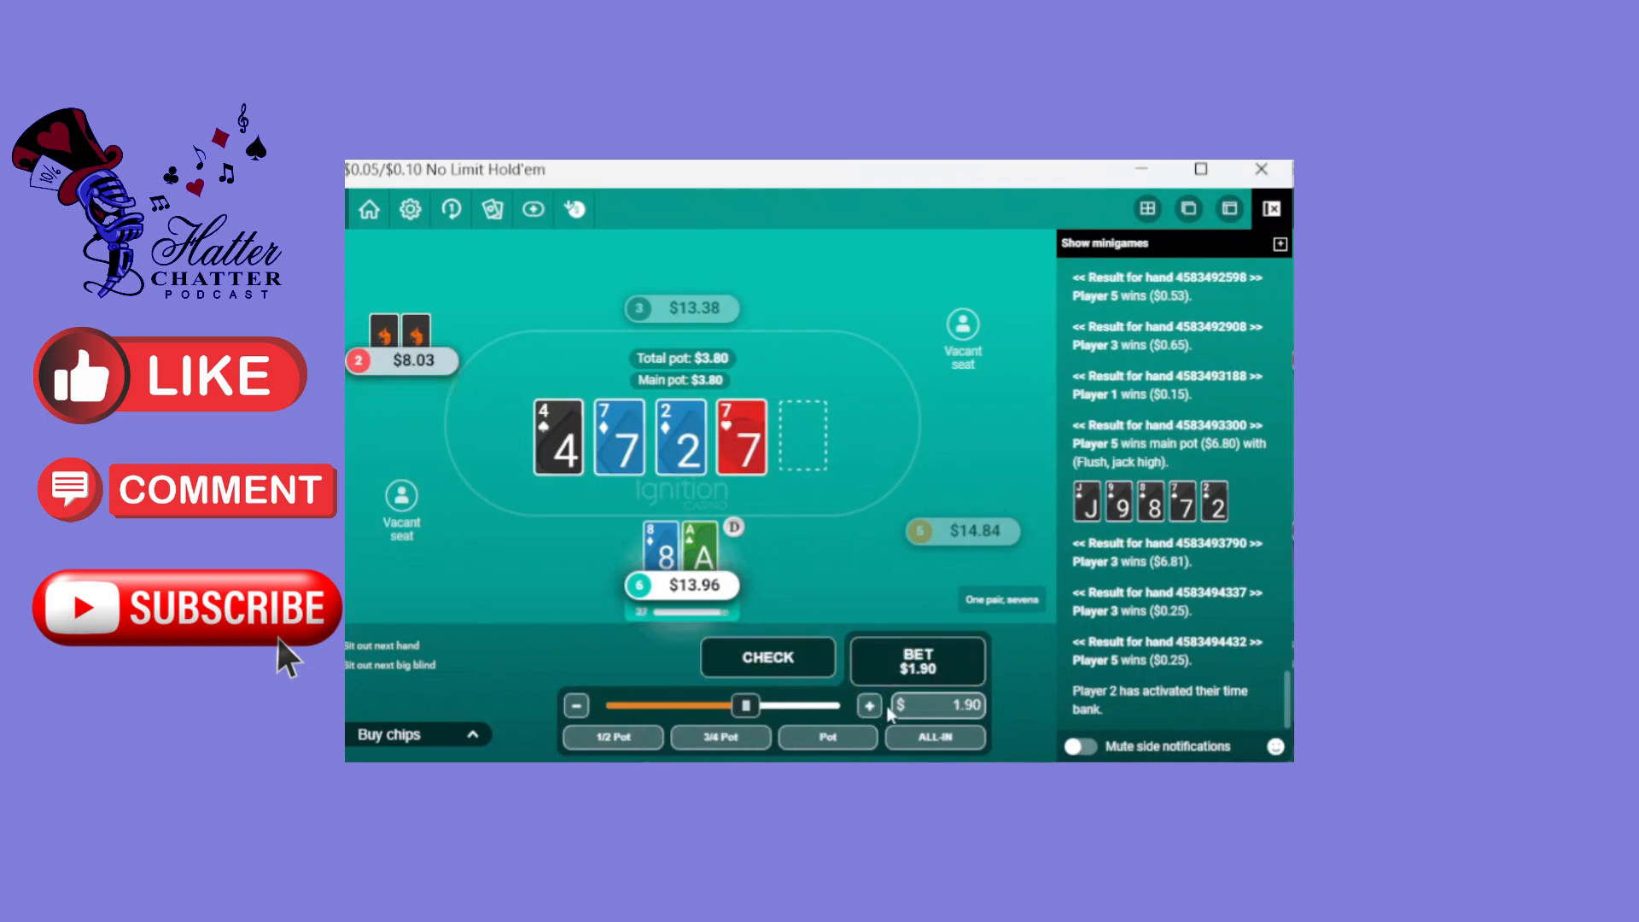
Bluff-bet $2.50 on the turn with ace-eight and take the pot when the opponent folds
left_click(869, 704)
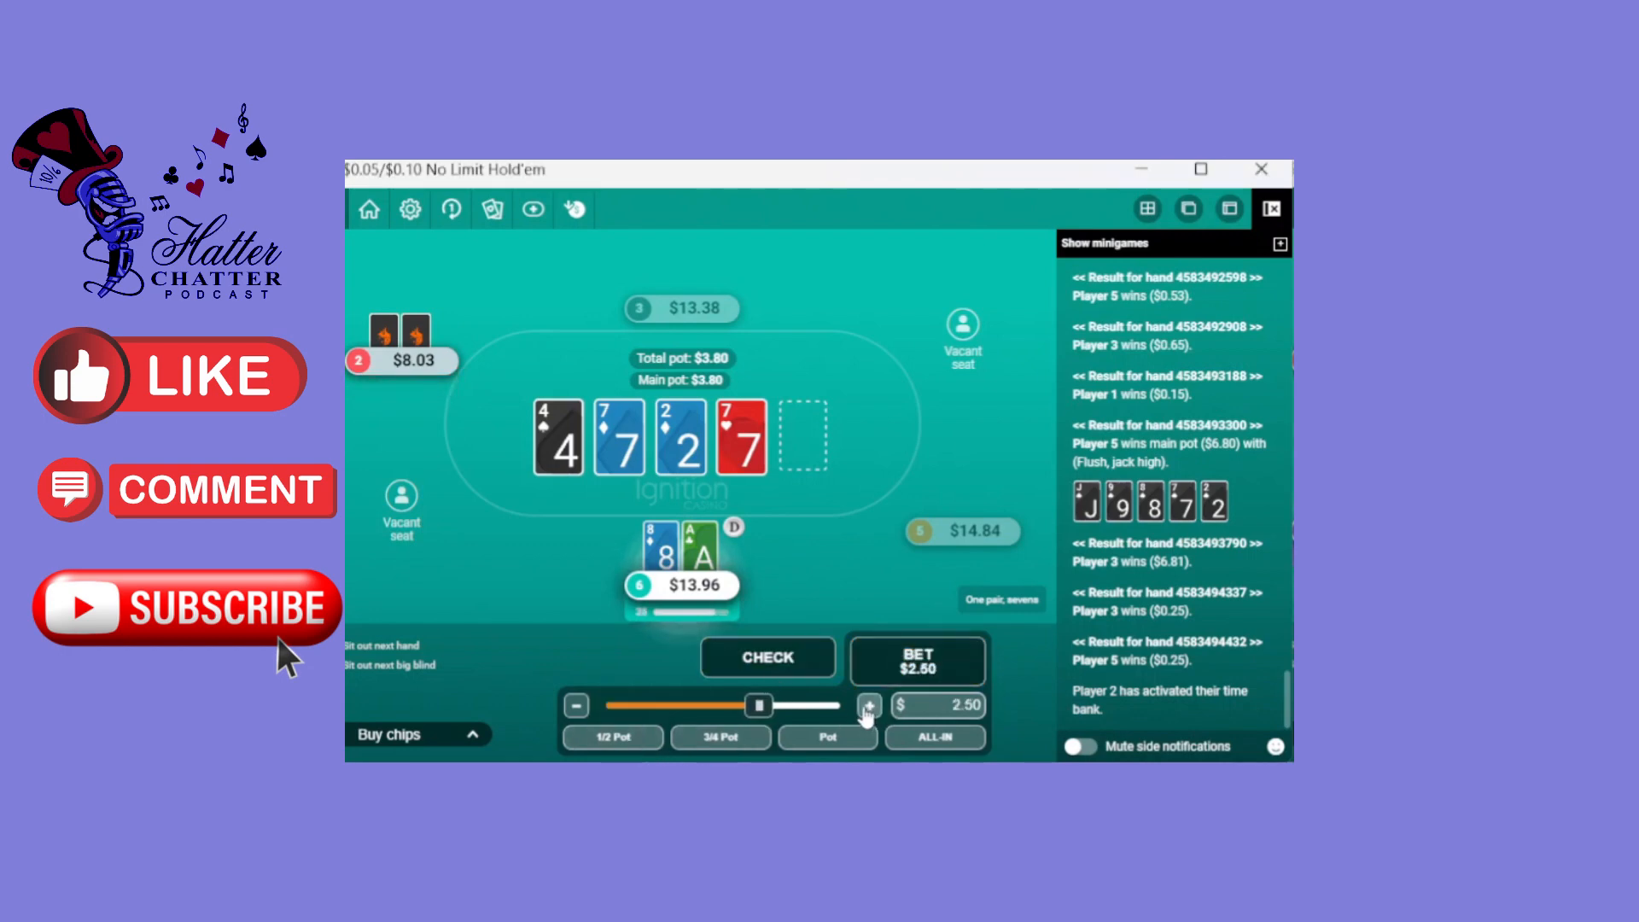
left_click(916, 660)
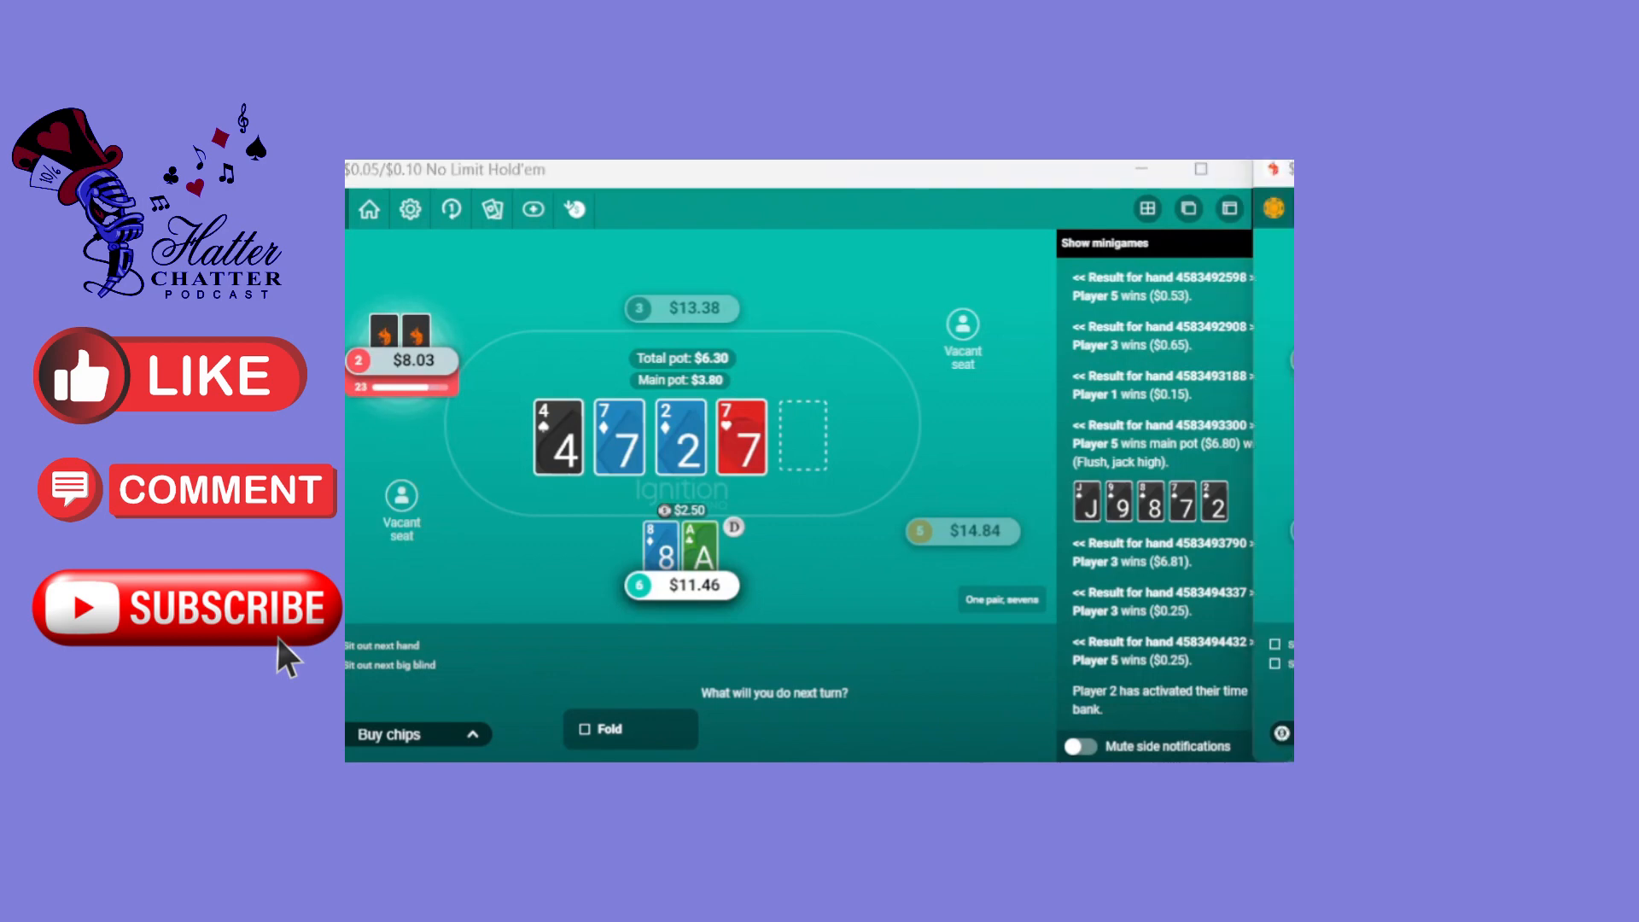
mouse_move(893, 628)
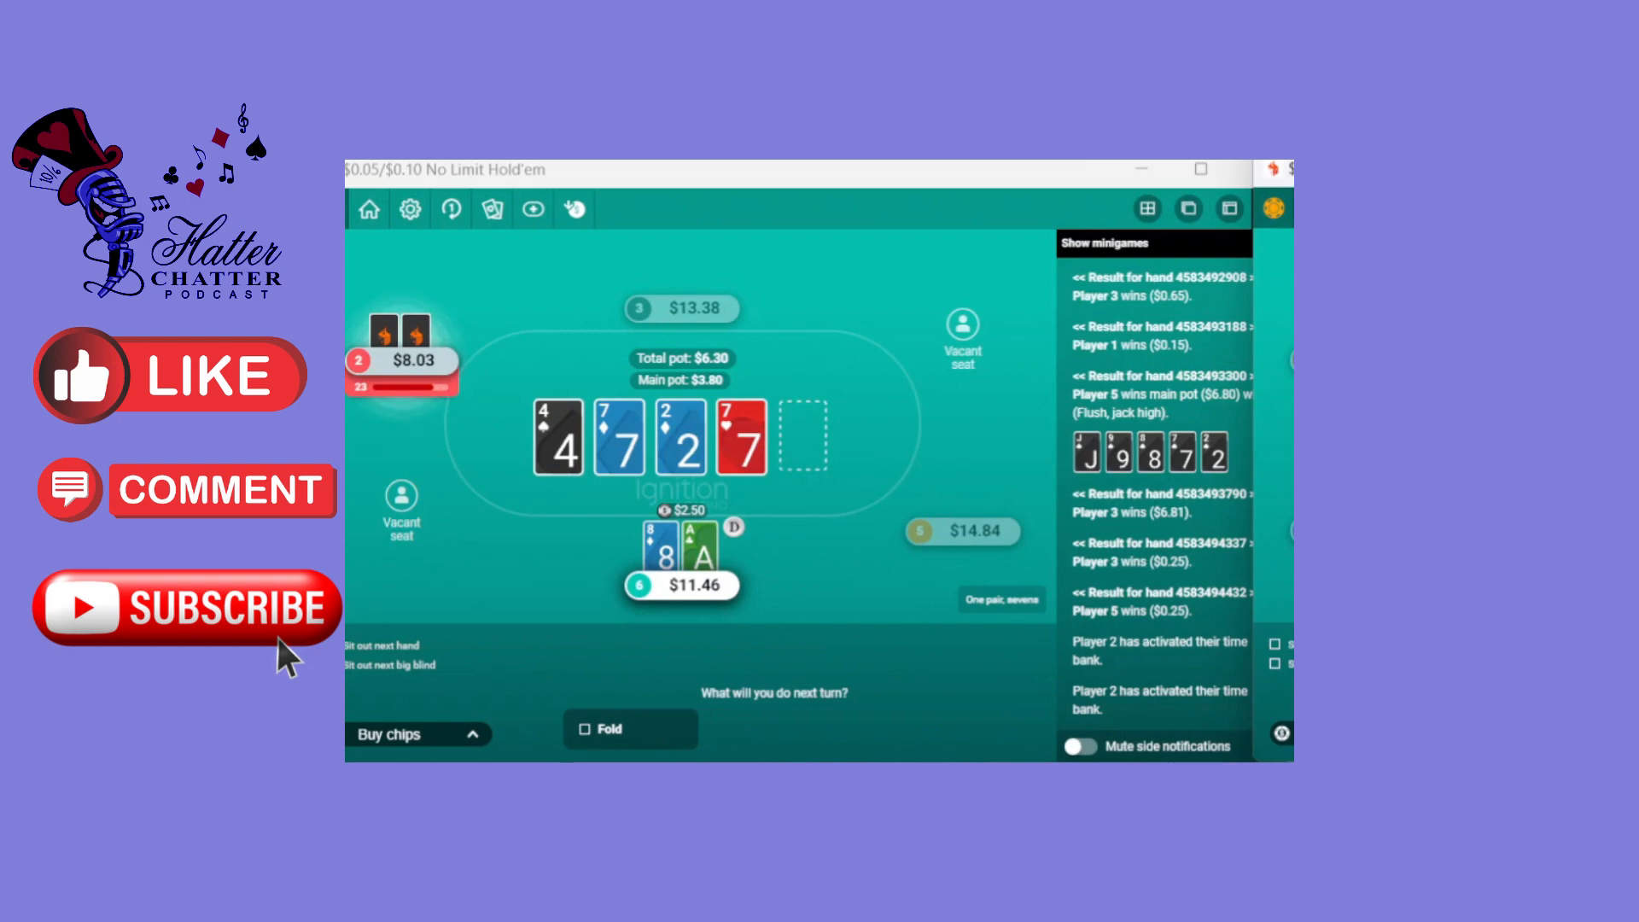
left_click(630, 728)
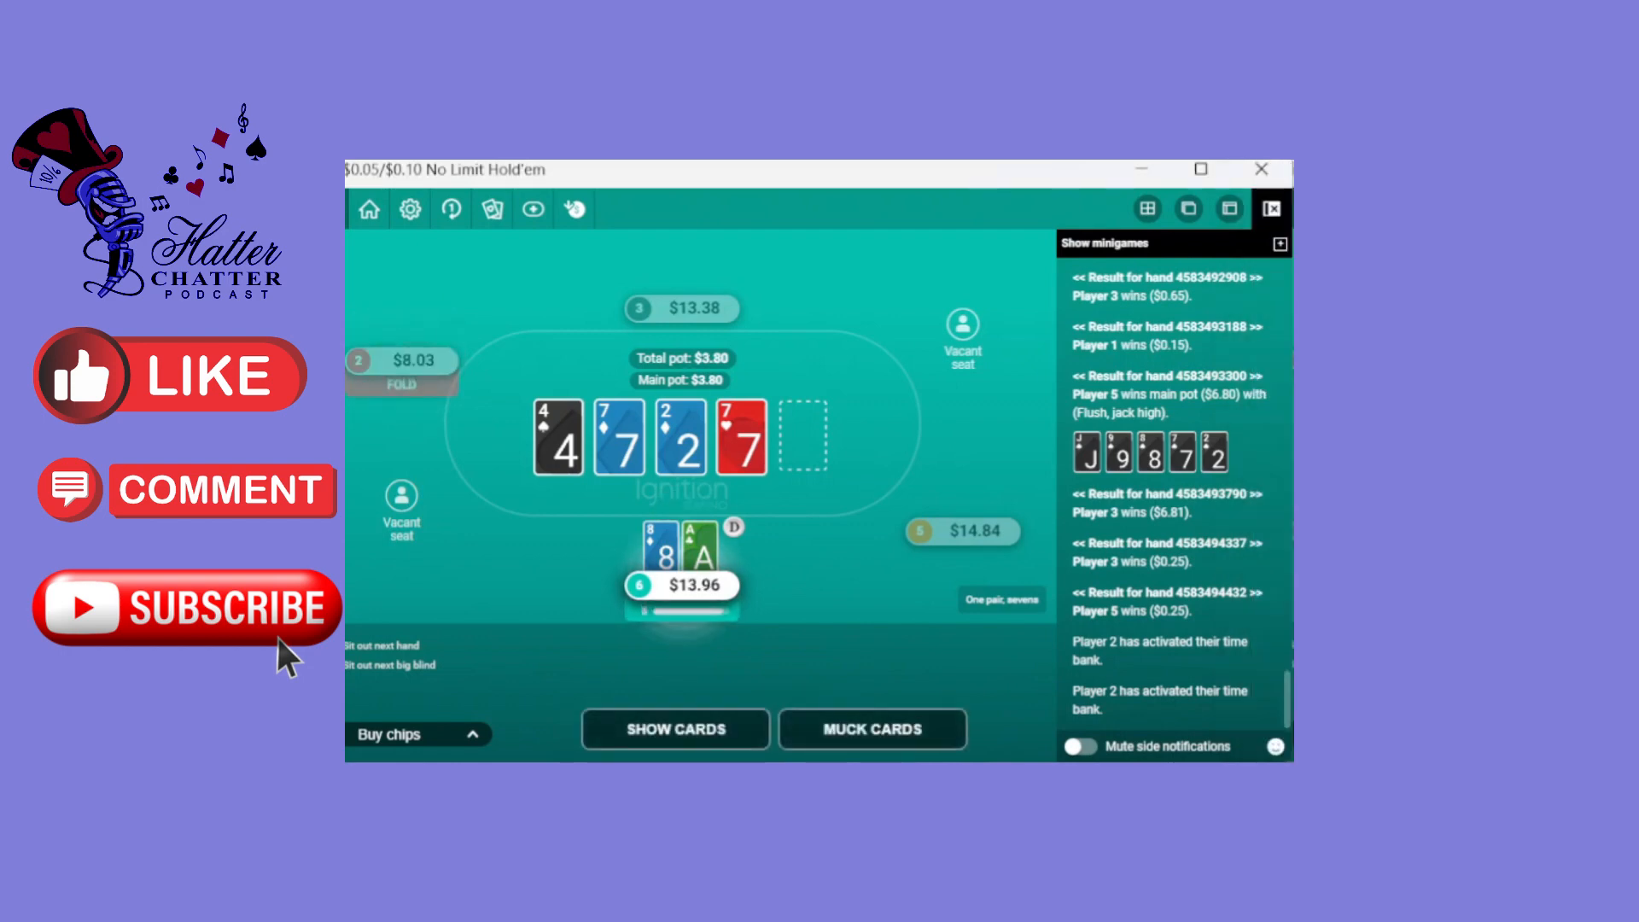